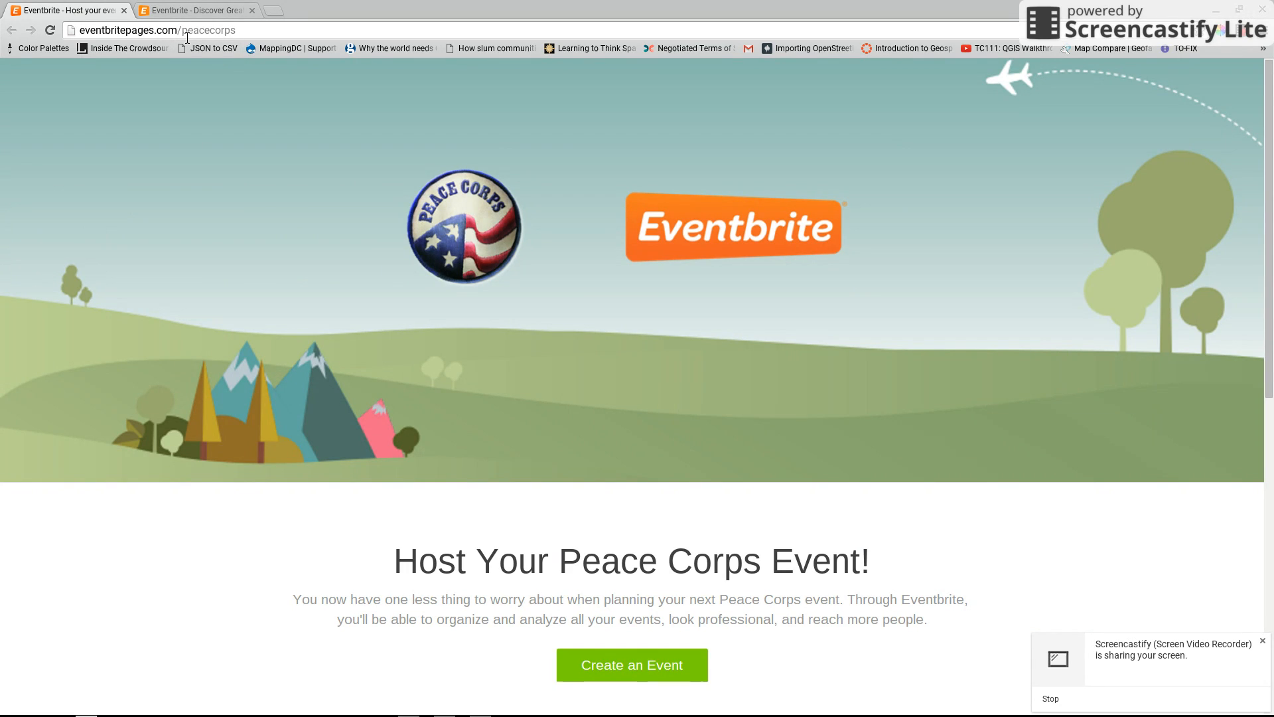
pyautogui.moveTo(149, 236)
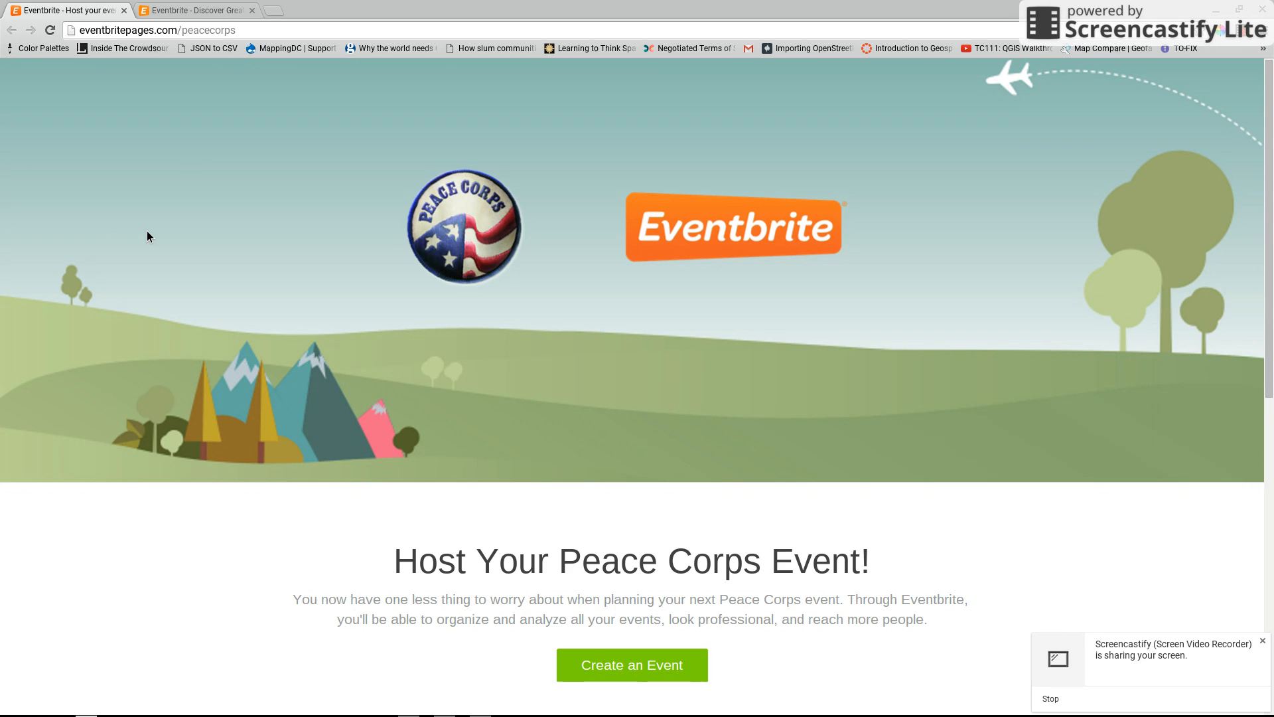
# Step: Start creating a Peace Corps event from the brand page
pyautogui.scroll(-3)
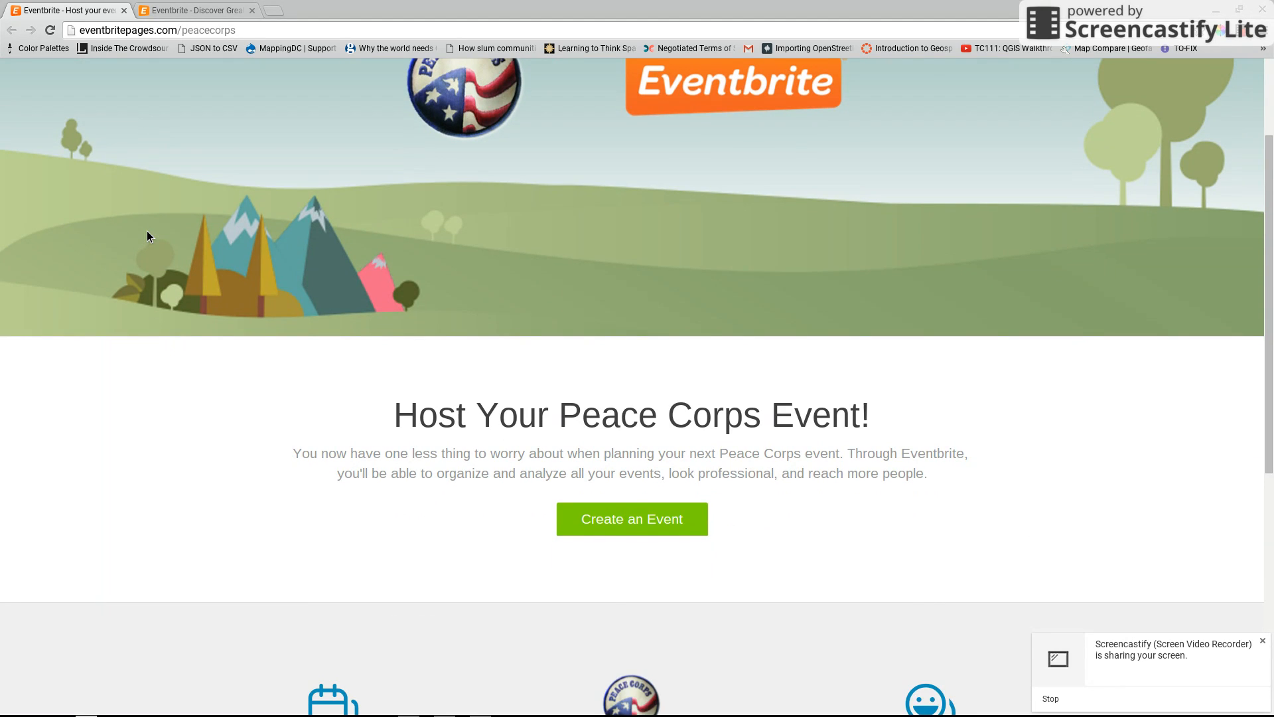
pyautogui.scroll(3)
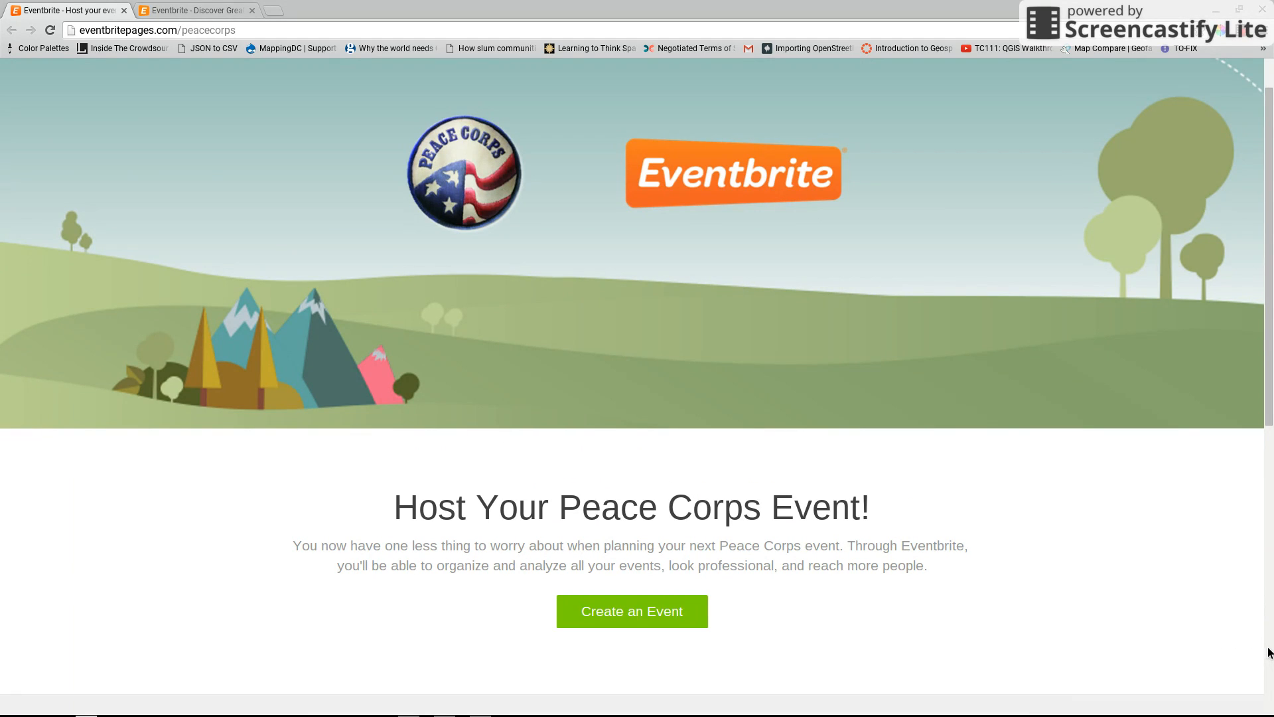
pyautogui.moveTo(1033, 199)
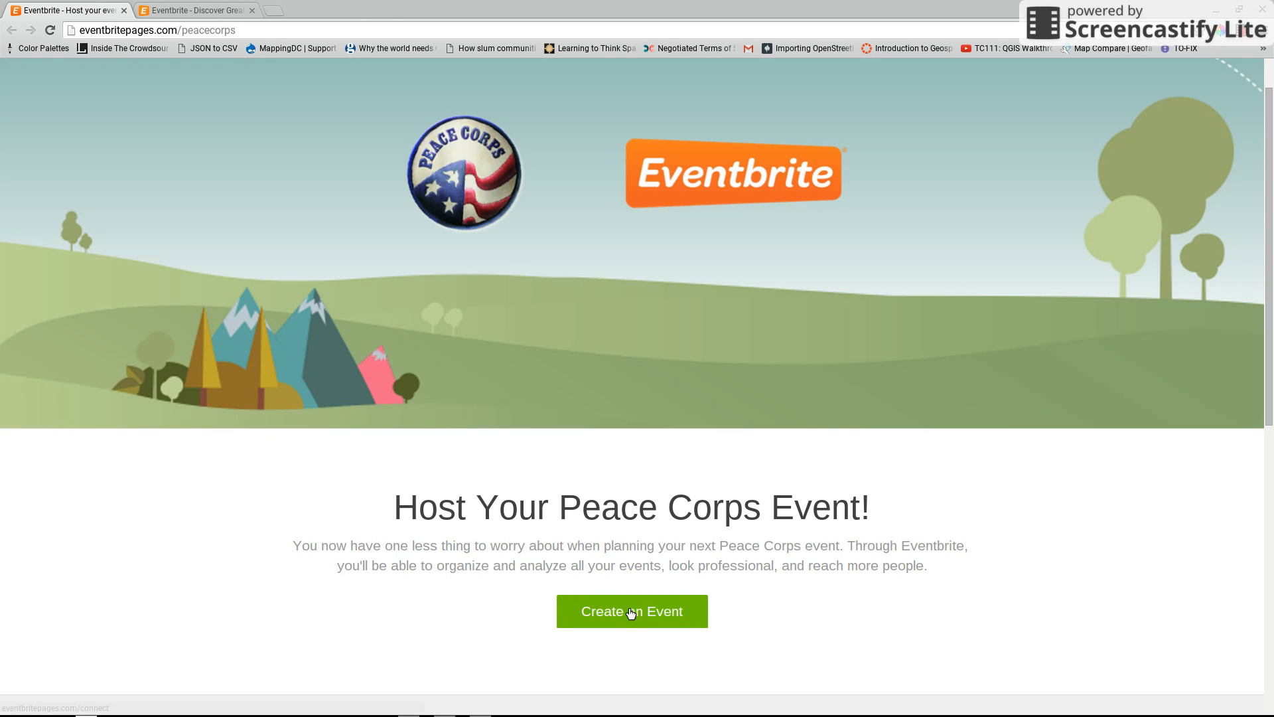
pyautogui.click(632, 610)
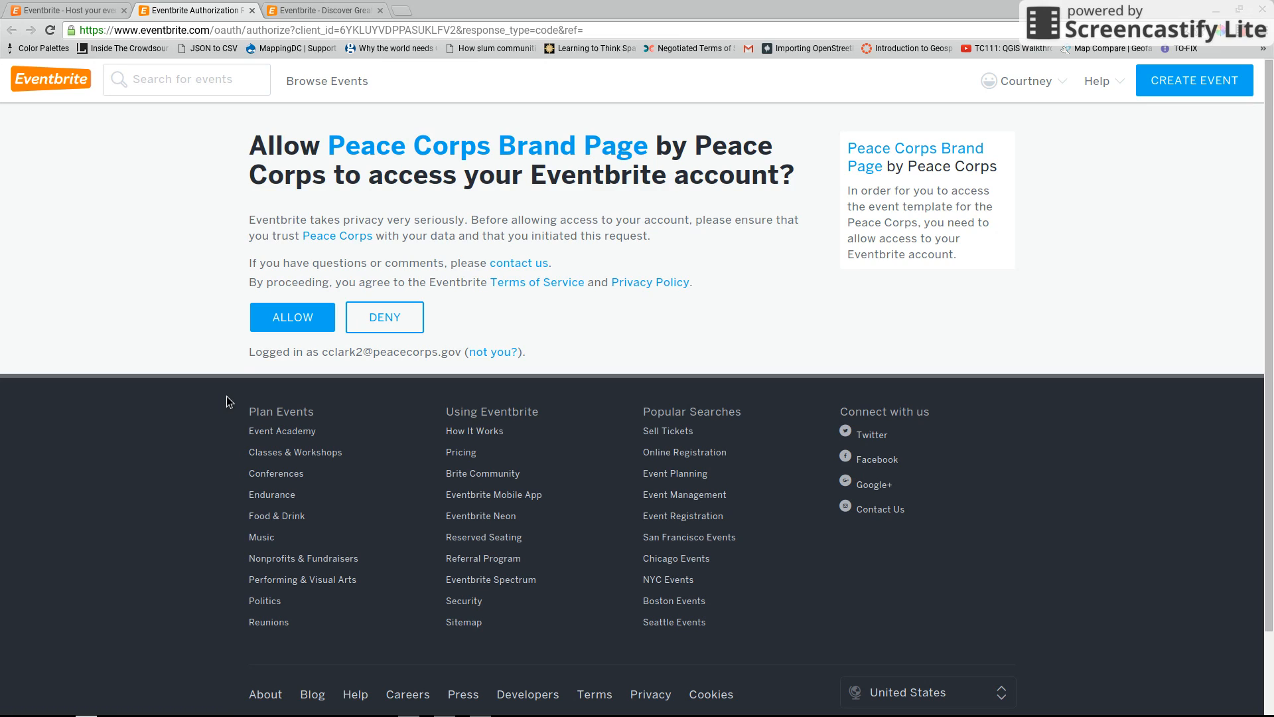
pyautogui.moveTo(235, 397)
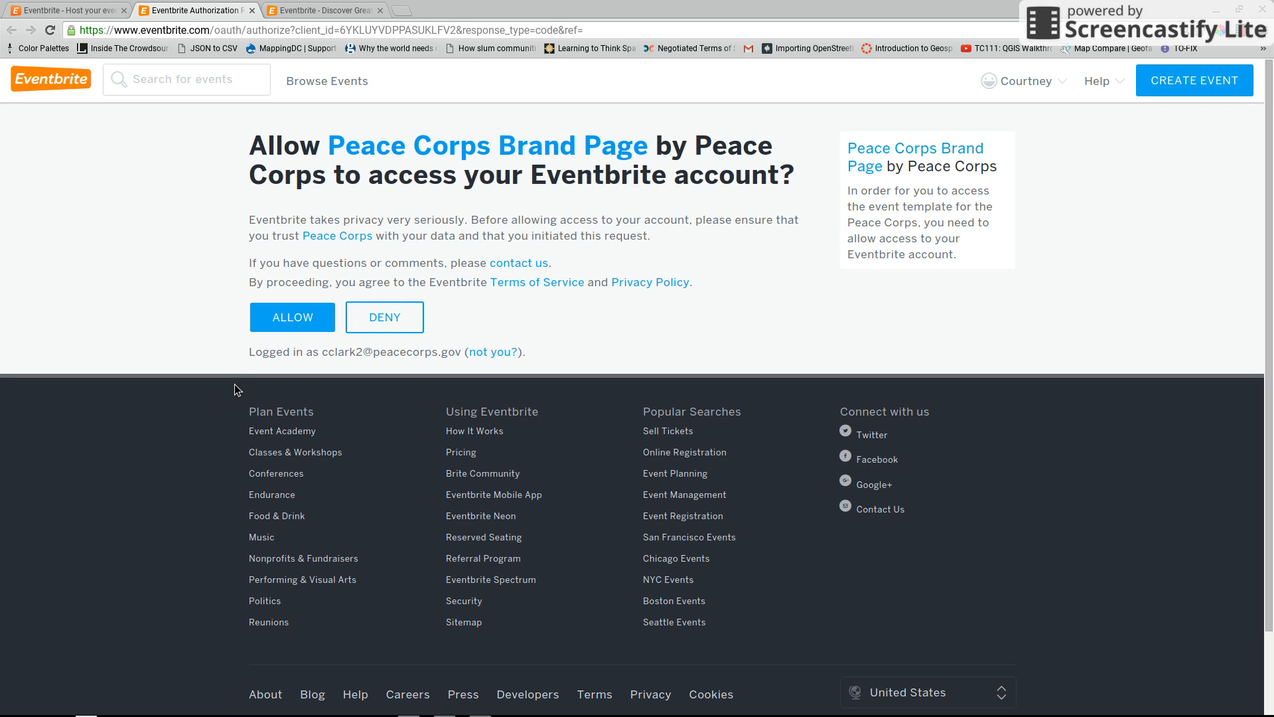
# Step: Allow the Peace Corps Brand Page to access the account
pyautogui.click(292, 318)
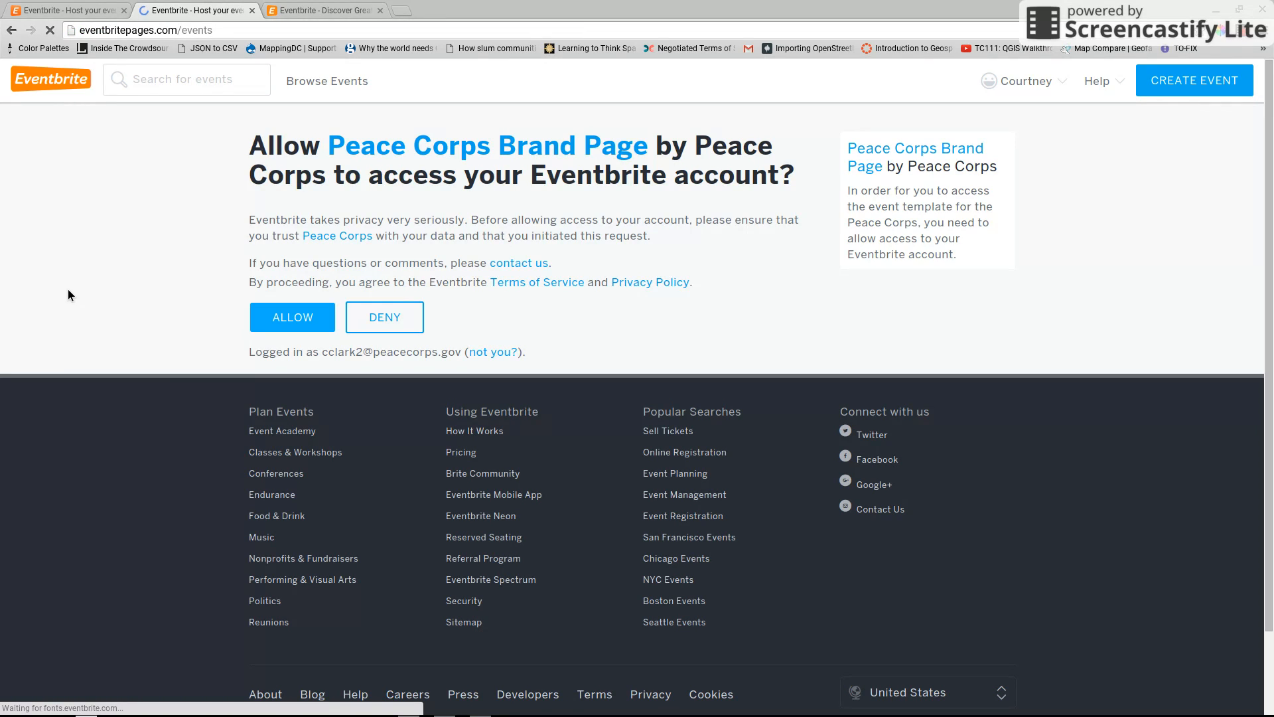
pyautogui.click(292, 317)
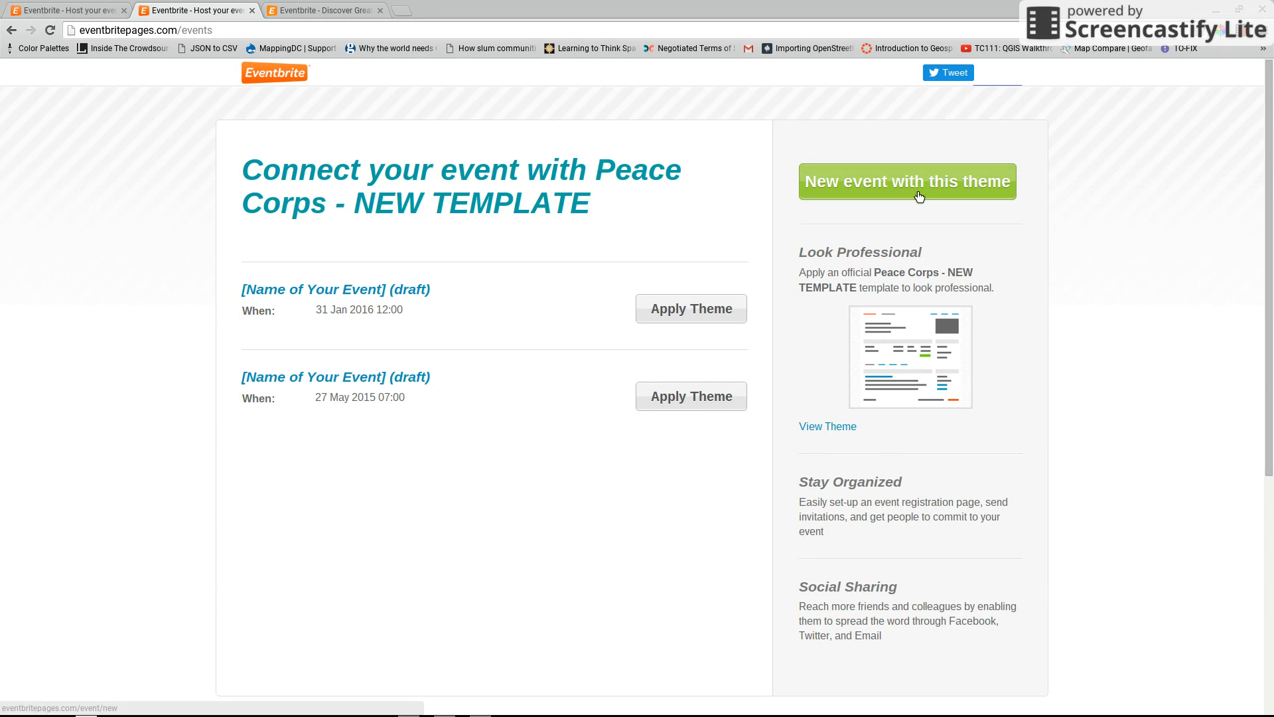
# Step: Start a new event with the Peace Corps theme and go to editing its details
pyautogui.click(906, 182)
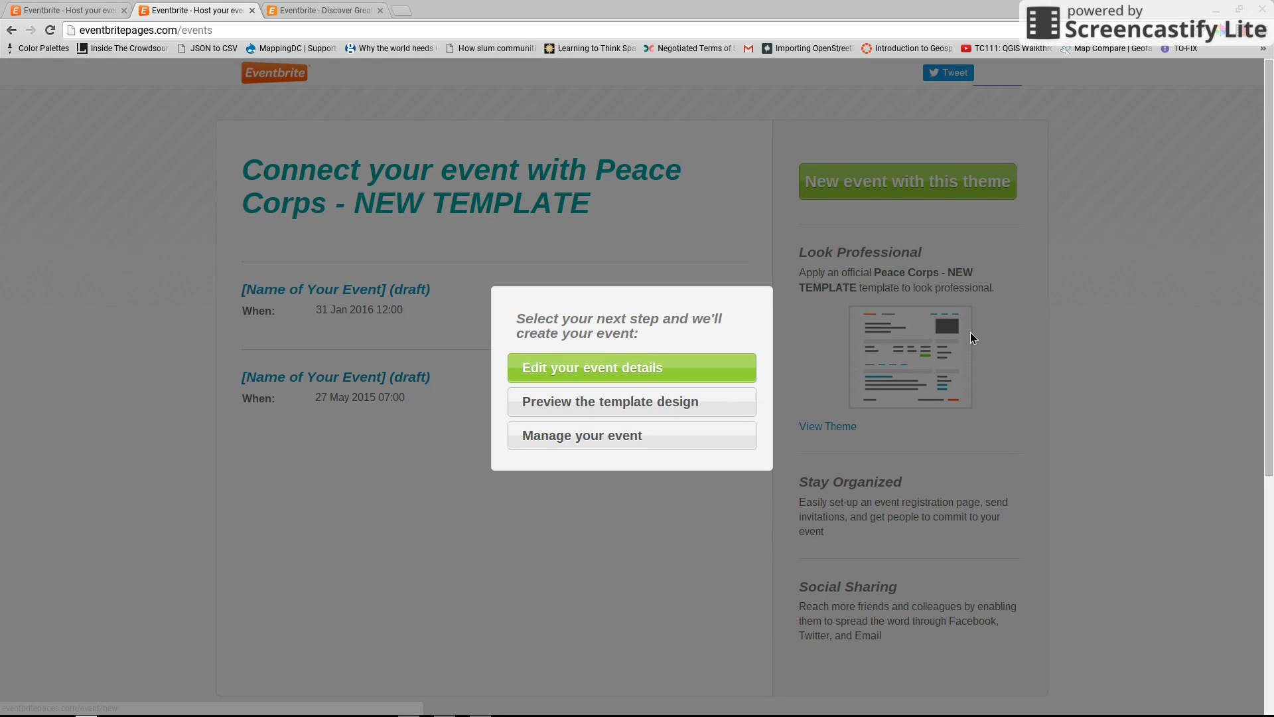
pyautogui.click(631, 368)
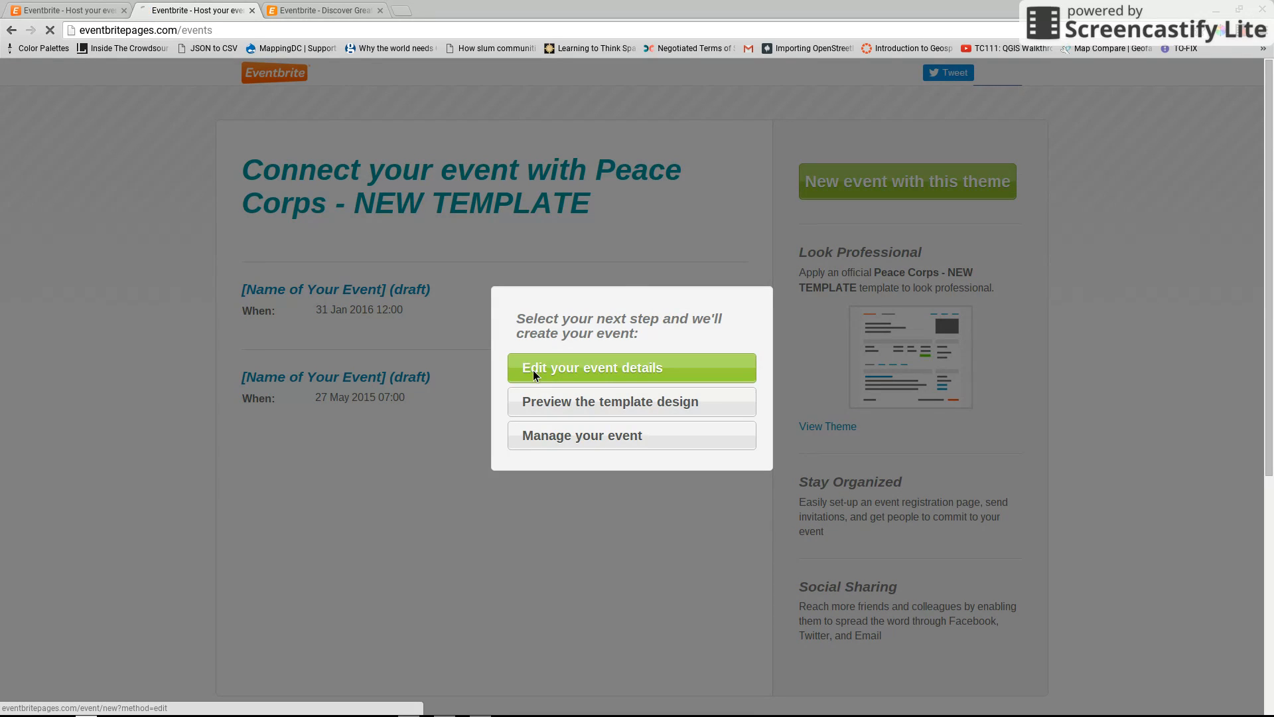
pyautogui.click(631, 367)
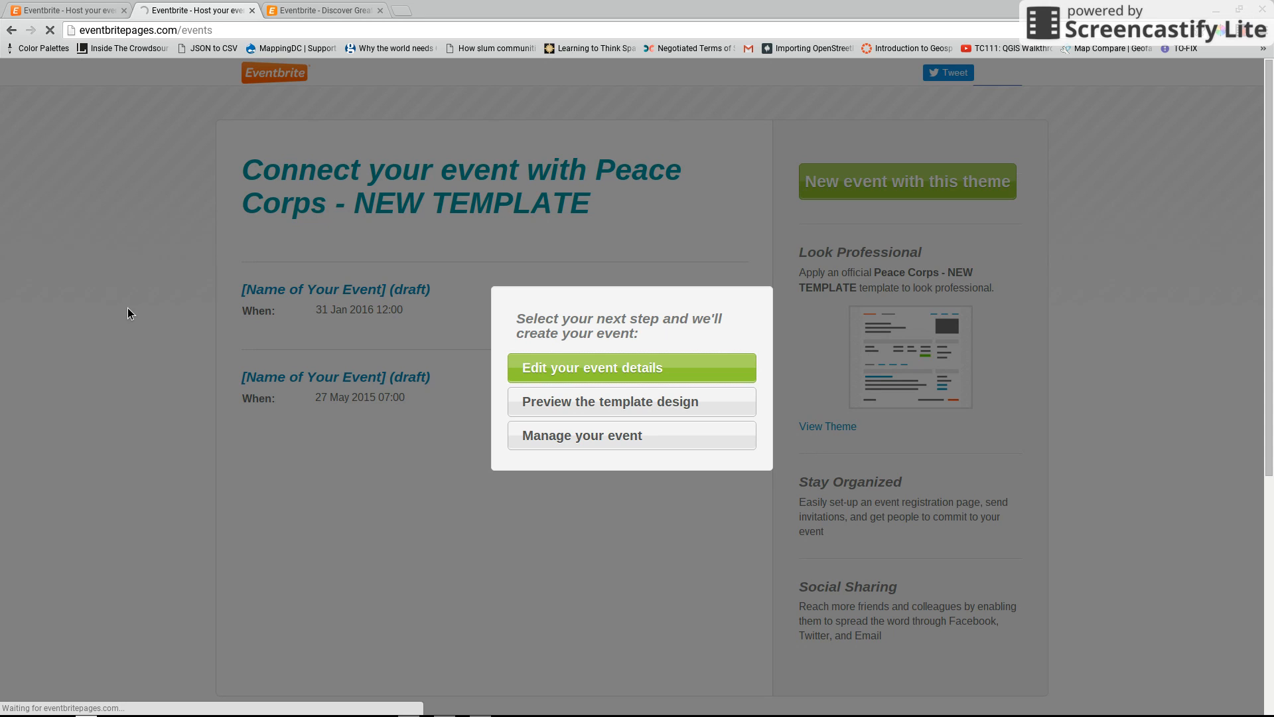
pyautogui.click(632, 367)
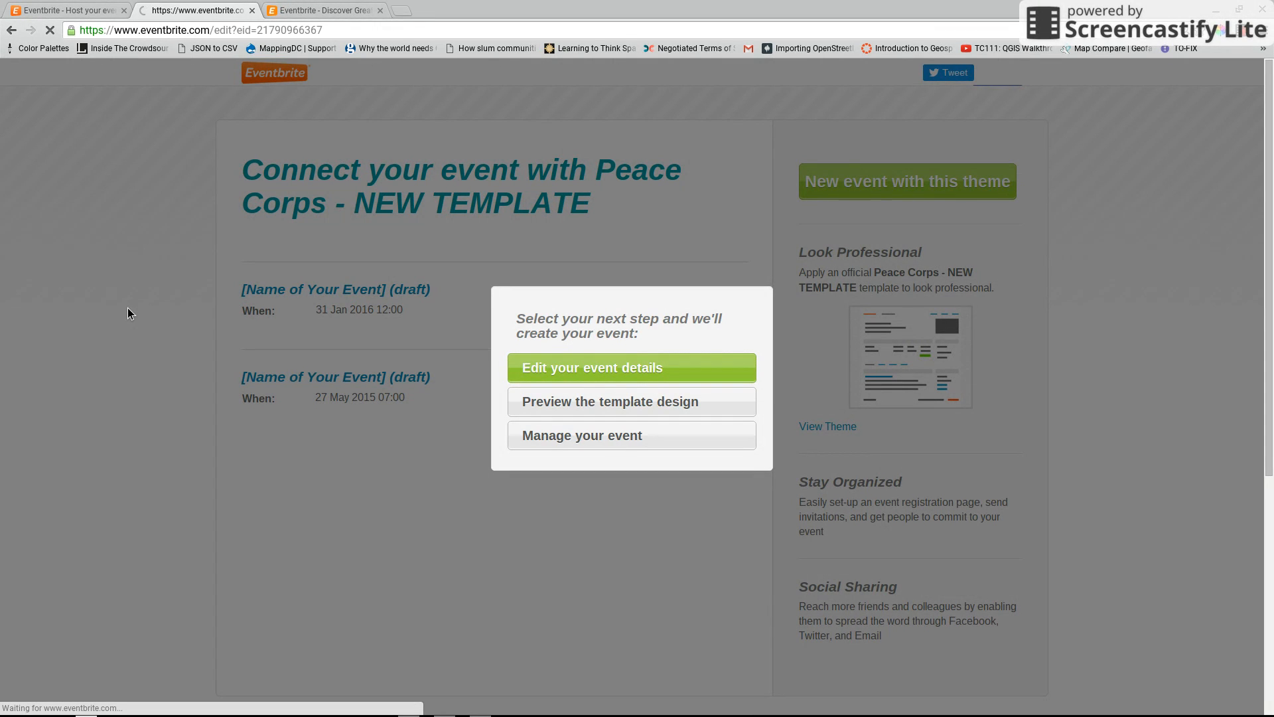
pyautogui.click(632, 367)
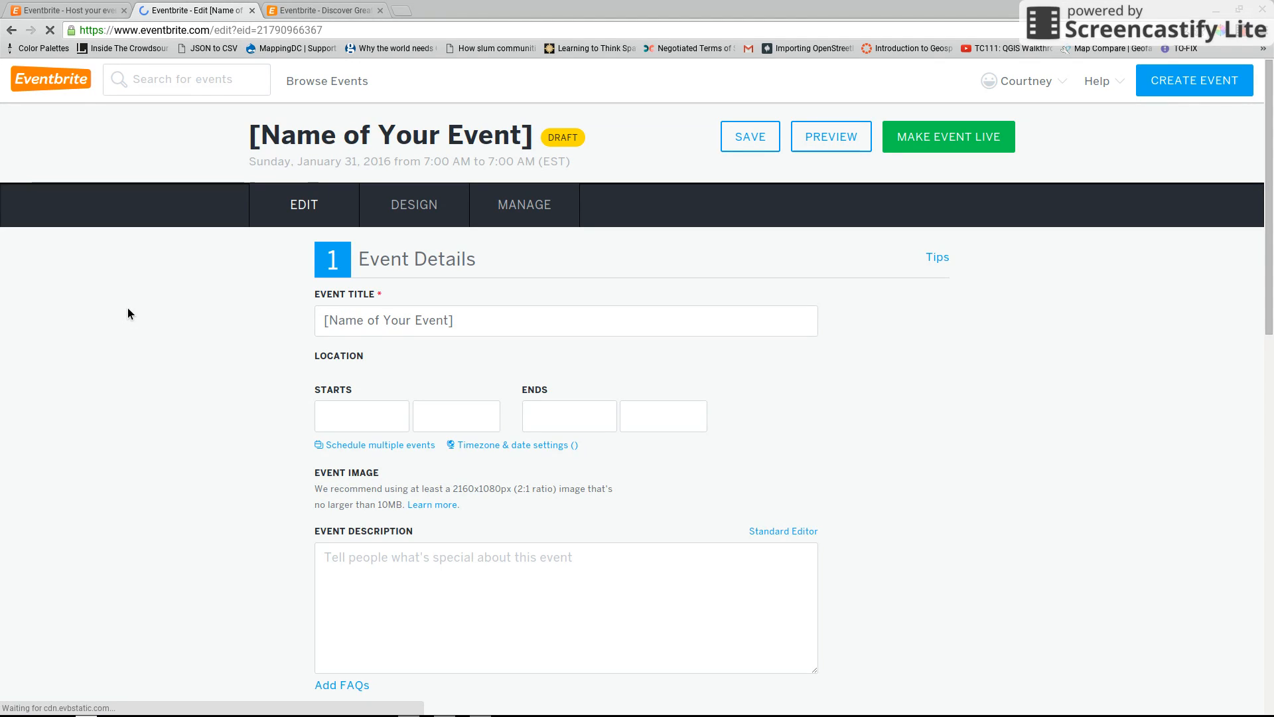
pyautogui.click(749, 135)
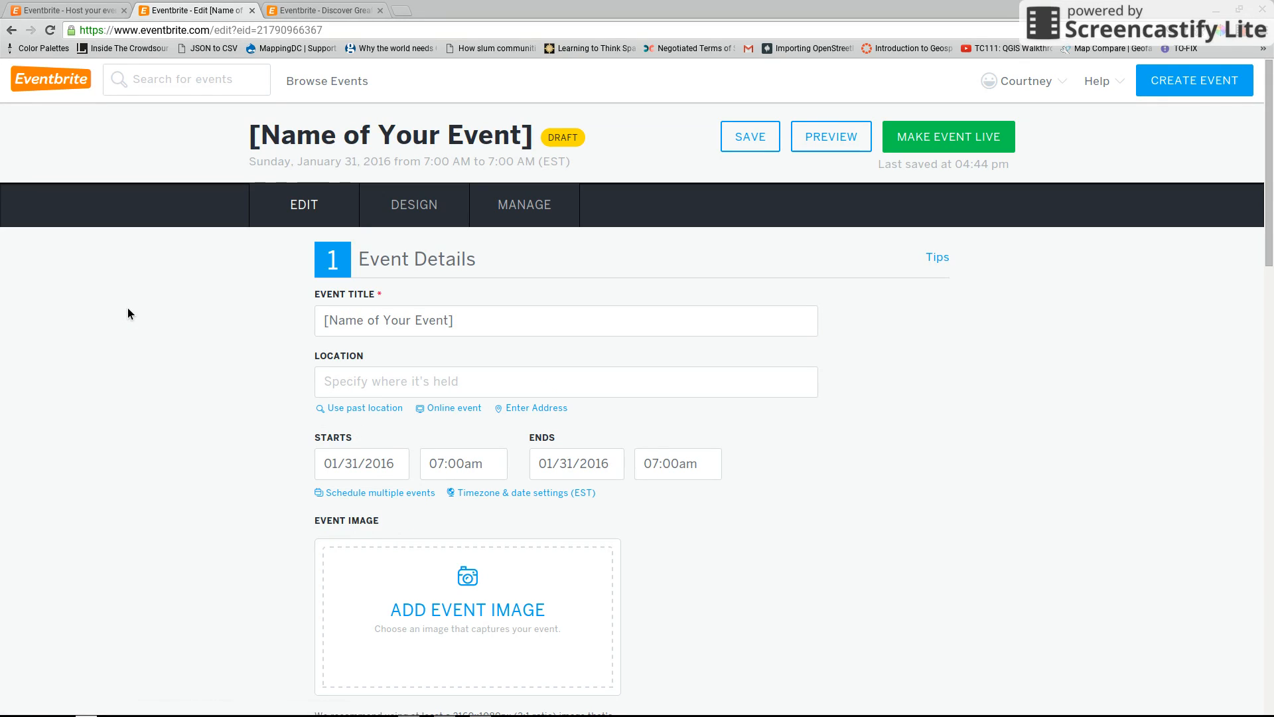
pyautogui.scroll(-3)
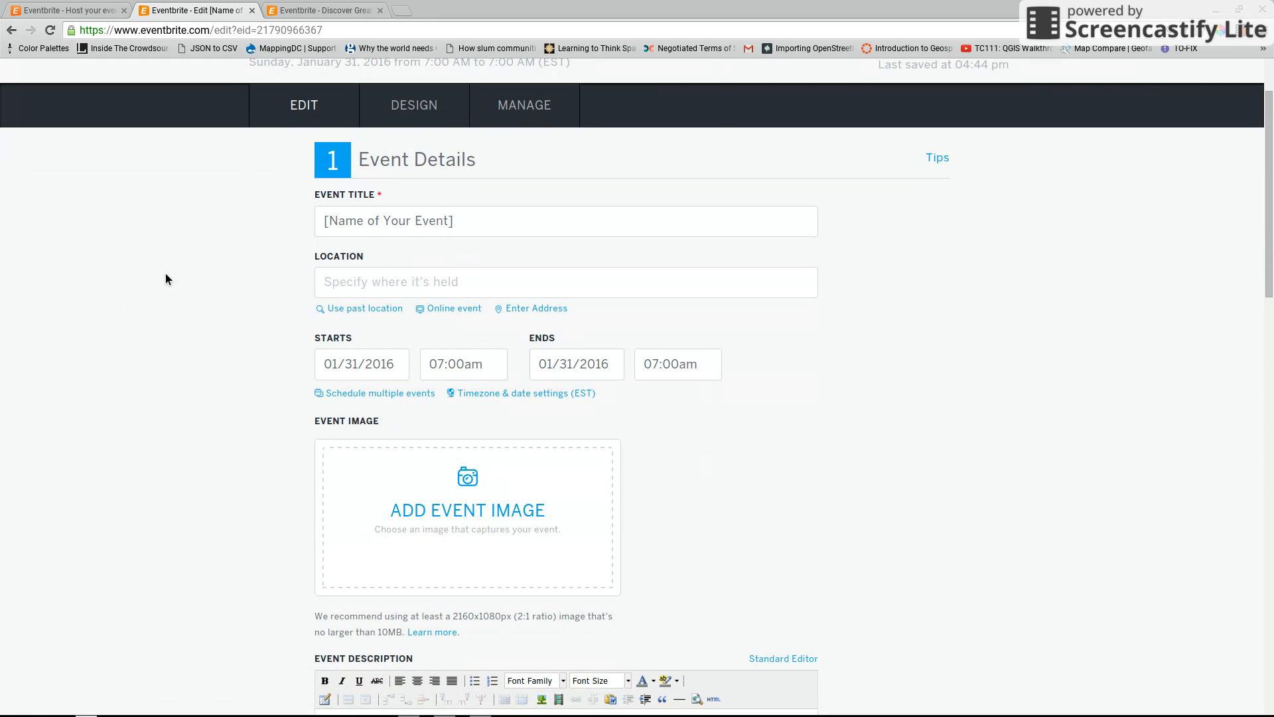
pyautogui.moveTo(232, 298)
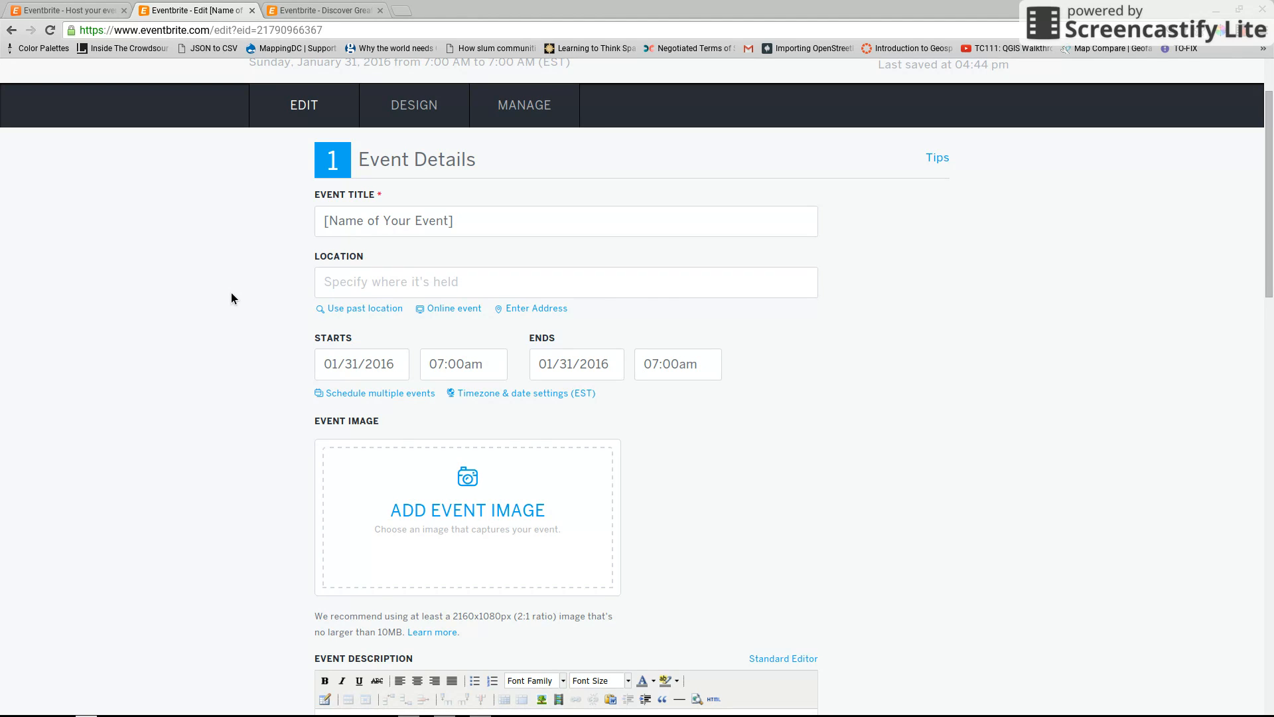
pyautogui.scroll(-3)
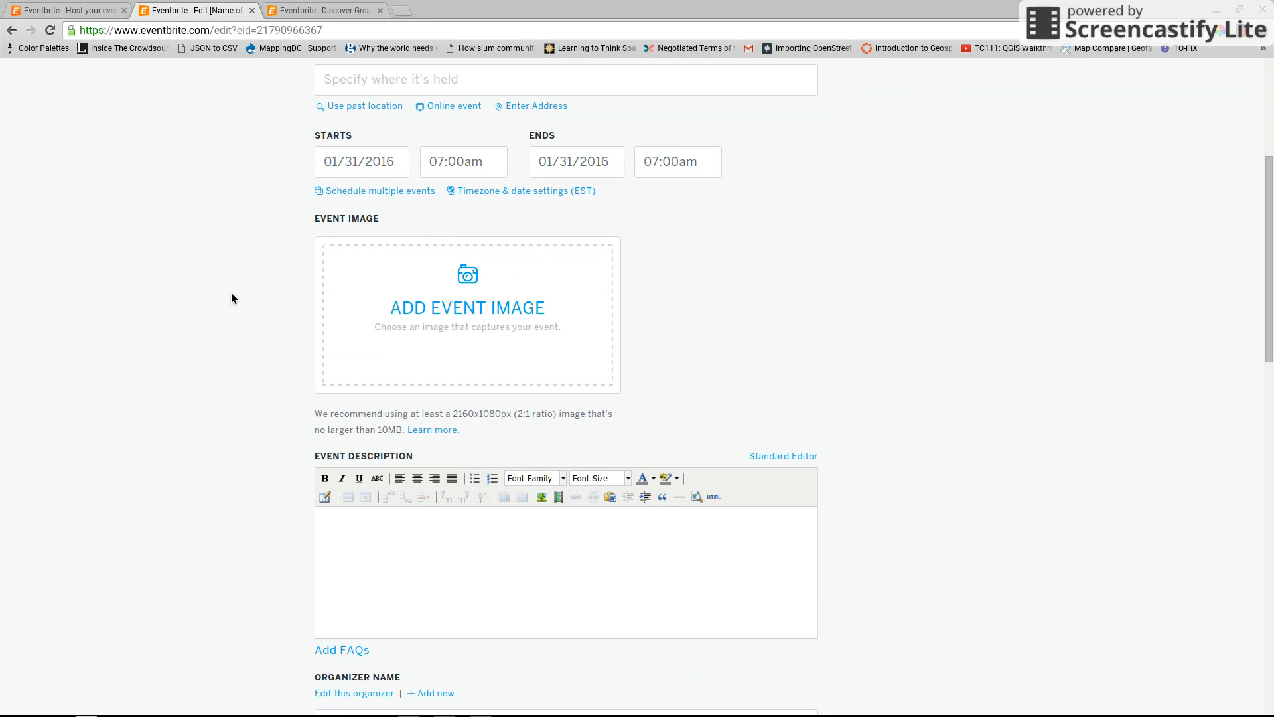
pyautogui.scroll(-3)
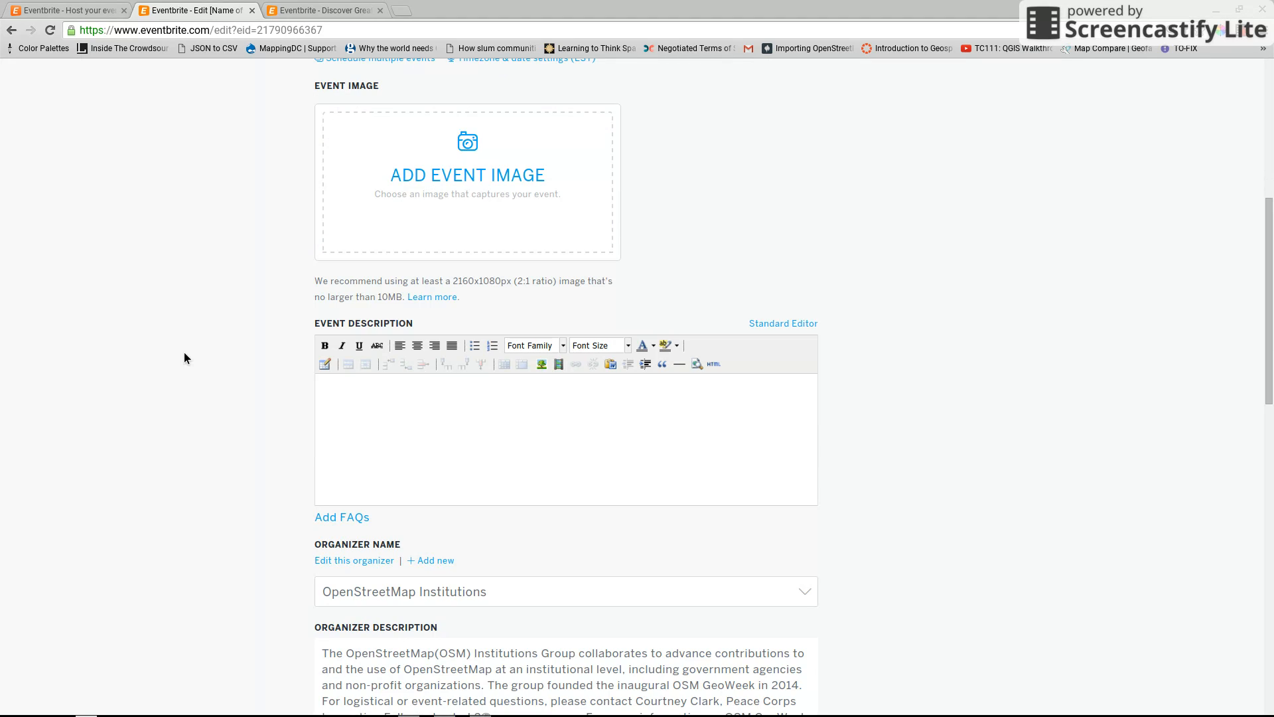
pyautogui.scroll(-3)
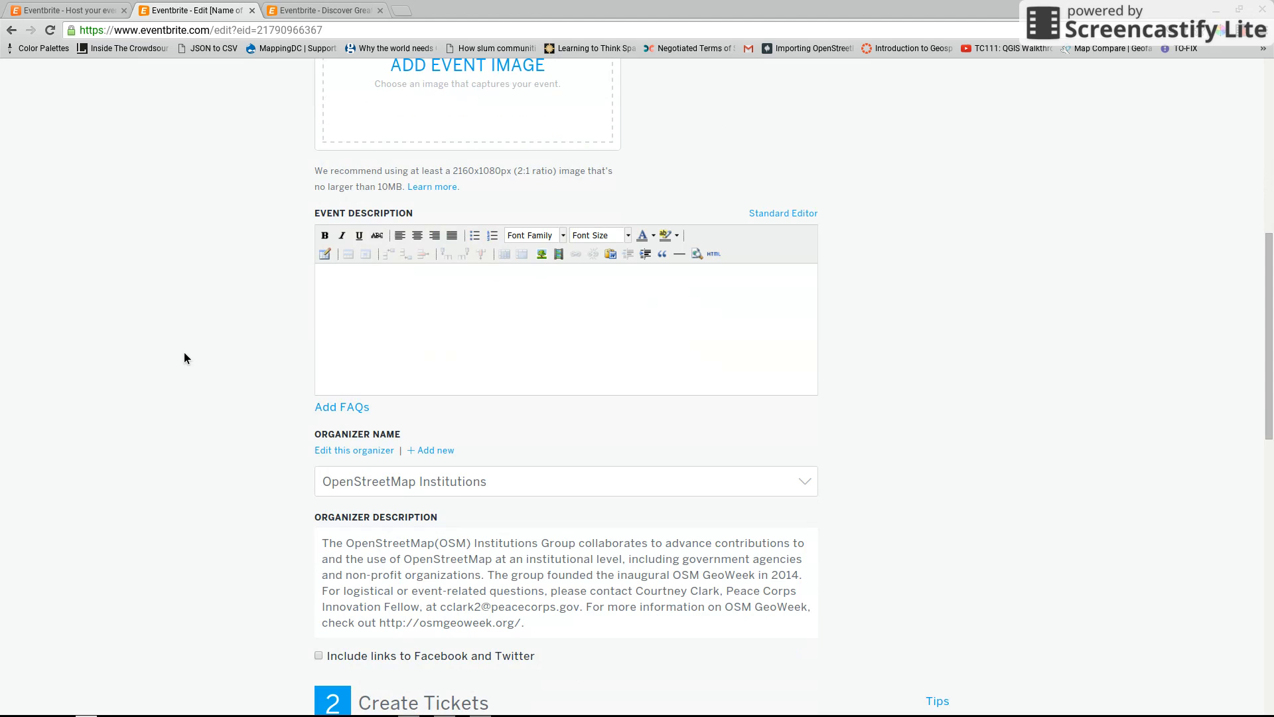
pyautogui.scroll(-3)
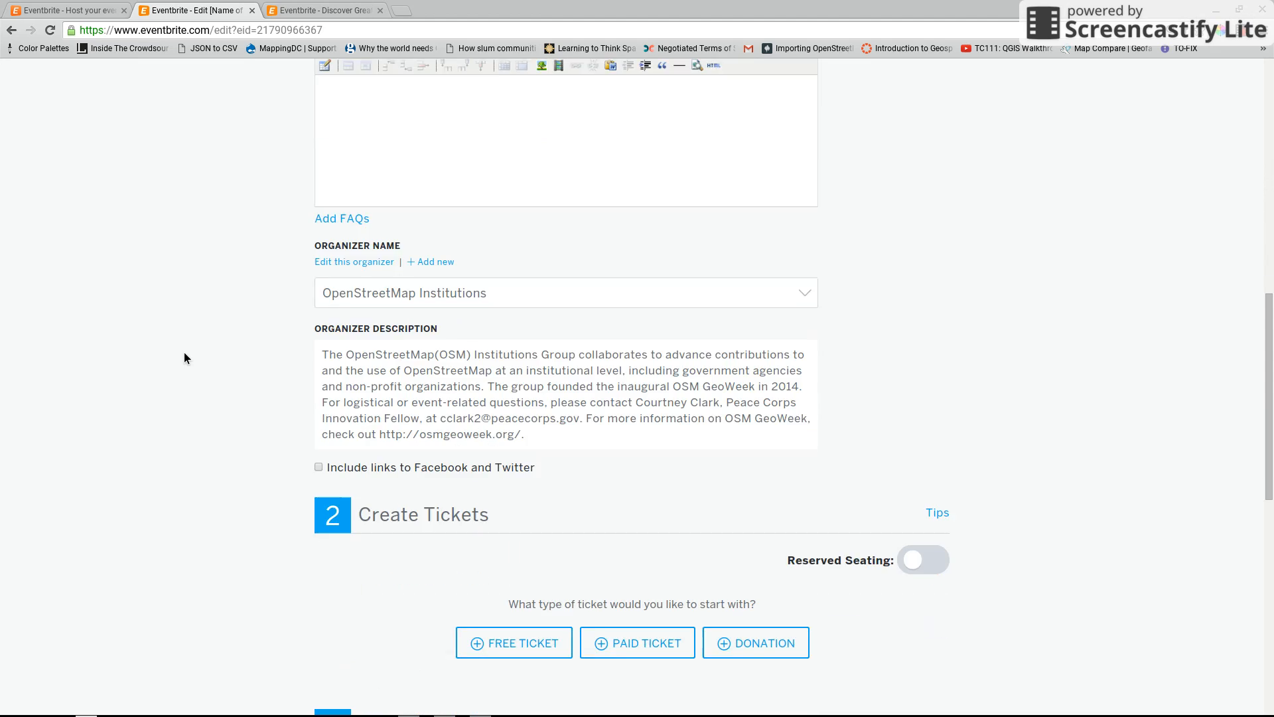
pyautogui.scroll(-3)
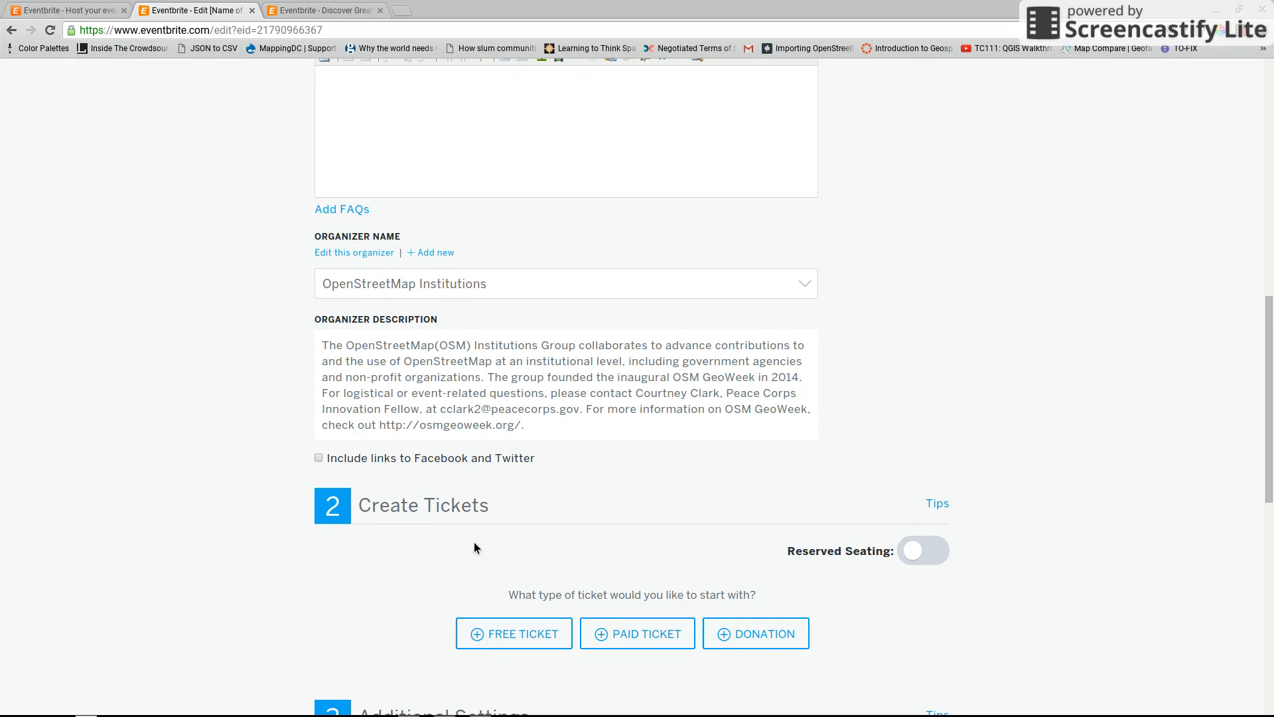
pyautogui.moveTo(236, 422)
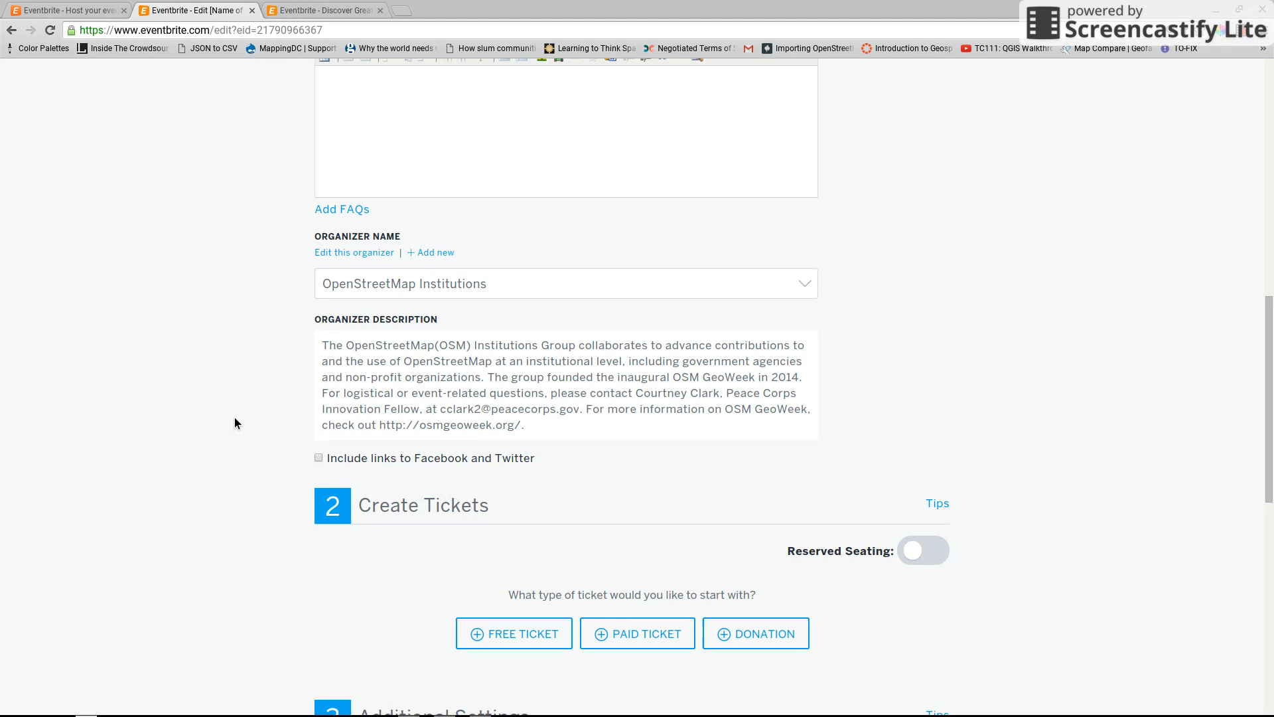
pyautogui.scroll(-3)
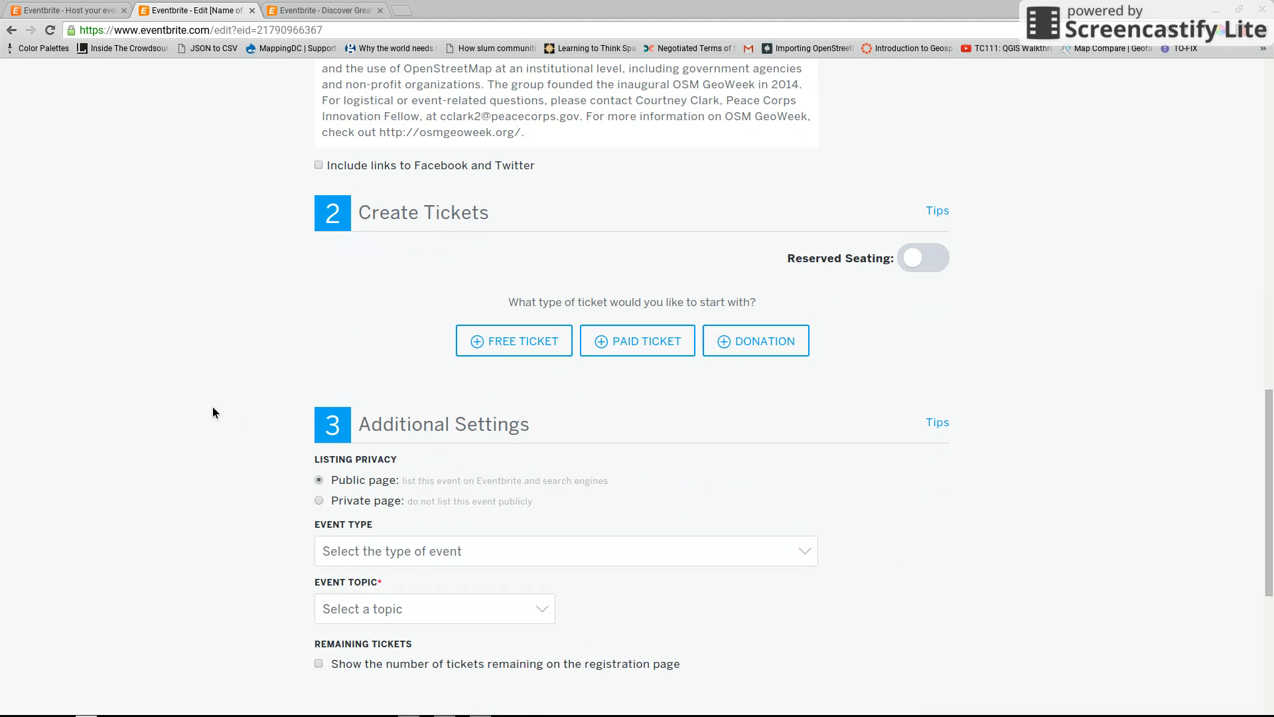
pyautogui.scroll(-3)
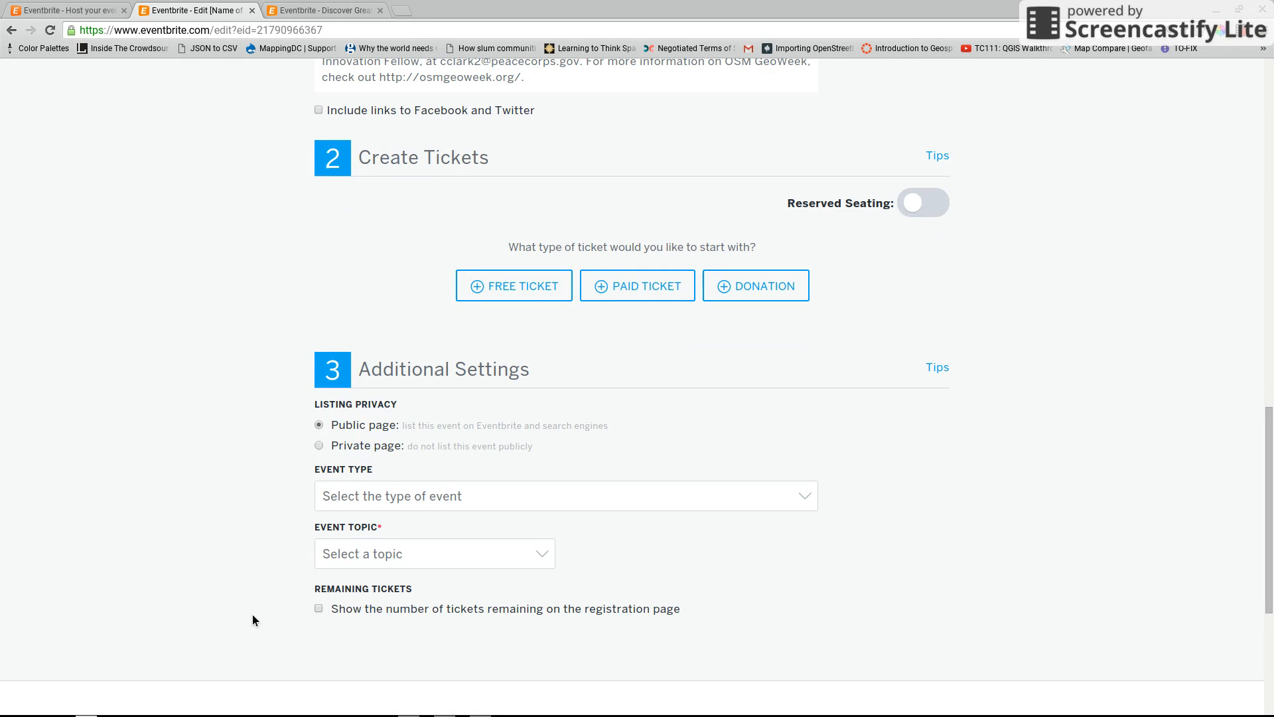
pyautogui.moveTo(240, 418)
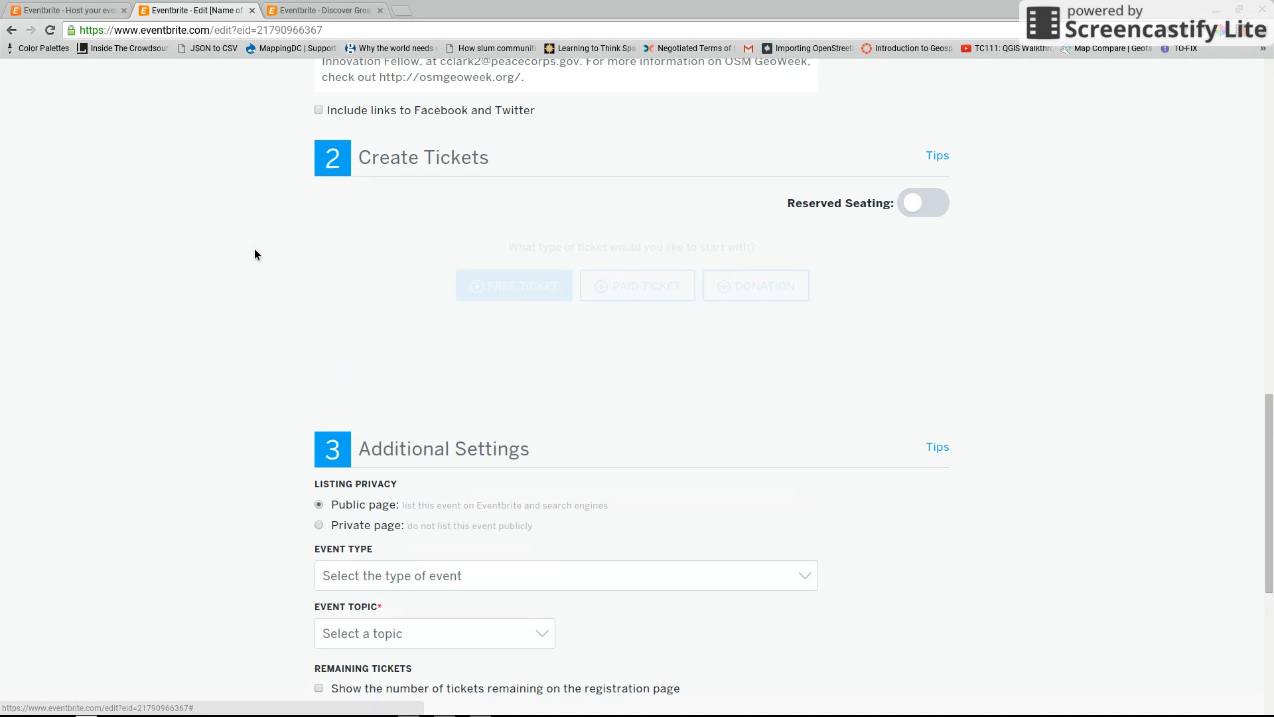
# Step: Add a free ticket named 'New mapper' with 500 available
pyautogui.click(514, 286)
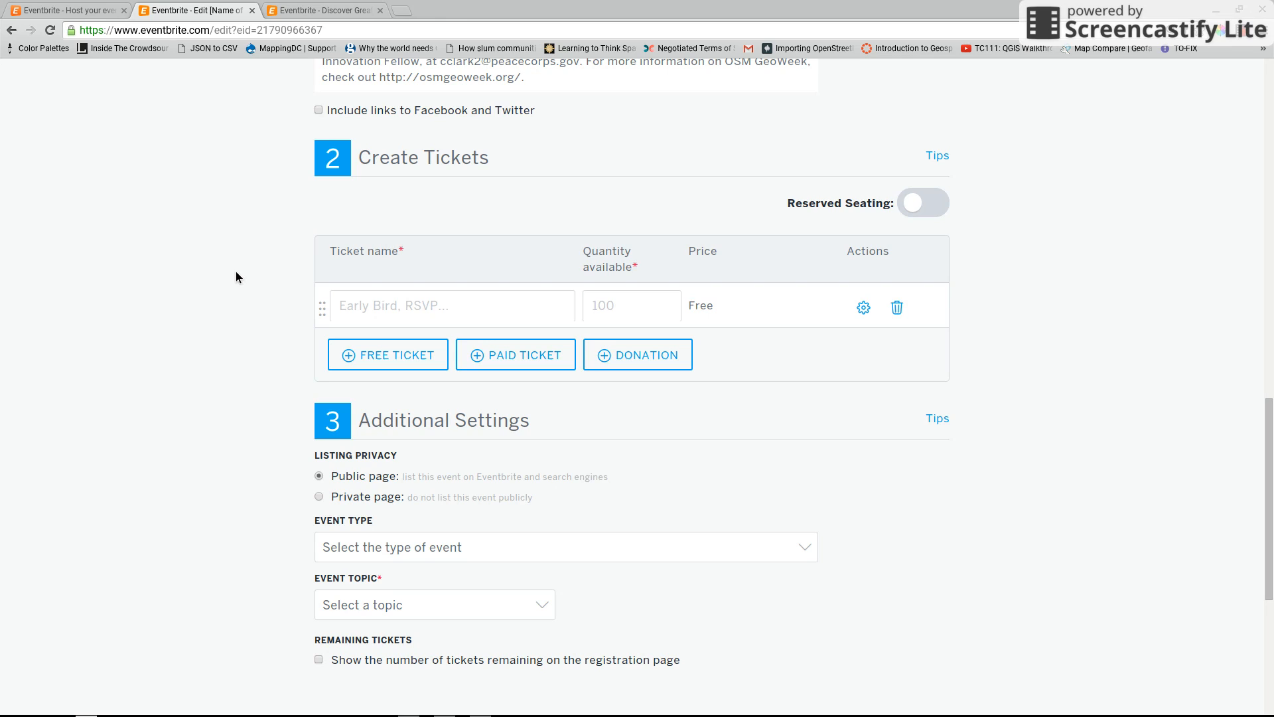
pyautogui.click(451, 305)
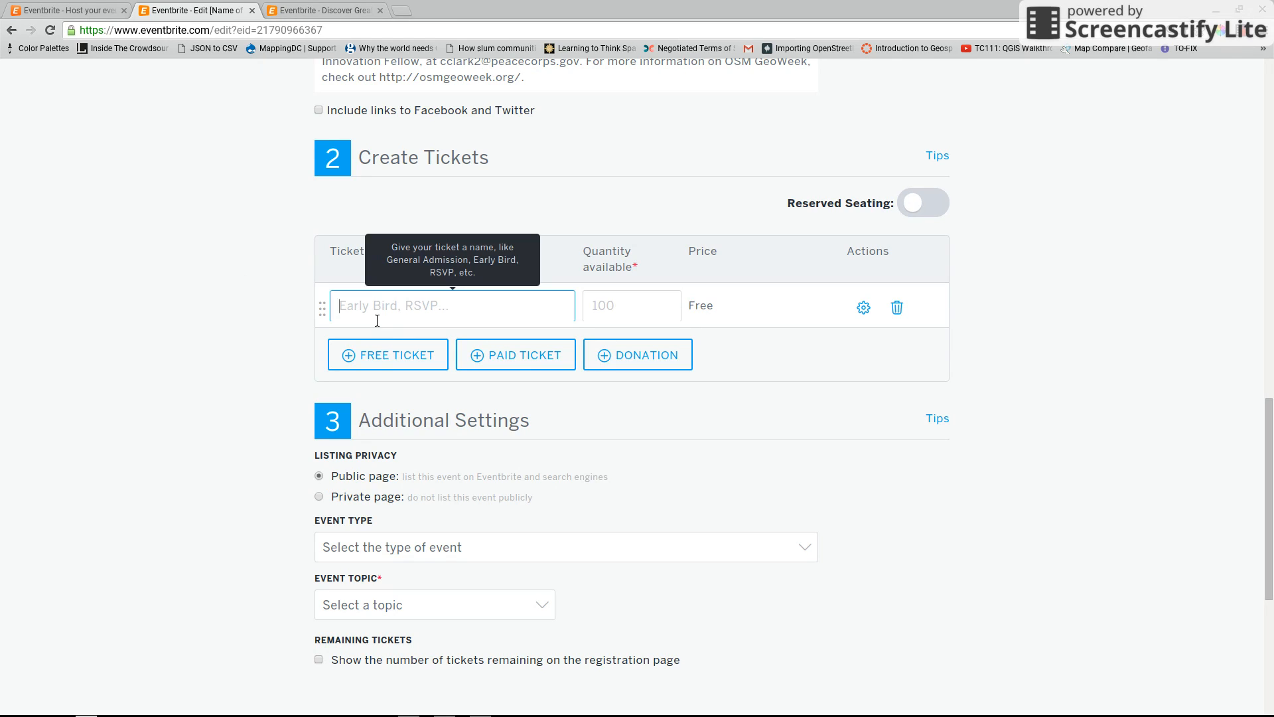
pyautogui.moveTo(271, 297)
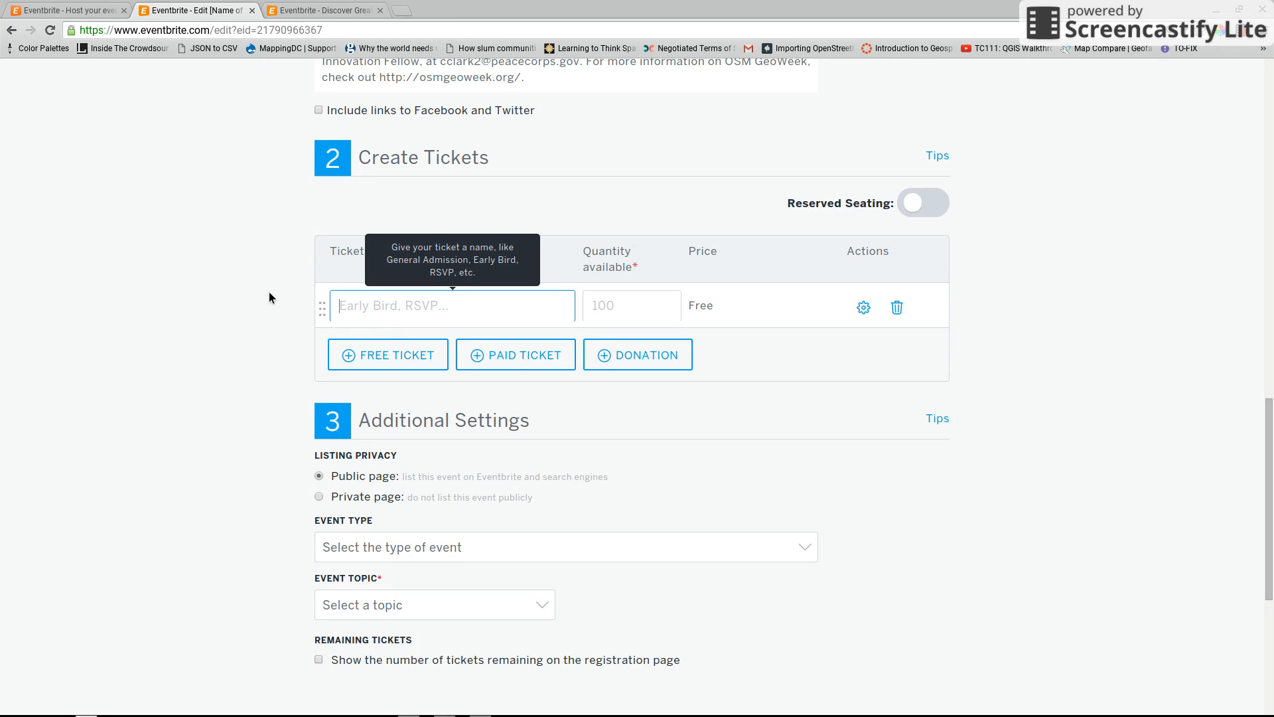
pyautogui.write('New m')
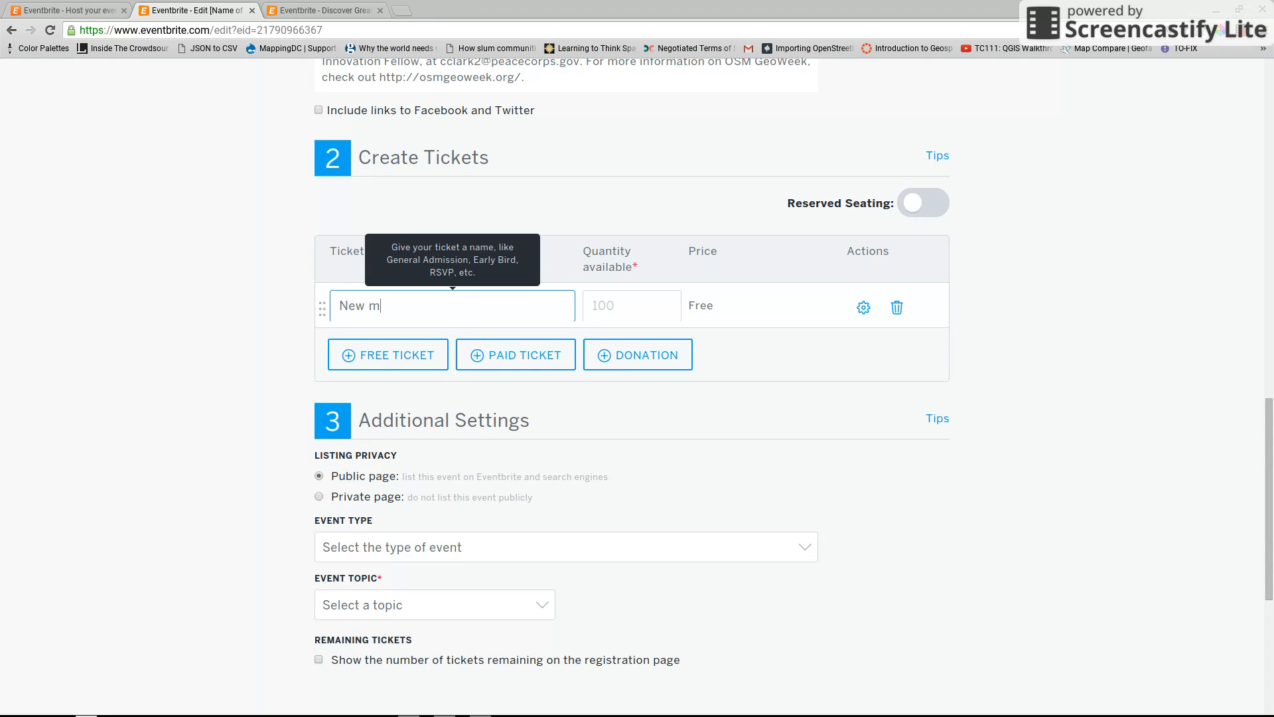
pyautogui.write('apper')
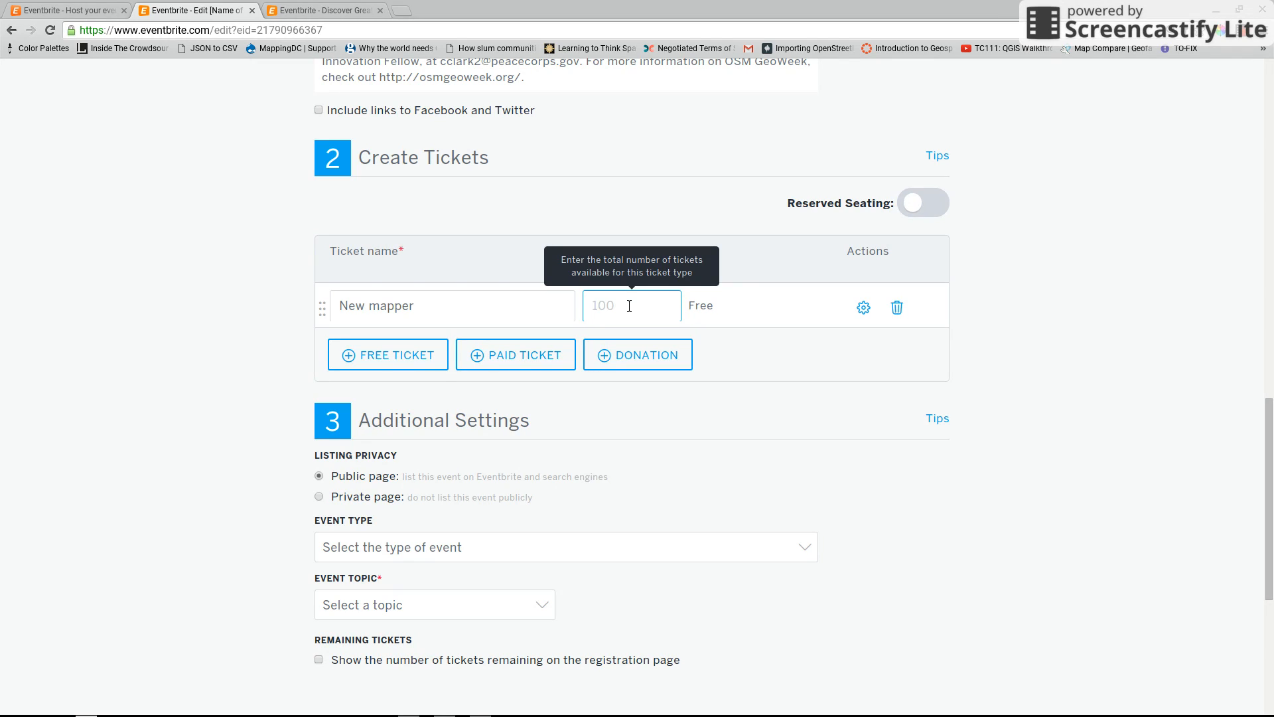
pyautogui.write('500')
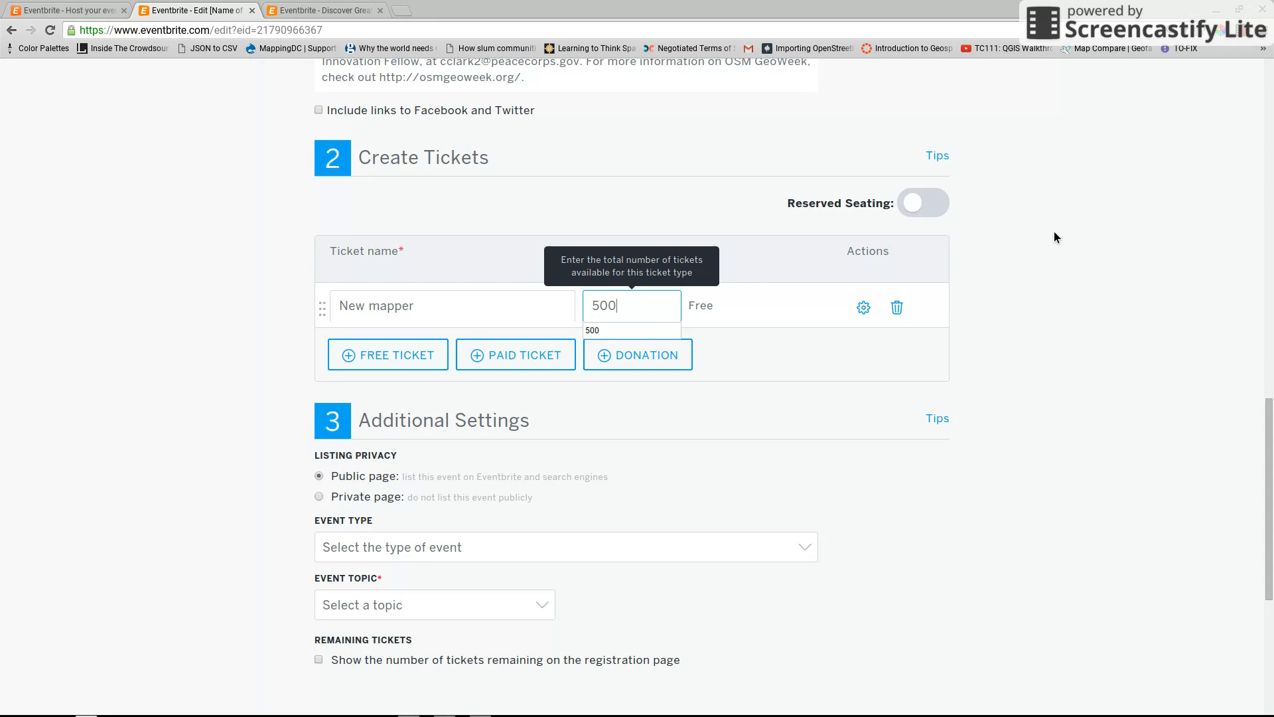
pyautogui.click(828, 329)
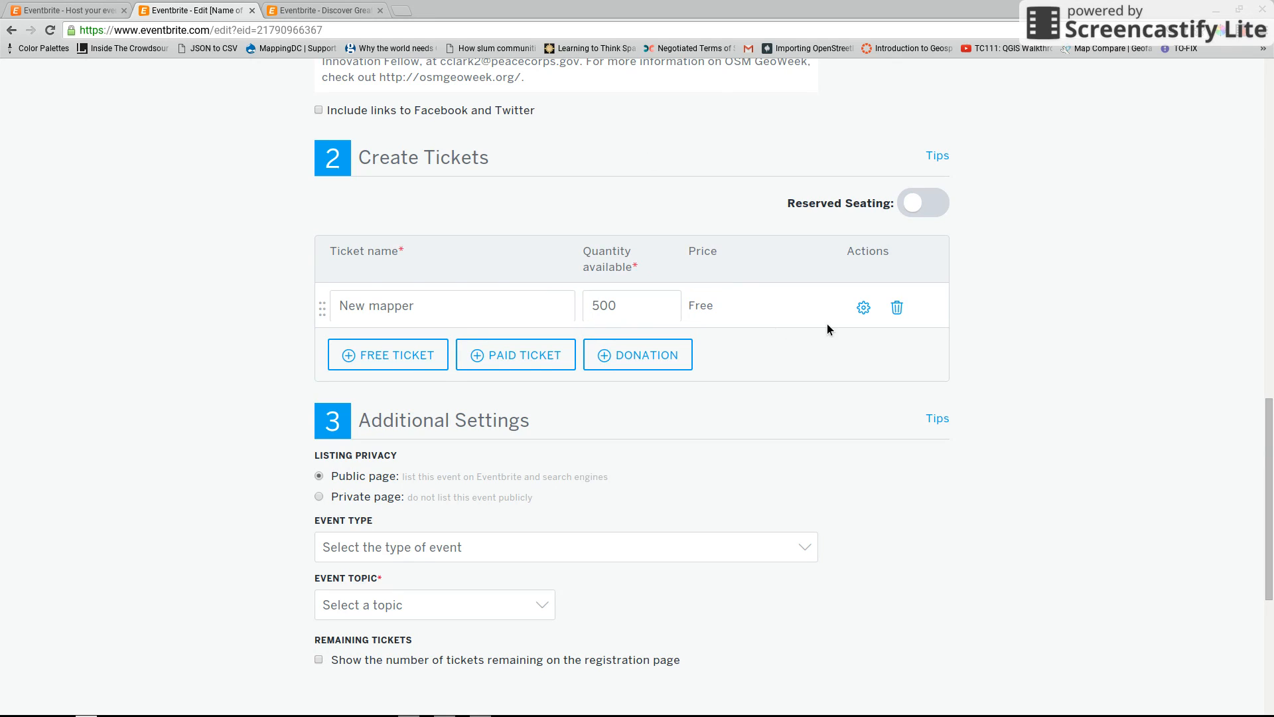
# Step: Describe the ticket: 'Please select this ticket if you are brand new to Opens... Don't worry -- we'll train you.'
pyautogui.click(863, 307)
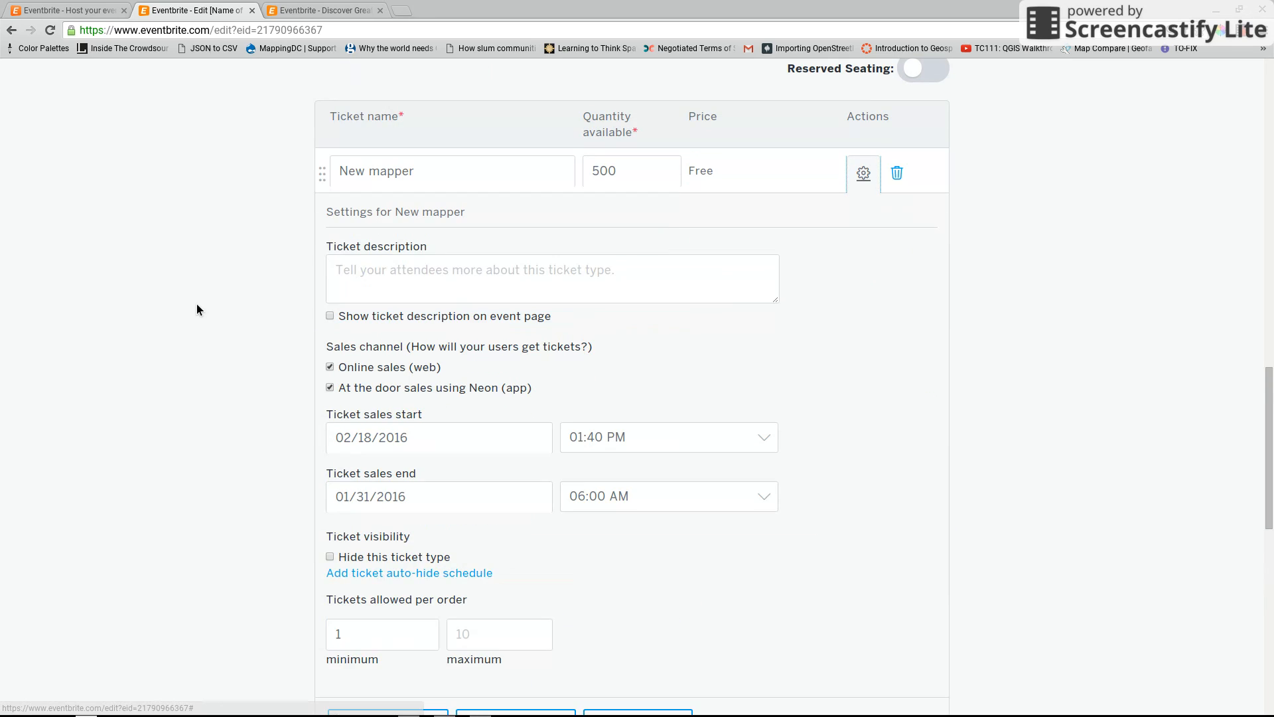
pyautogui.click(552, 277)
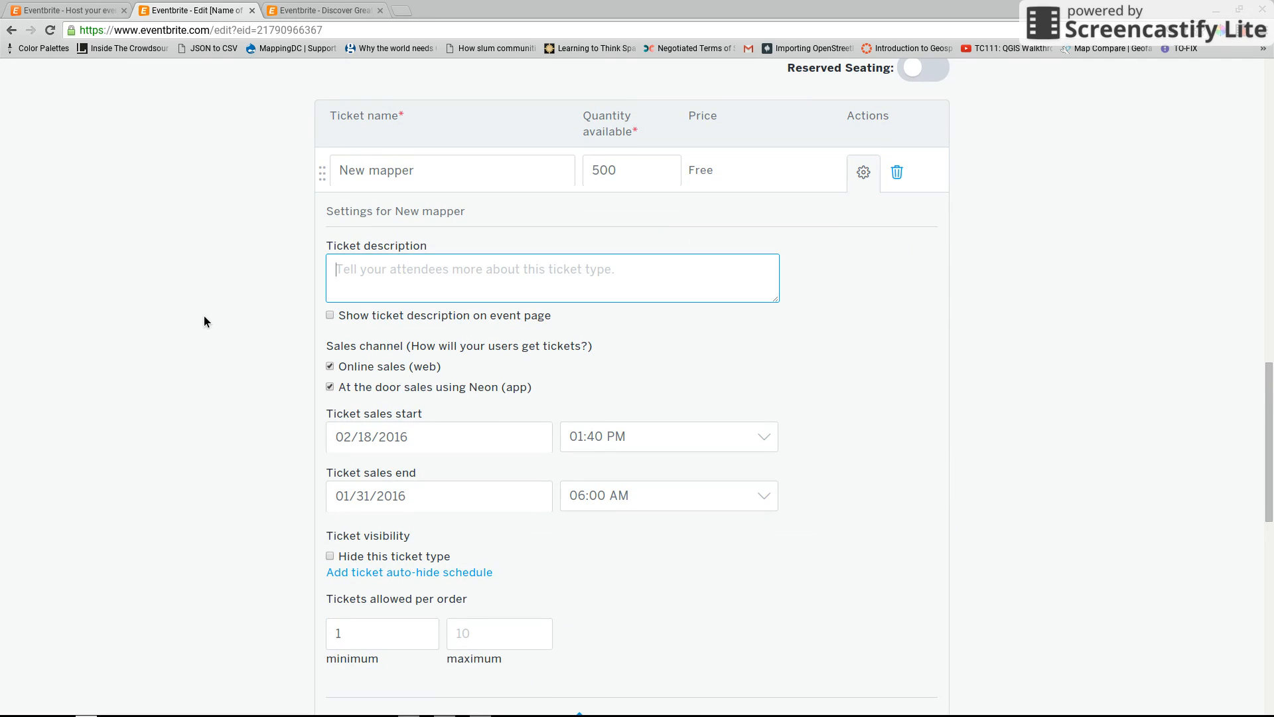
pyautogui.write('Please select')
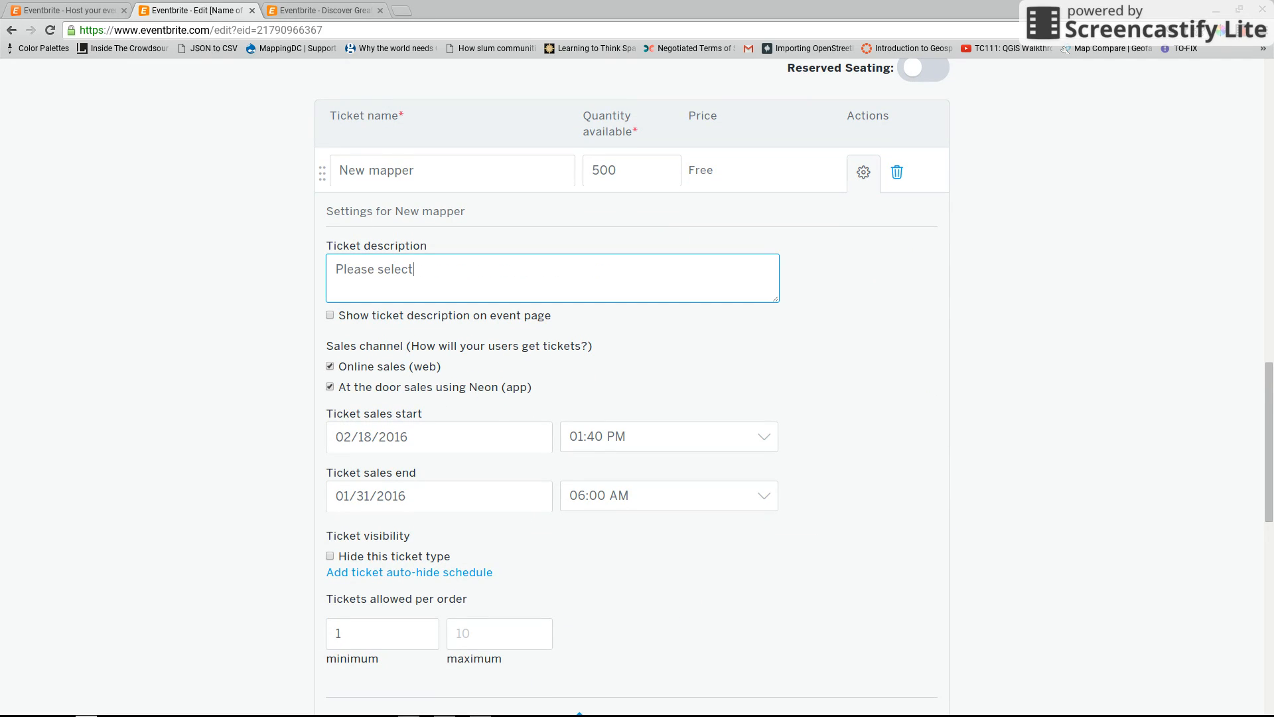
pyautogui.write('this ticket if you')
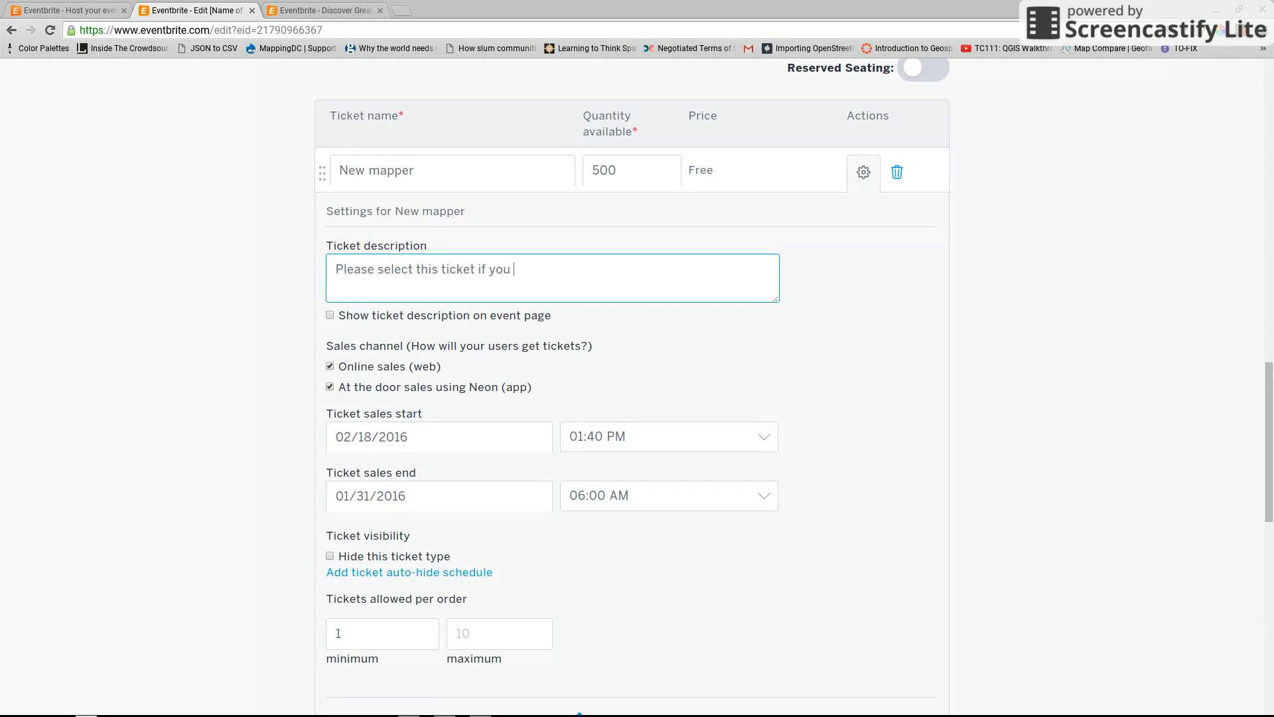
pyautogui.write('are brand new to')
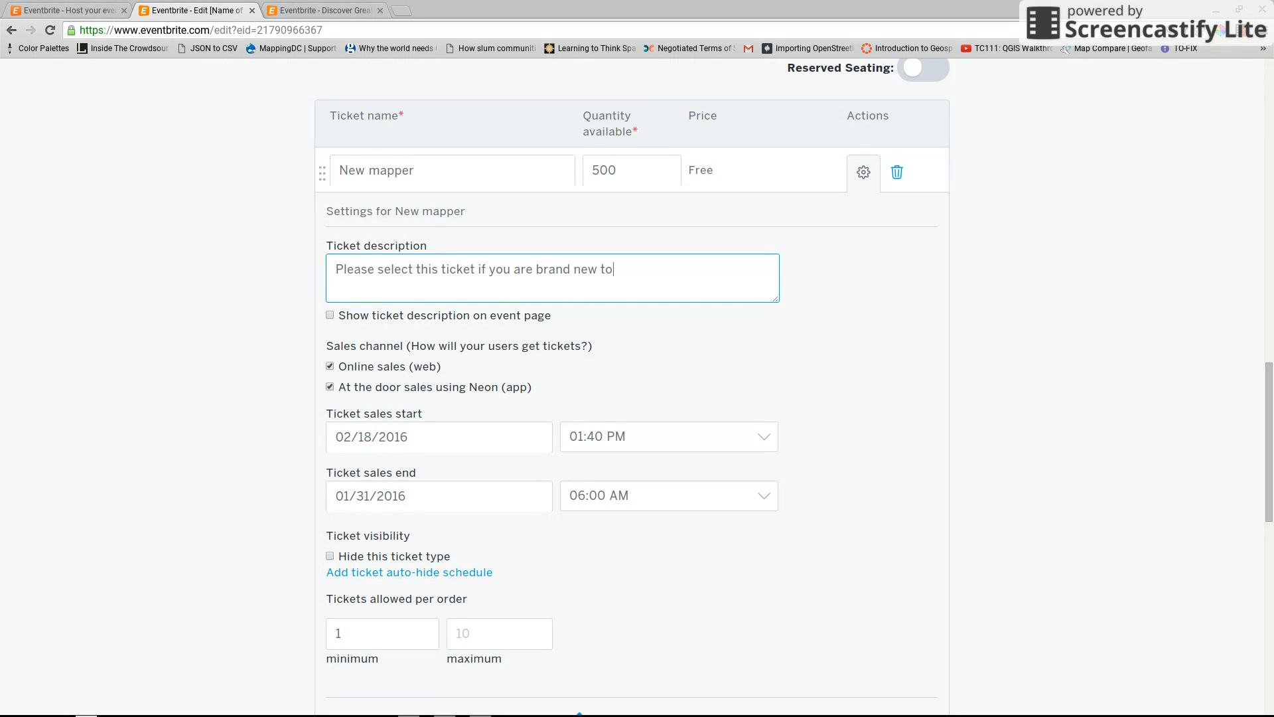
pyautogui.write('Opens')
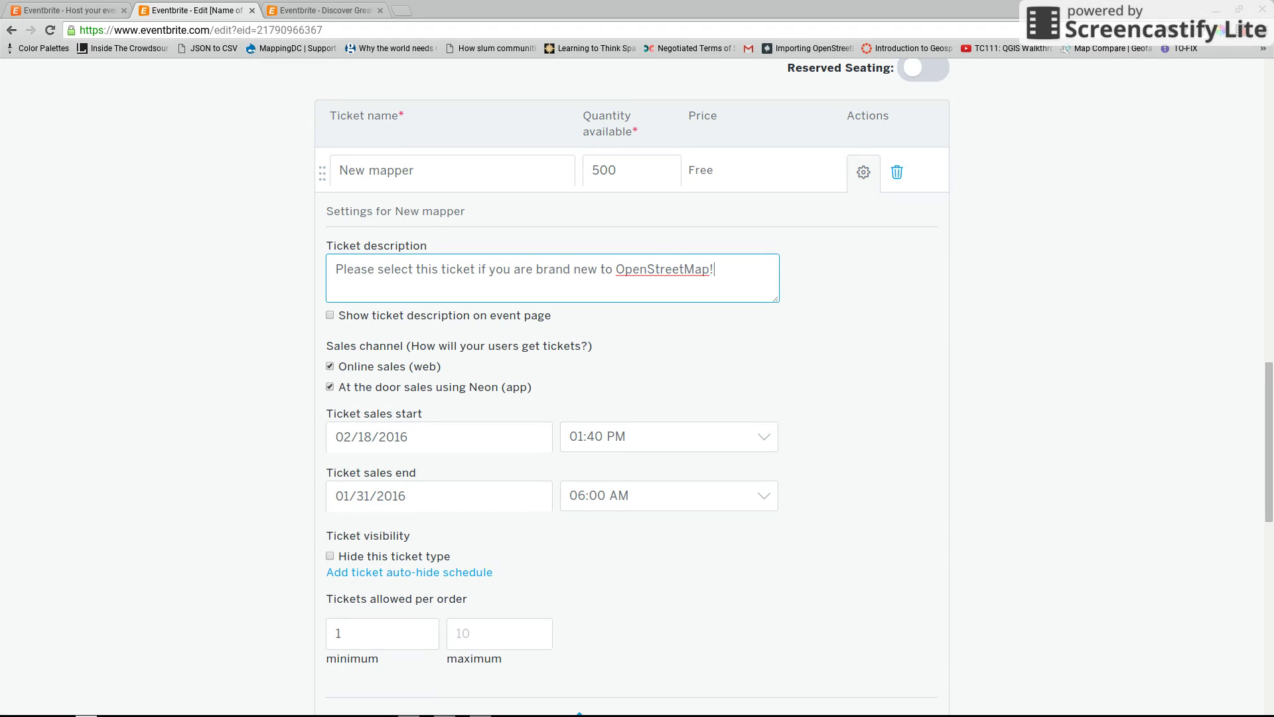
pyautogui.write("Don't worry")
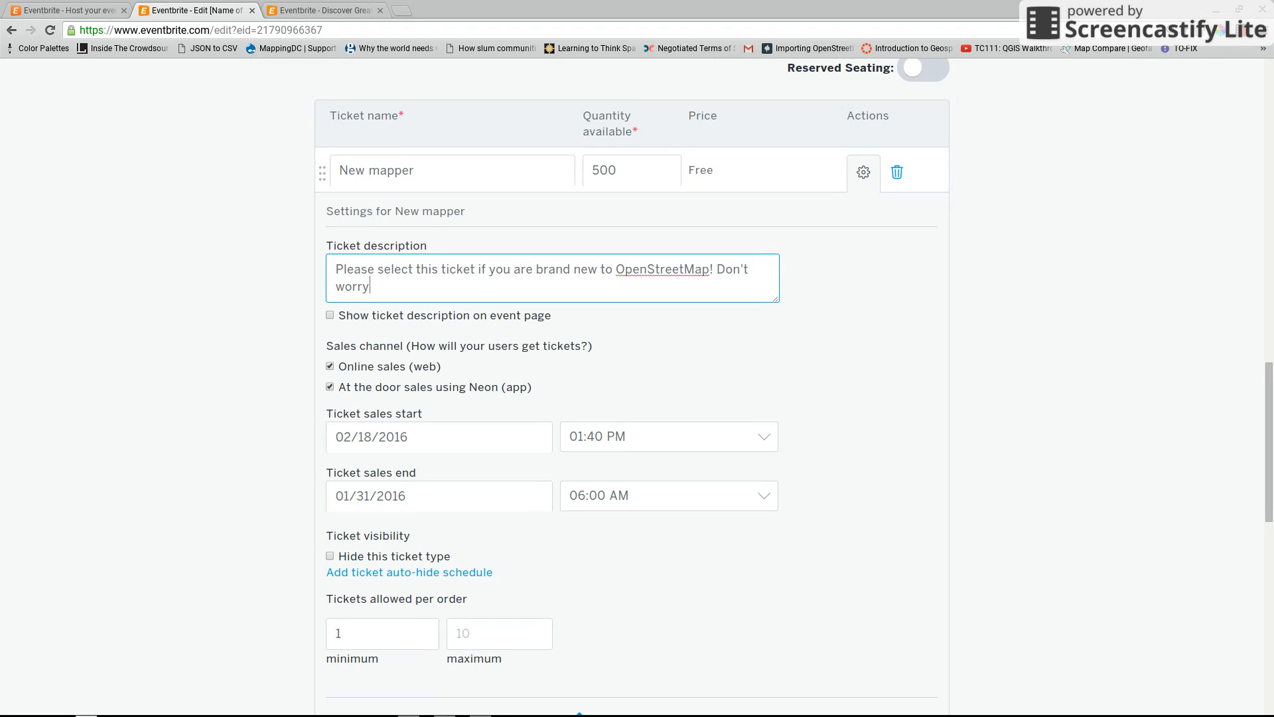
pyautogui.write("-- we'll train you.")
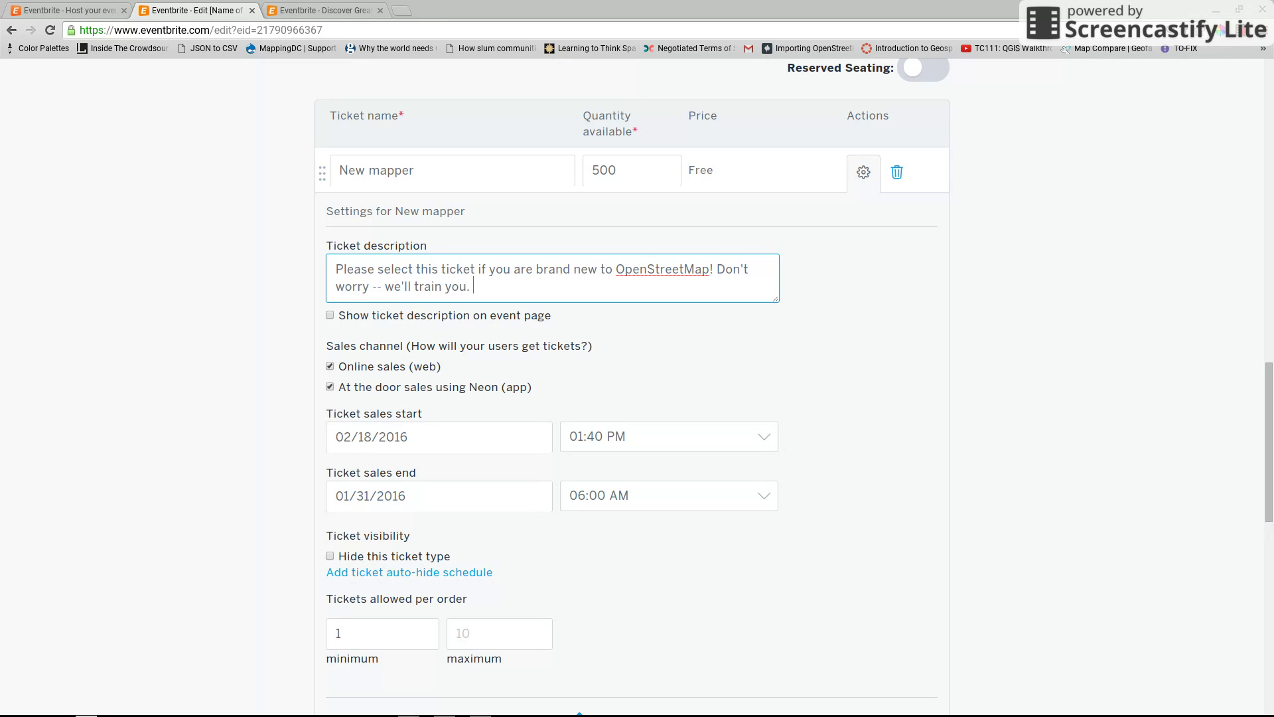
# Step: Set the New mapper ticket's sales end date to 03/18/2016
pyautogui.scroll(-3)
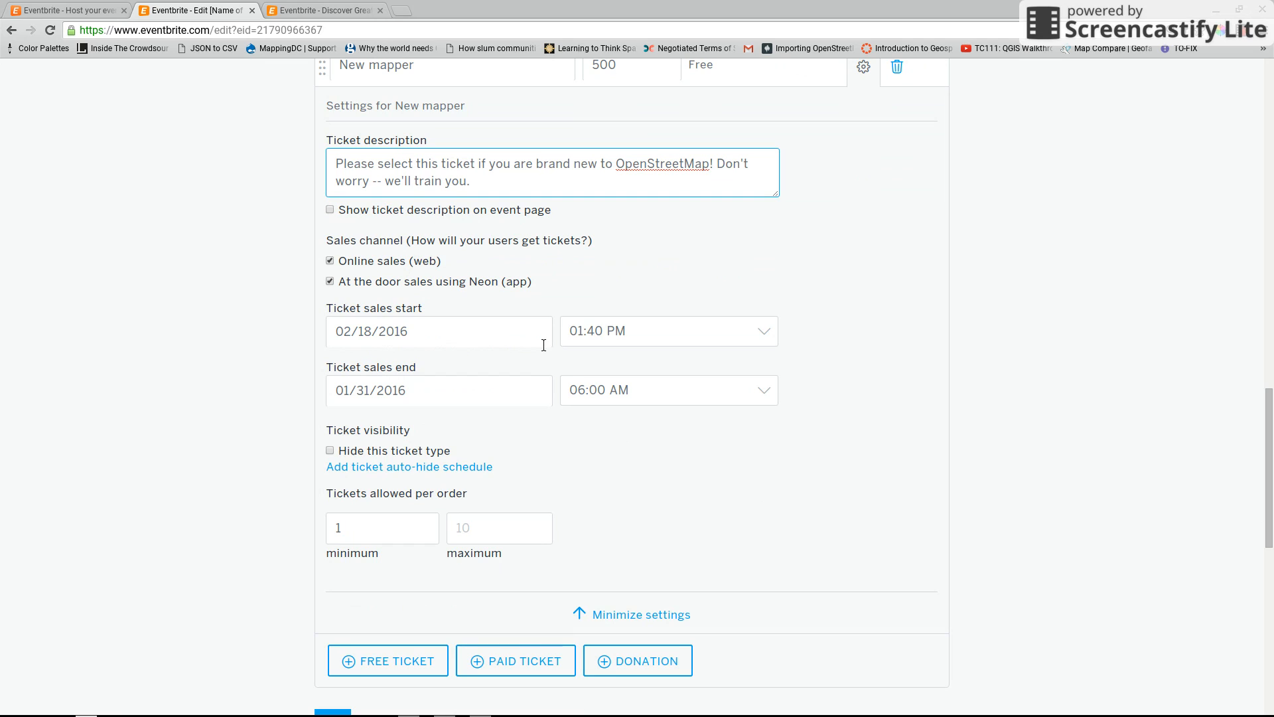
pyautogui.click(438, 331)
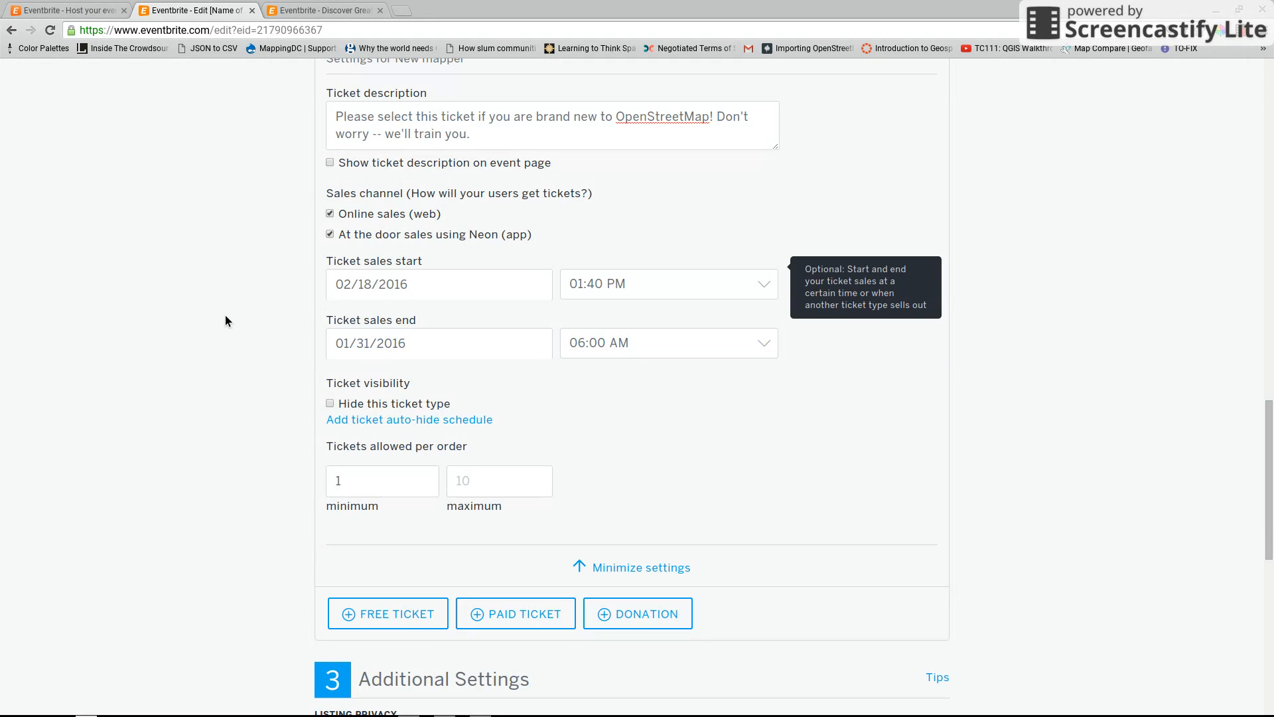
pyautogui.click(438, 342)
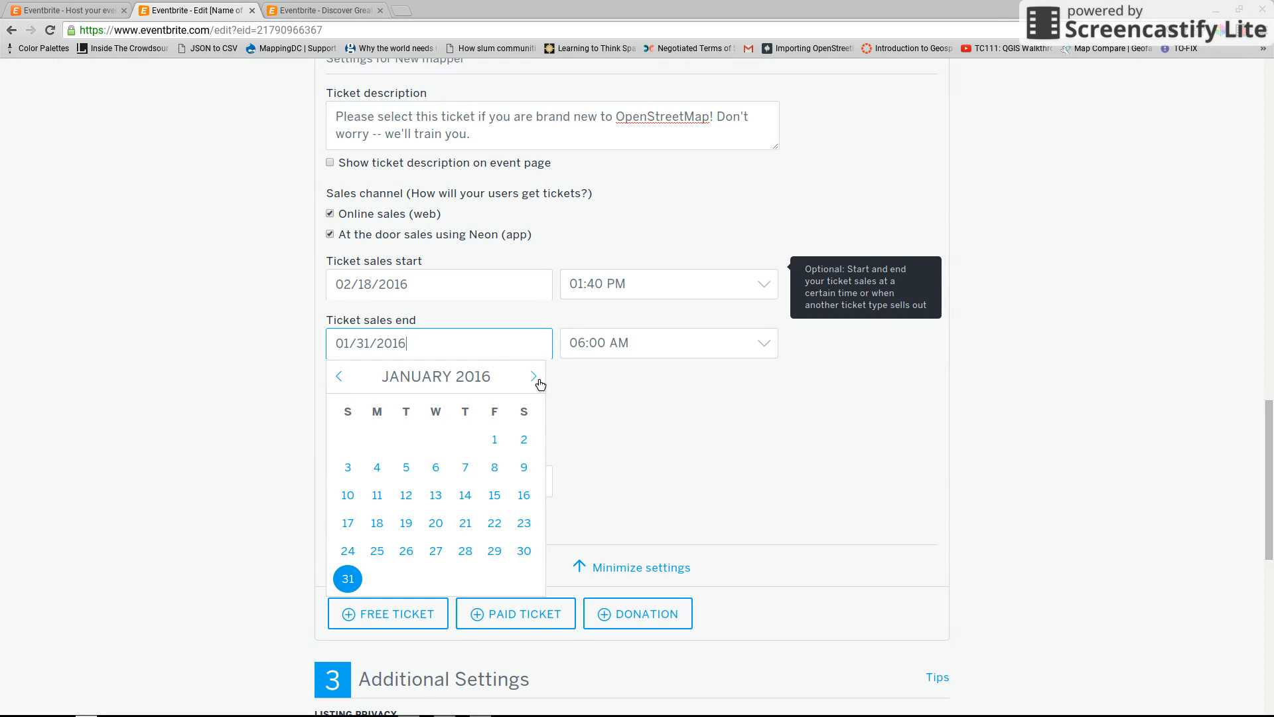
pyautogui.click(534, 375)
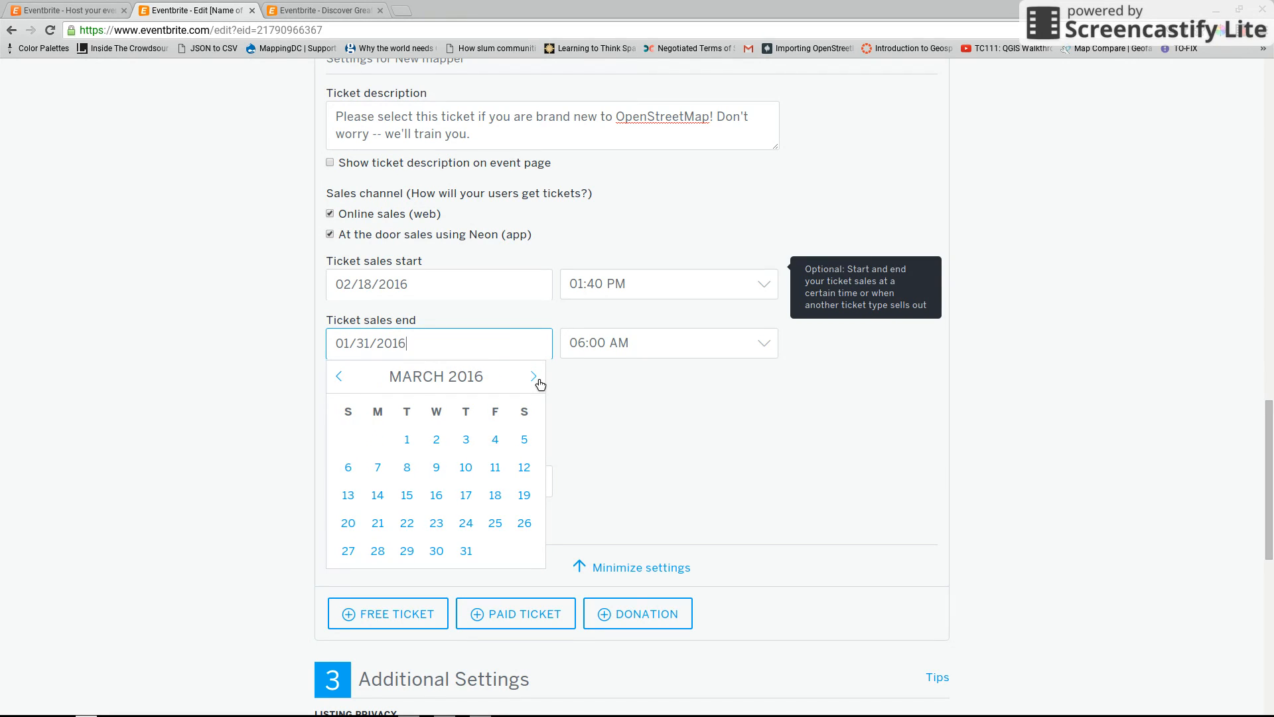
pyautogui.click(494, 495)
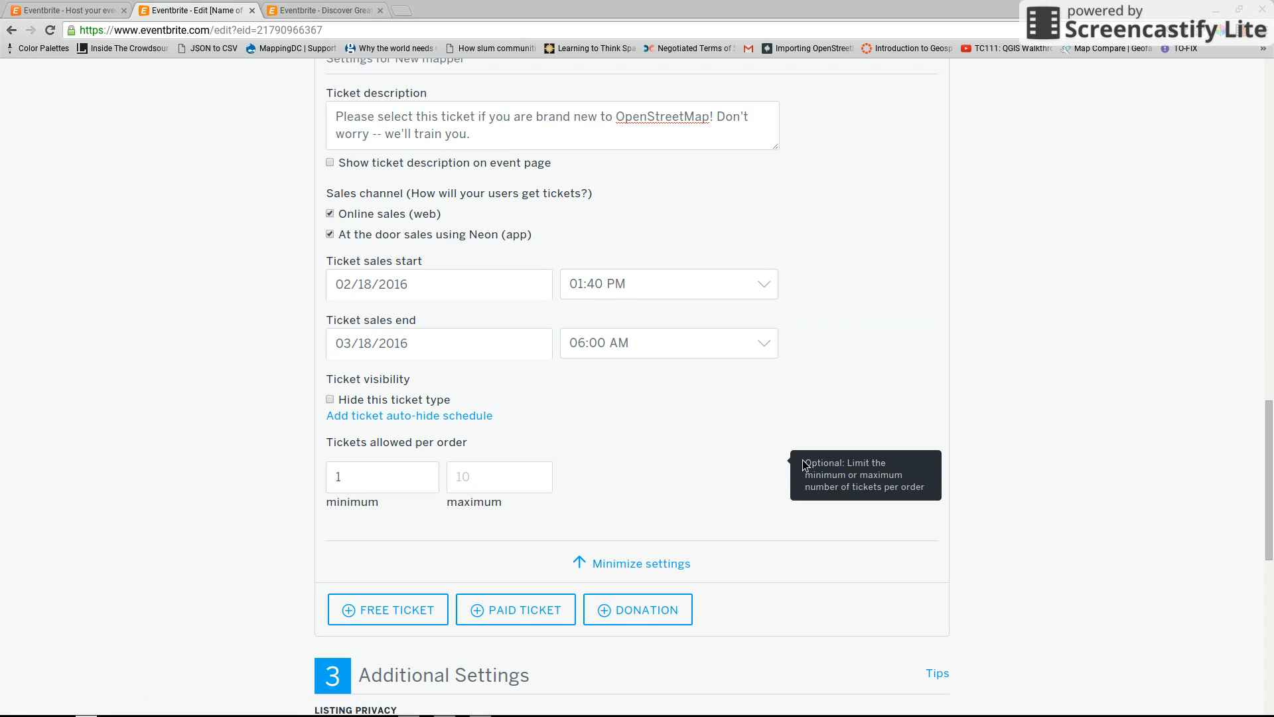
pyautogui.scroll(-3)
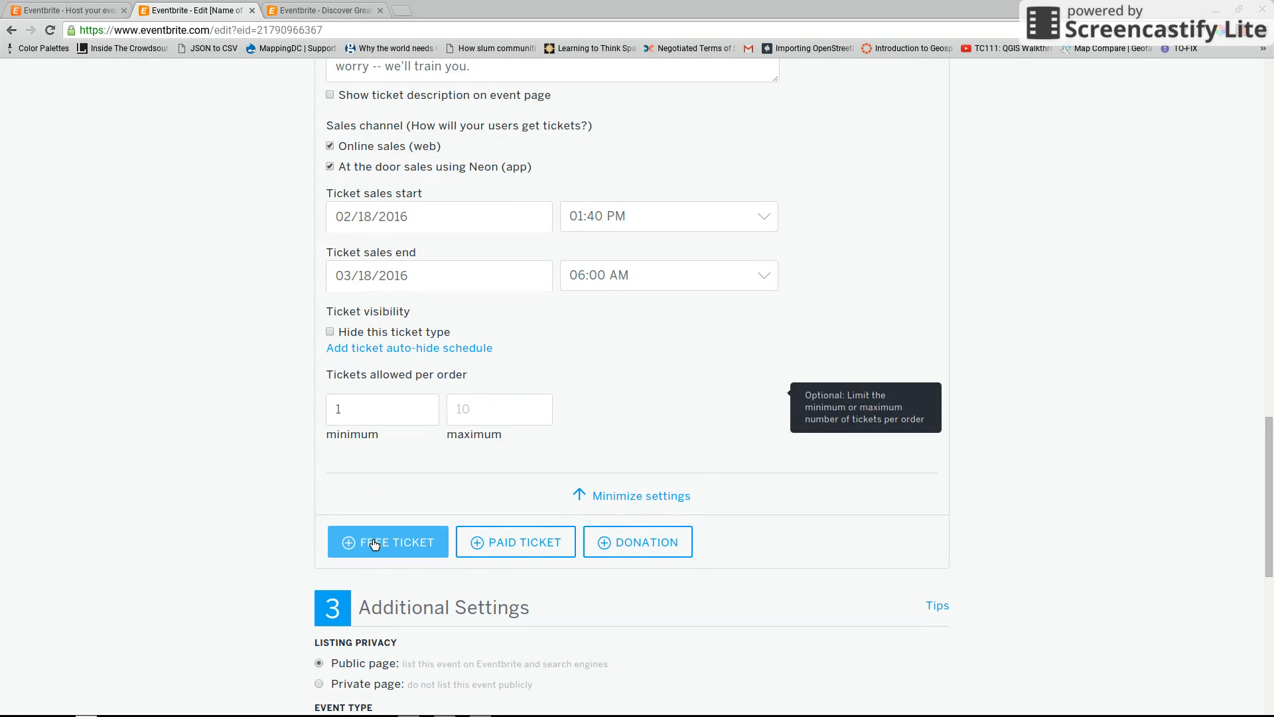
# Step: Add a second free ticket named 'Experienced Mapper'
pyautogui.click(387, 542)
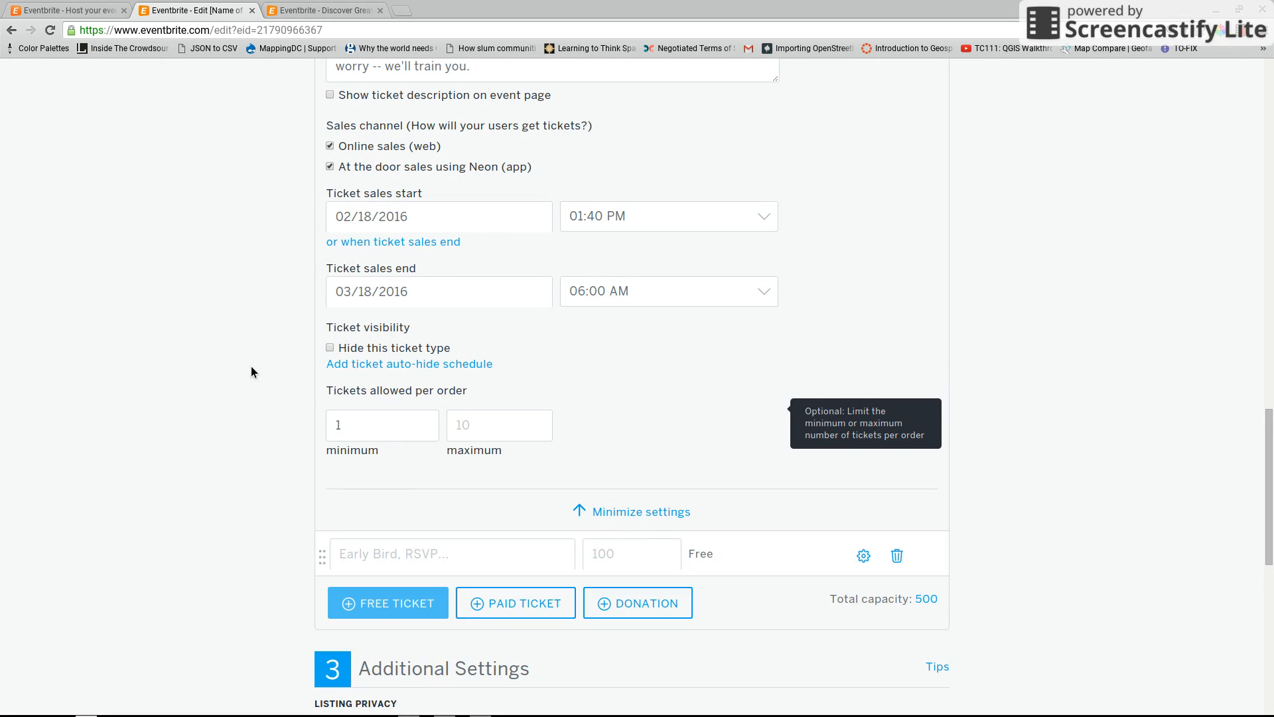
pyautogui.scroll(-3)
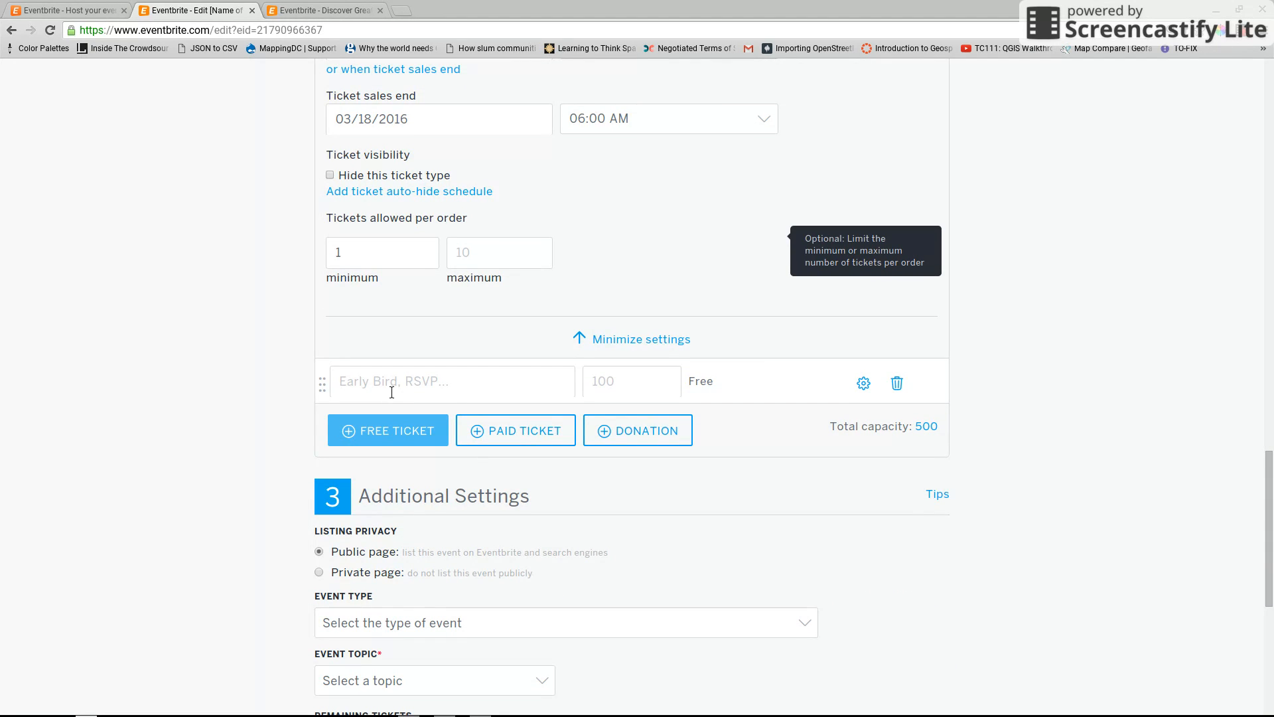
pyautogui.write('Experience')
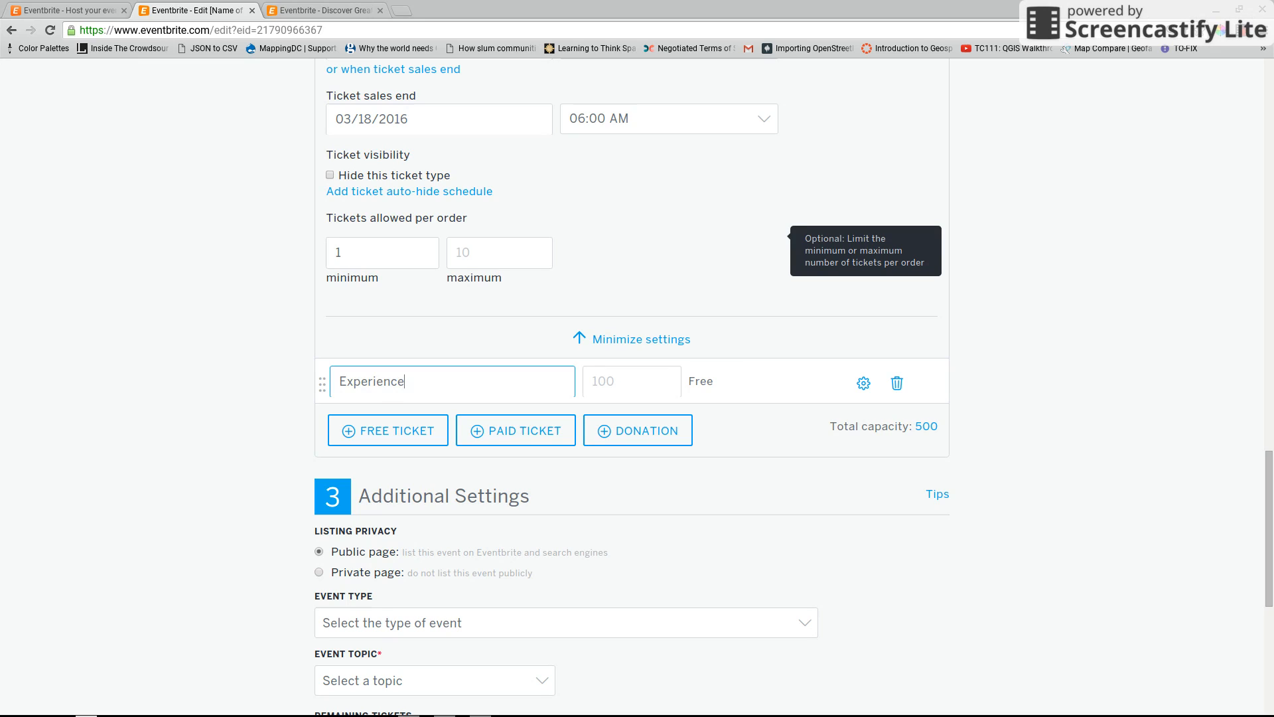
pyautogui.write('d Mapper')
pyautogui.click(632, 381)
pyautogui.write('500')
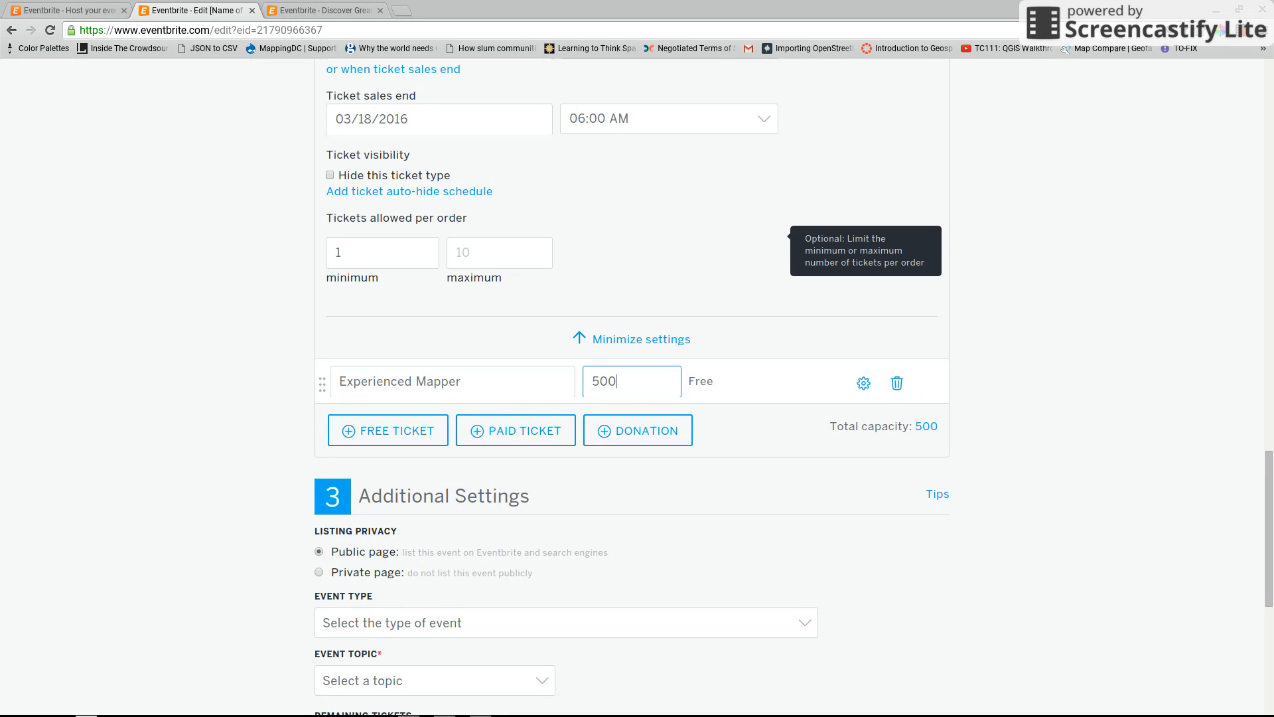
# Step: Begin editing the Experienced Mapper ticket's description in its settings
pyautogui.click(863, 382)
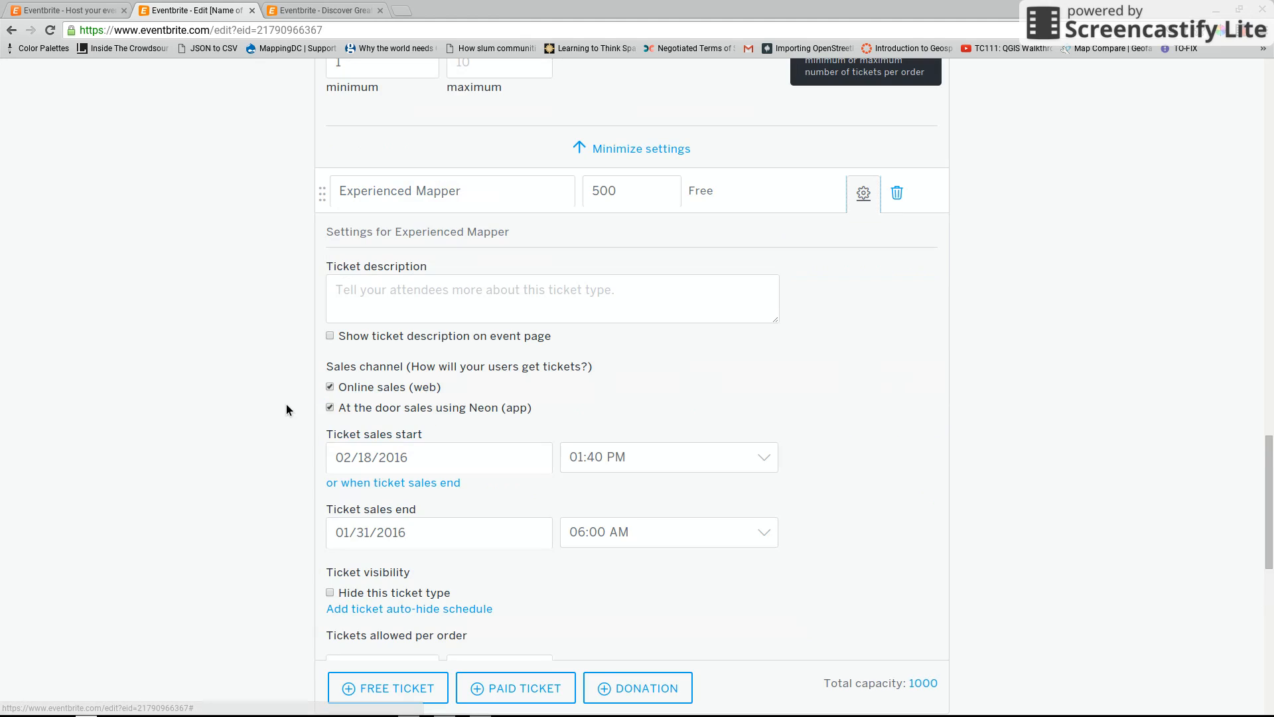
pyautogui.click(552, 277)
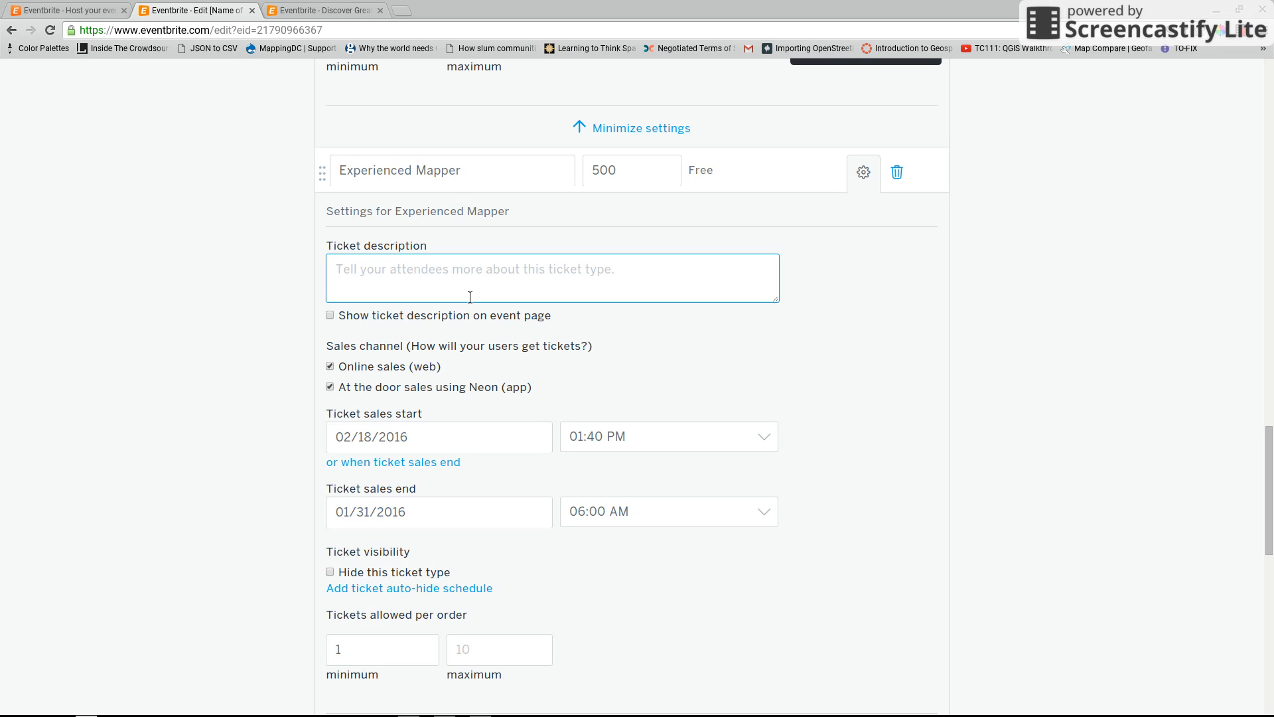
pyautogui.scroll(-3)
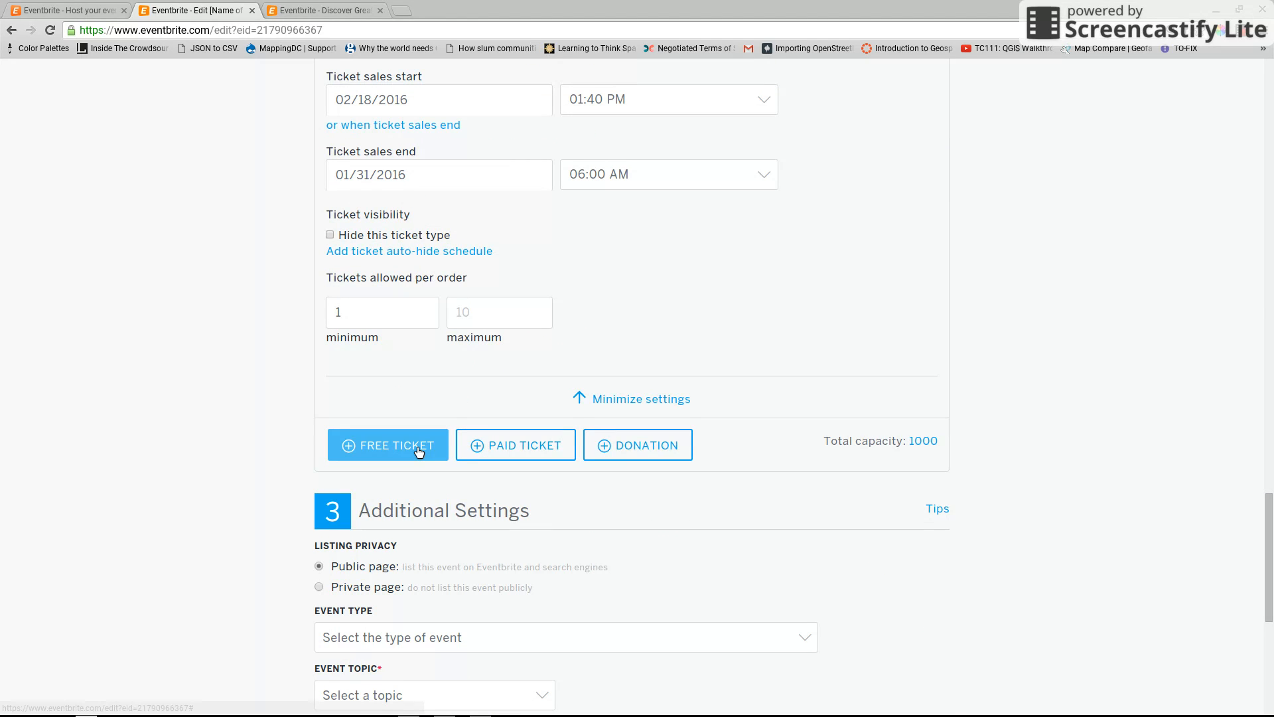
# Step: Add a third free ticket named 'Validator' with 500 available and bring up its settings
pyautogui.click(387, 444)
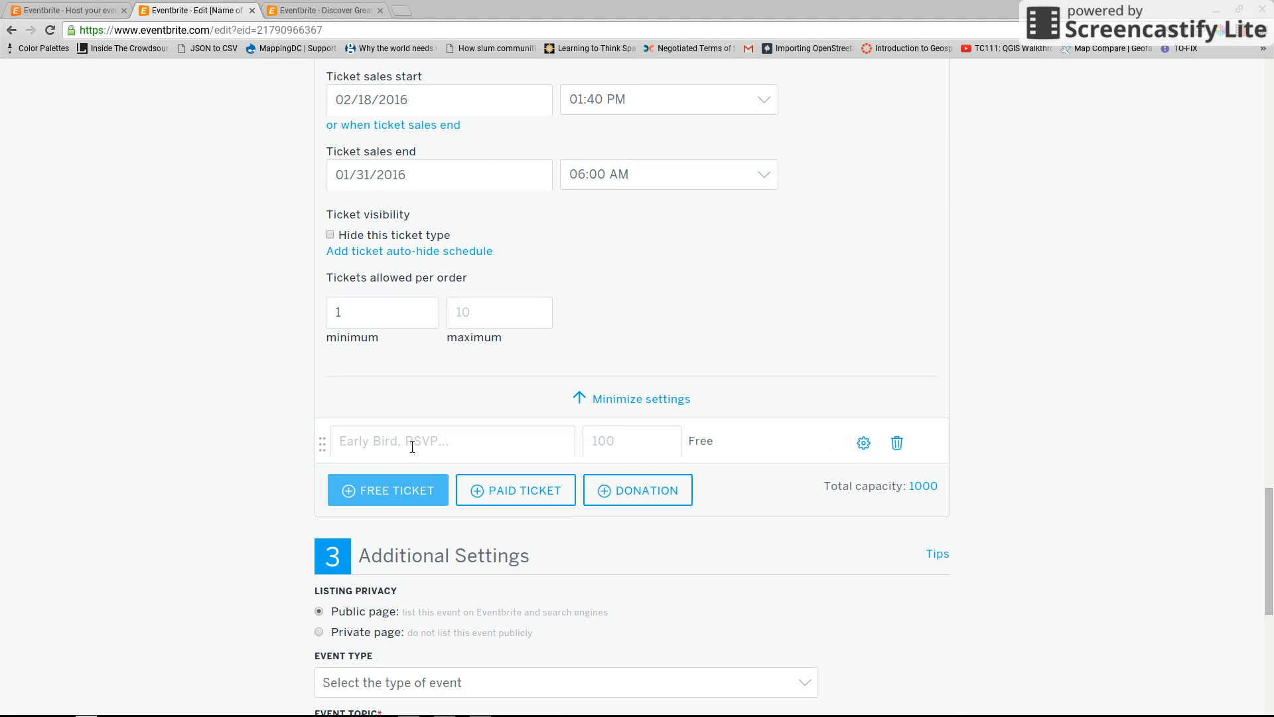
pyautogui.write('Validator')
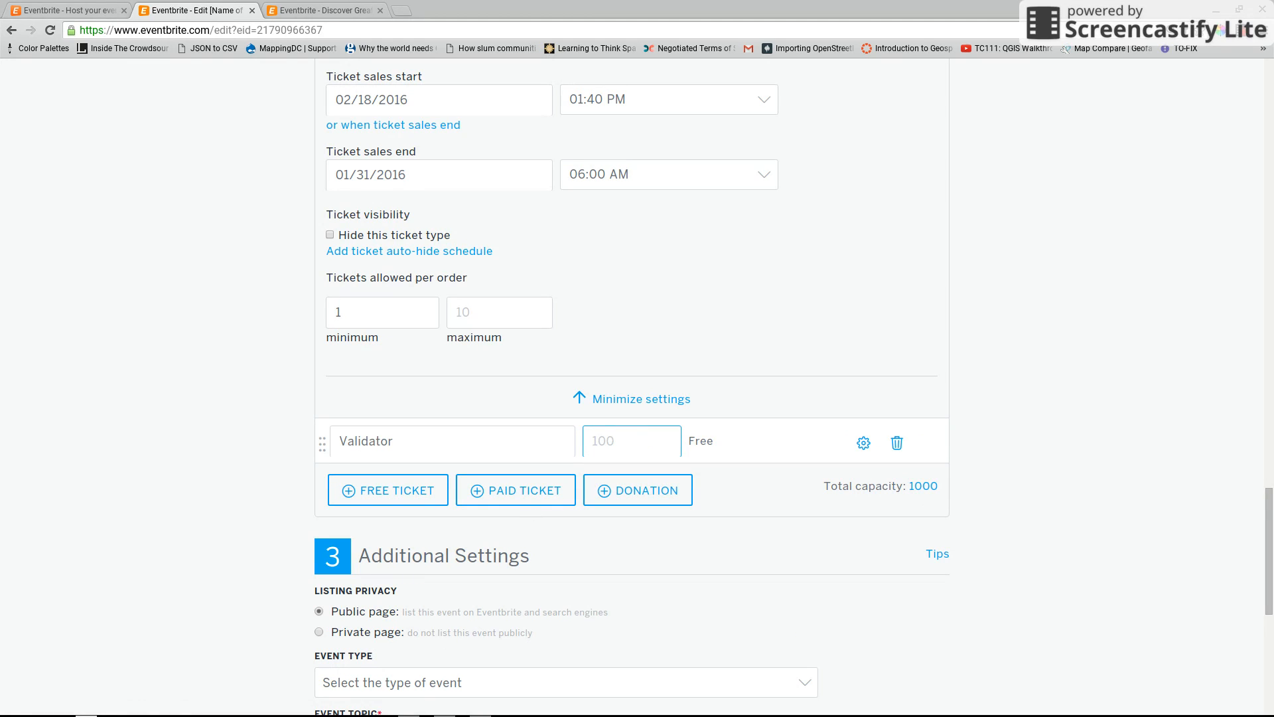
pyautogui.write('500')
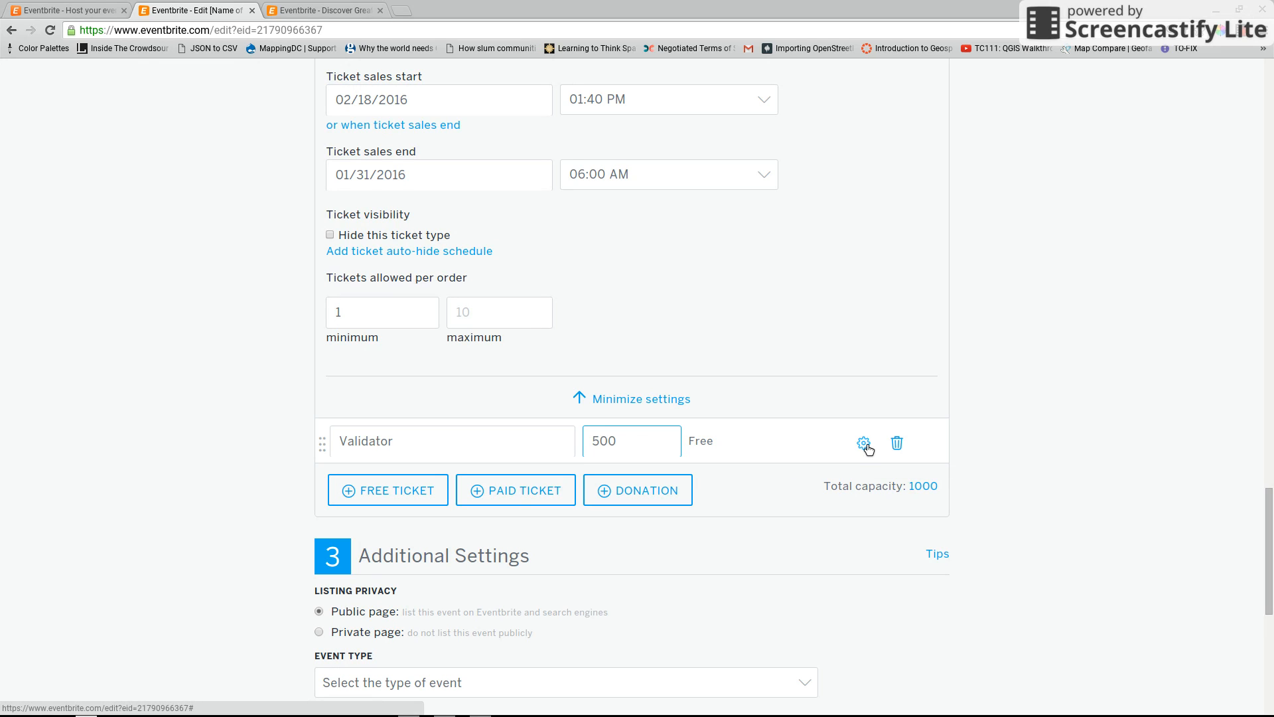
pyautogui.click(862, 443)
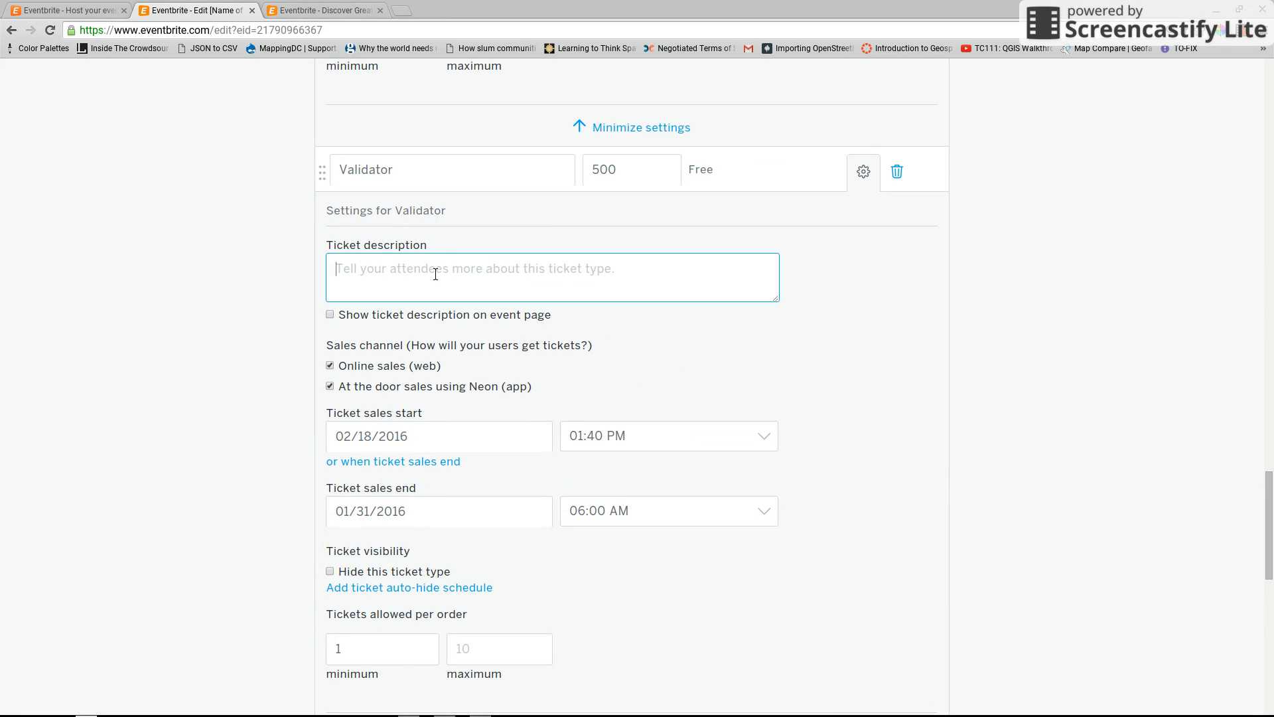
pyautogui.moveTo(278, 281)
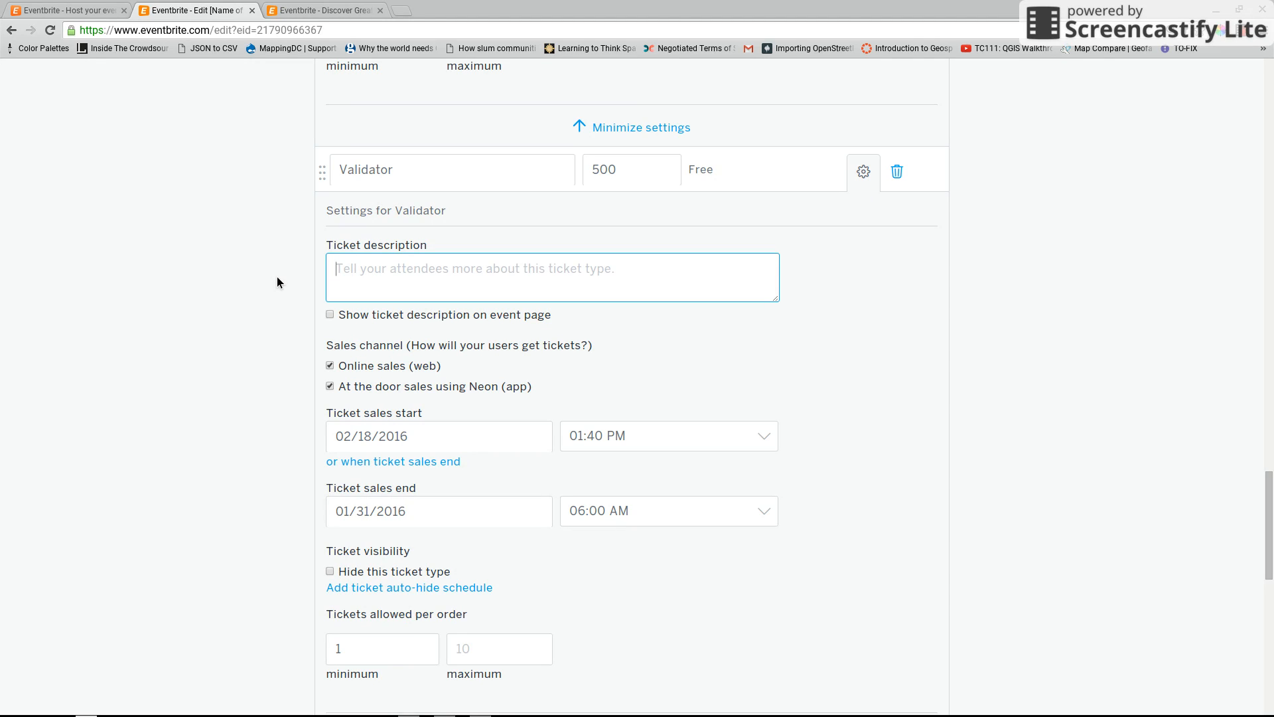
# Step: Make the event live and accept the warning that its dates are in the past
pyautogui.scroll(-3)
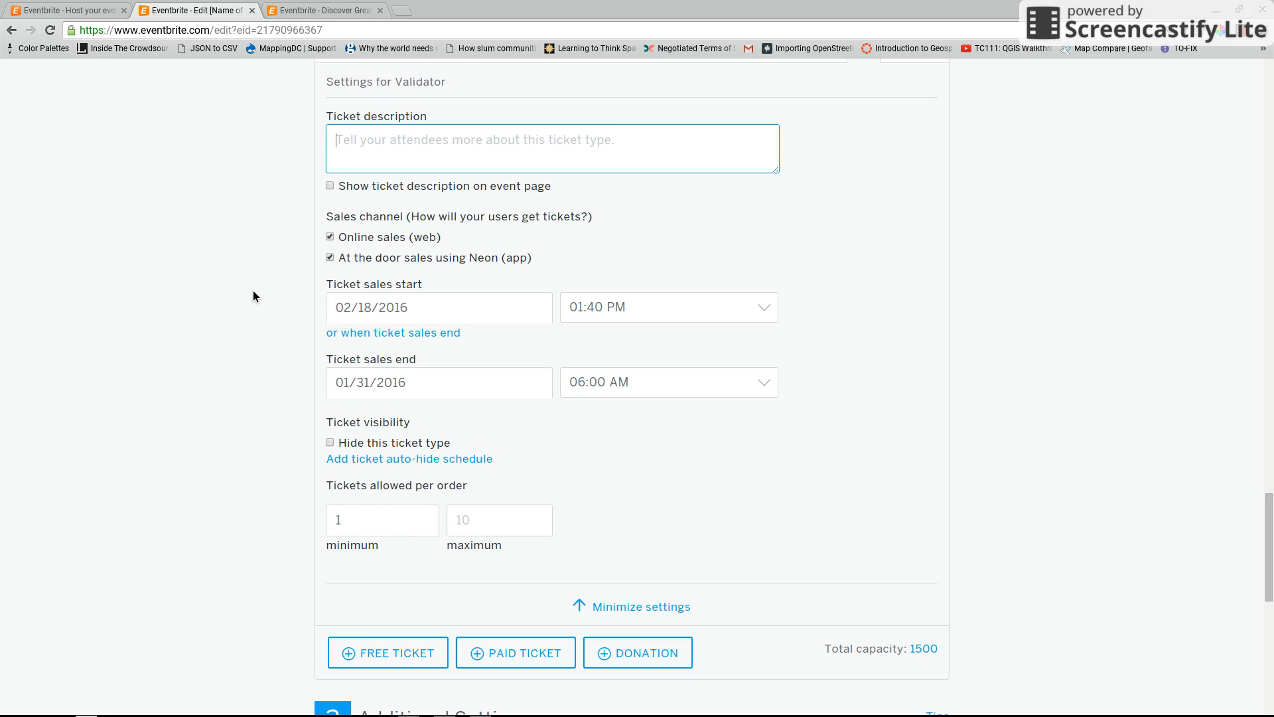
pyautogui.scroll(-3)
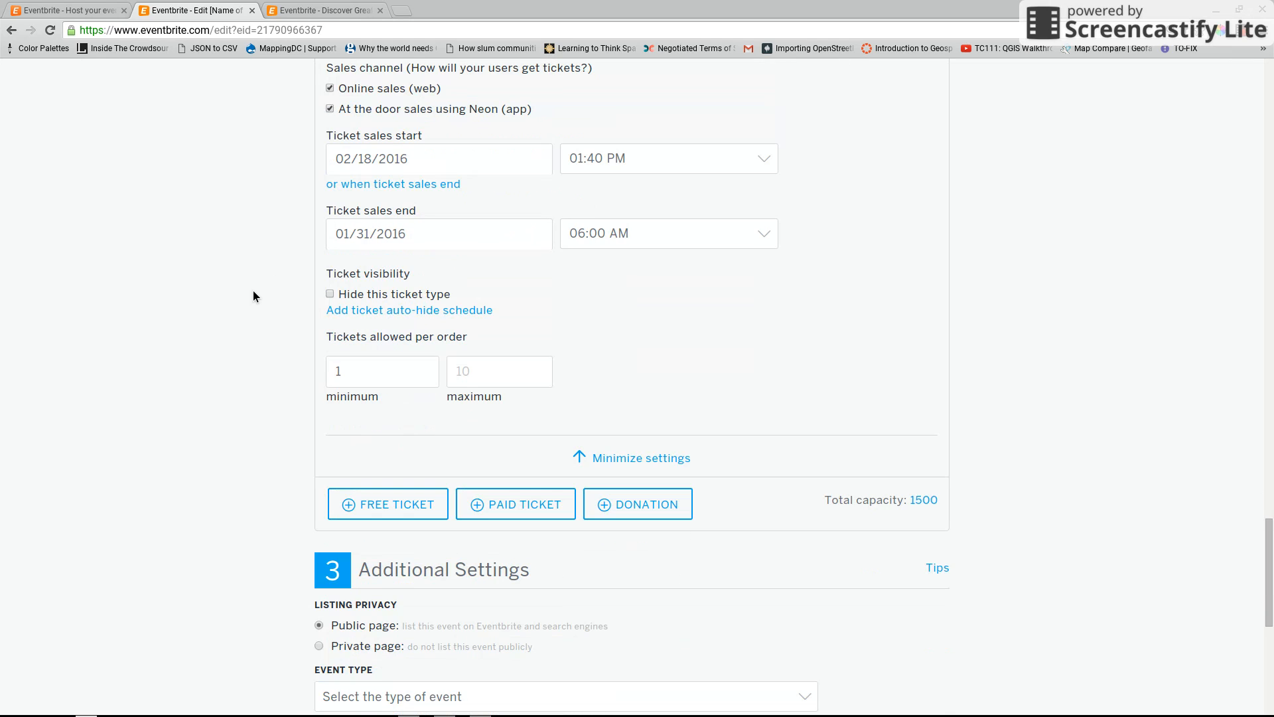
pyautogui.scroll(-3)
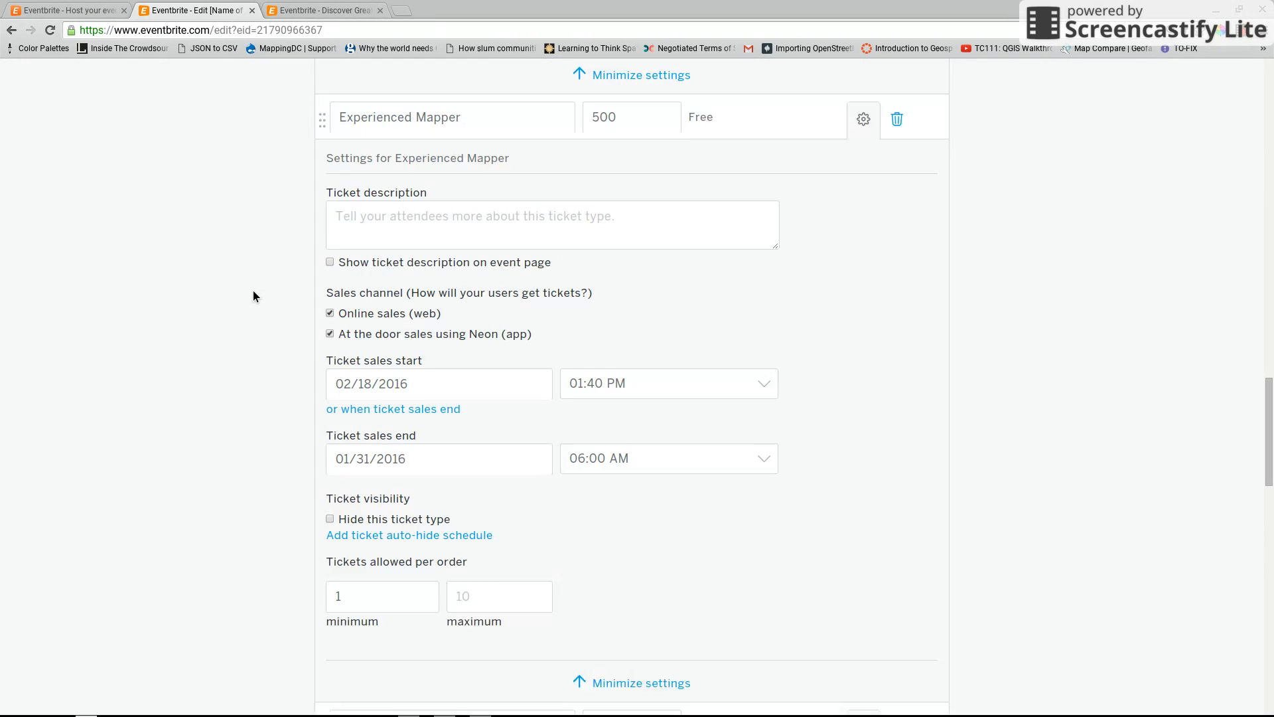
pyautogui.scroll(-3)
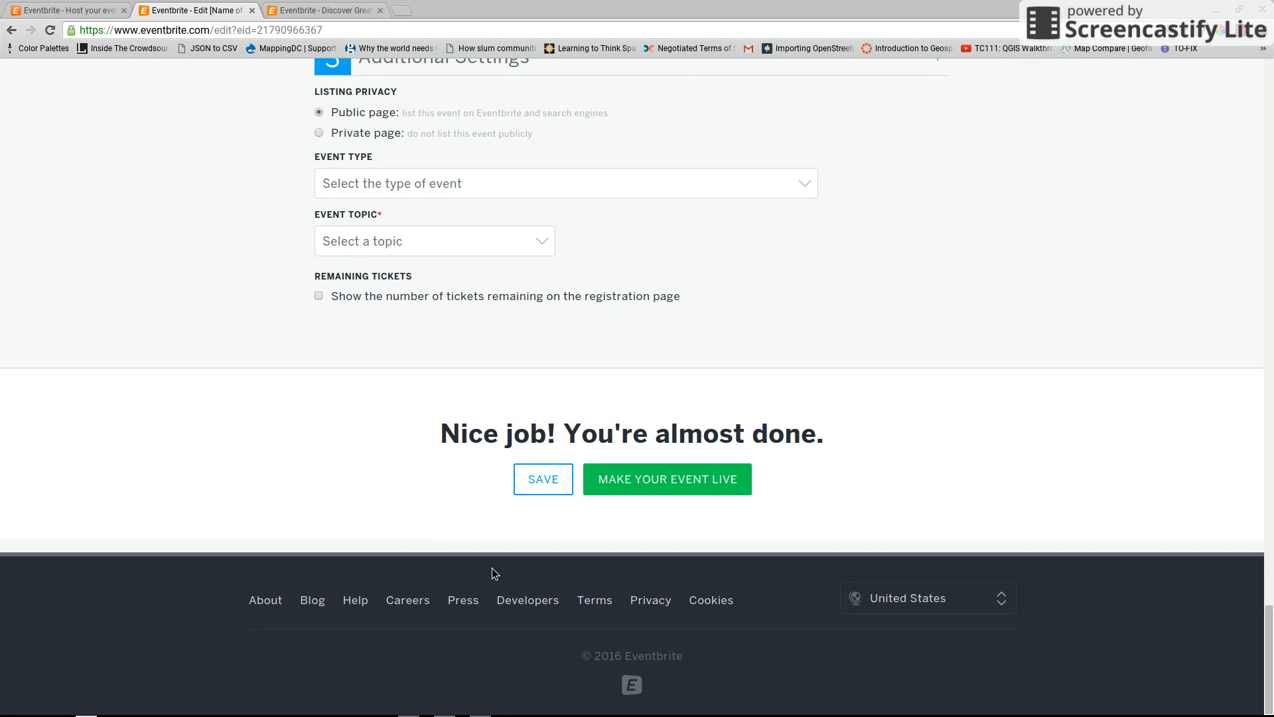
pyautogui.moveTo(649, 498)
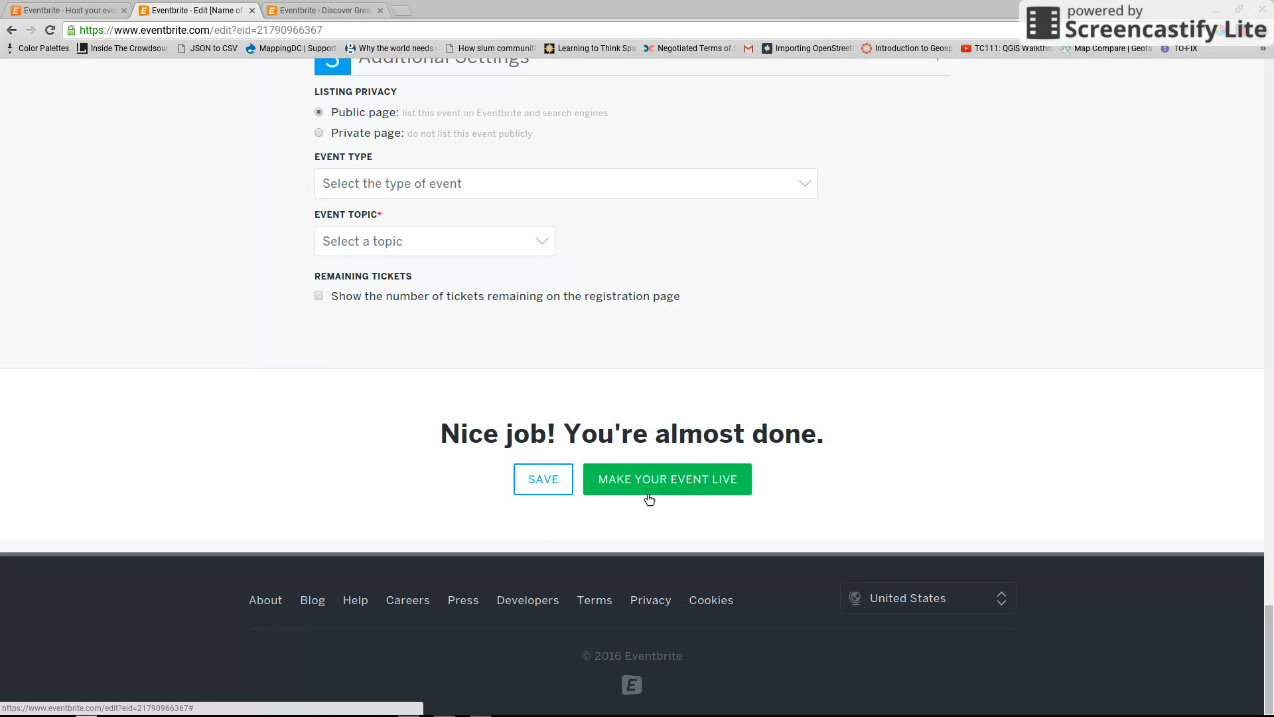
pyautogui.click(666, 479)
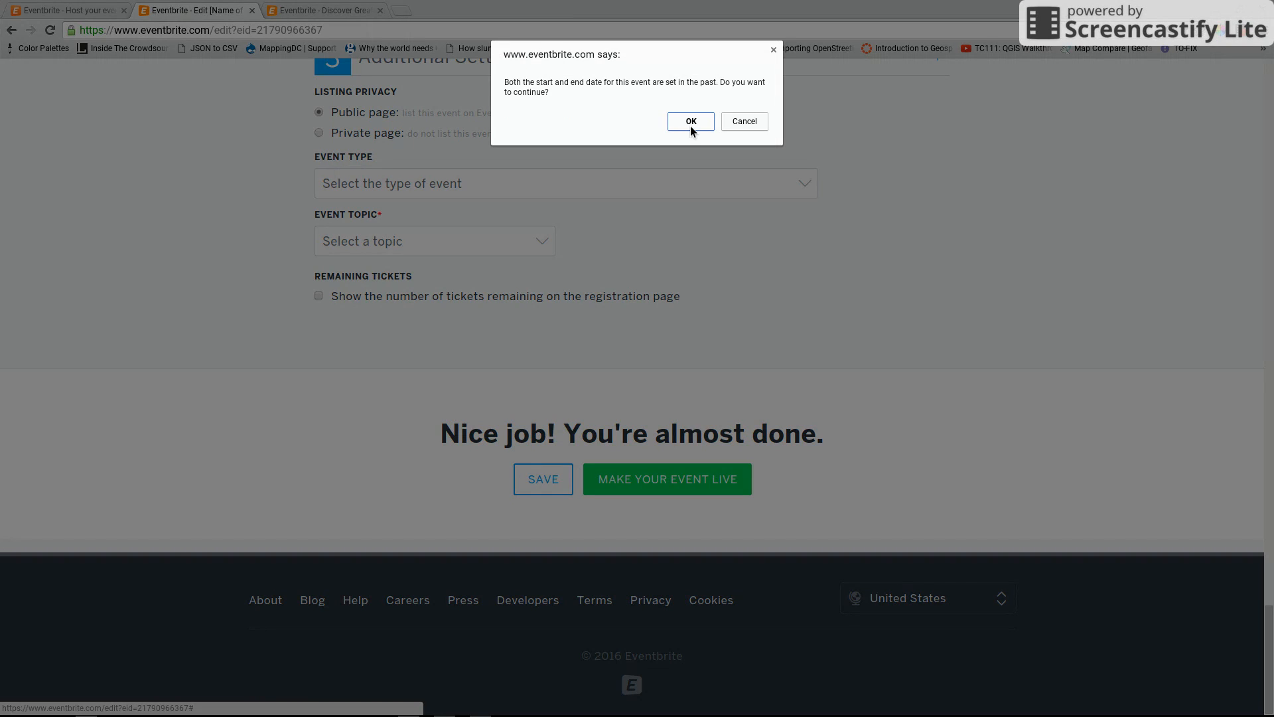
pyautogui.click(691, 121)
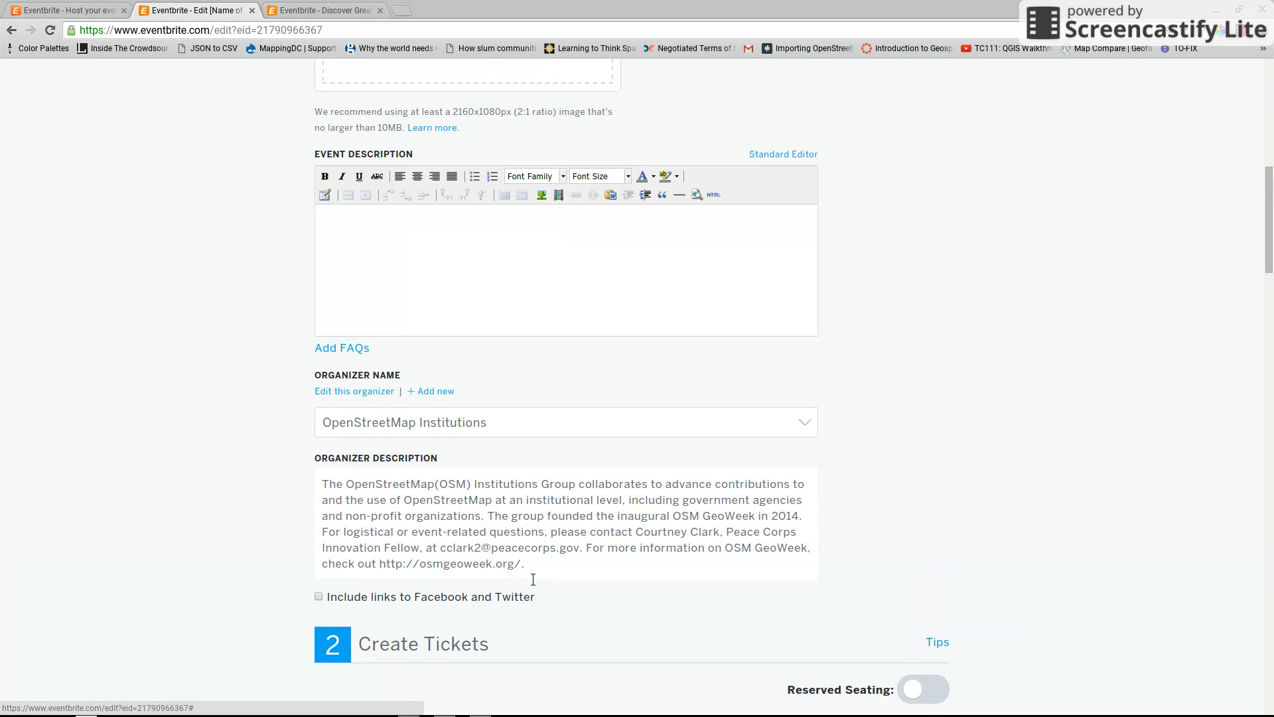
# Step: Set the event's end date to February 18, 2016
pyautogui.click(749, 135)
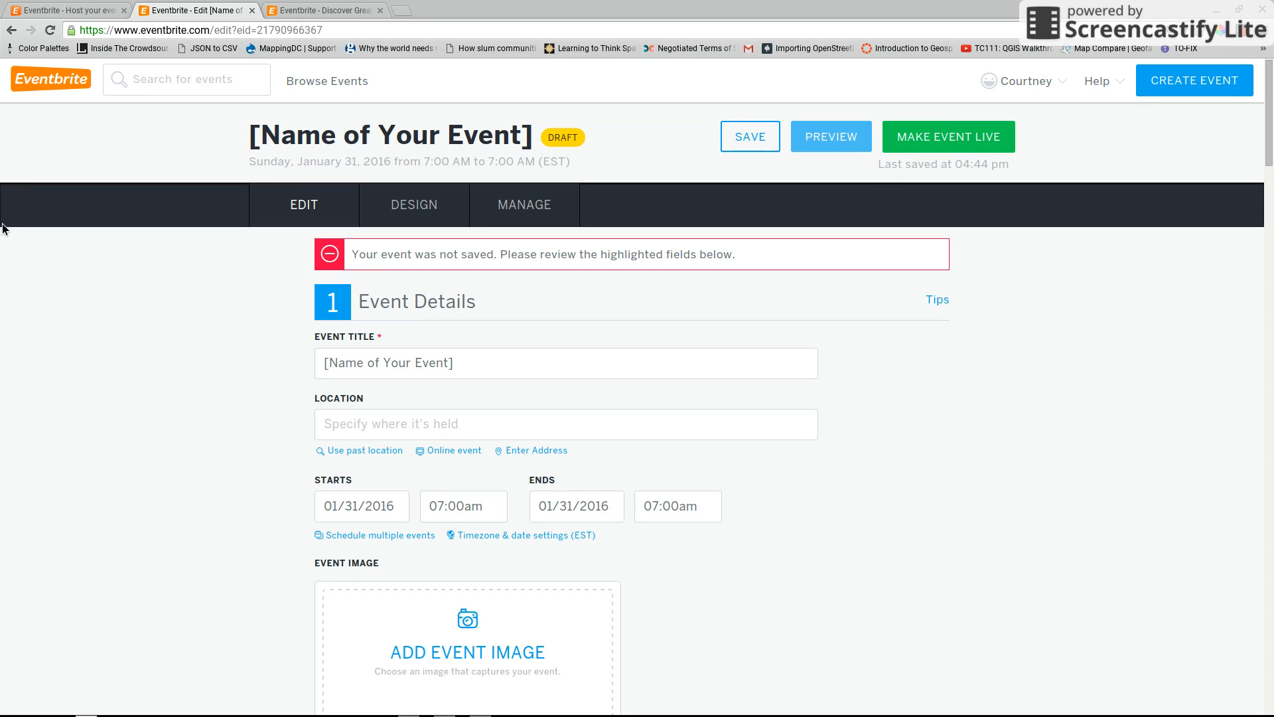
pyautogui.moveTo(864, 290)
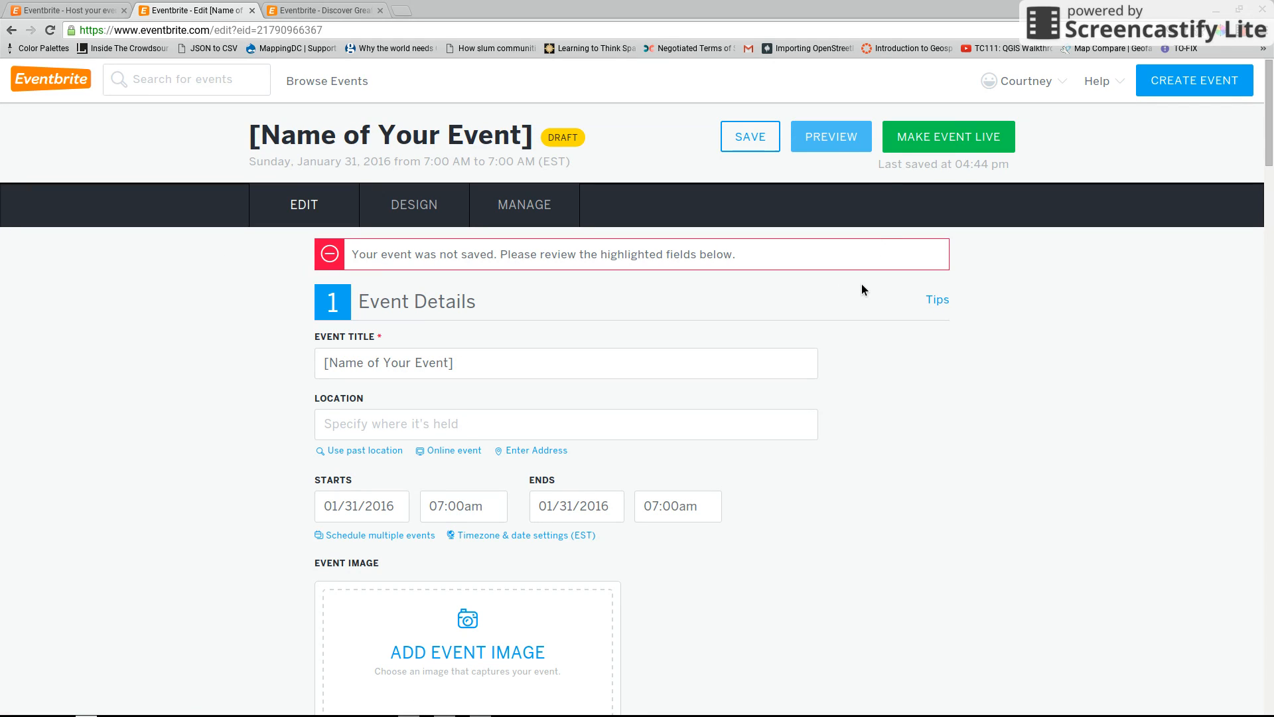
pyautogui.moveTo(558, 317)
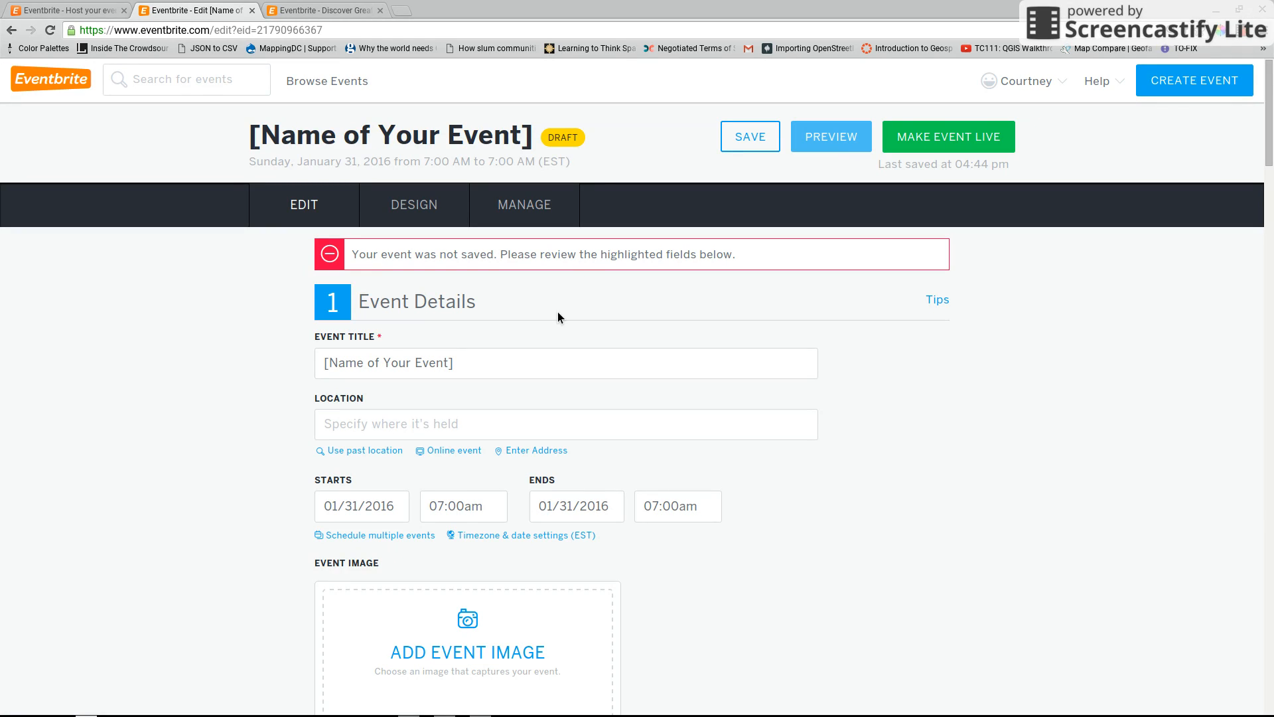
pyautogui.click(576, 506)
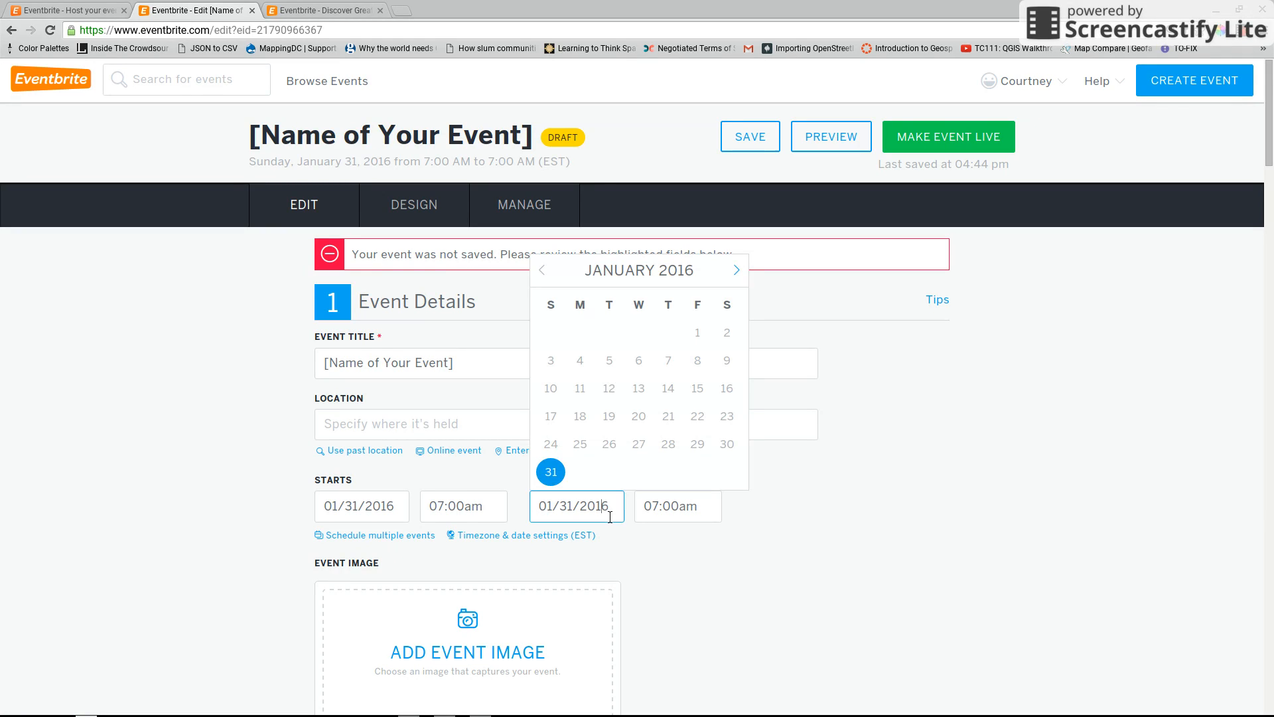
pyautogui.click(735, 270)
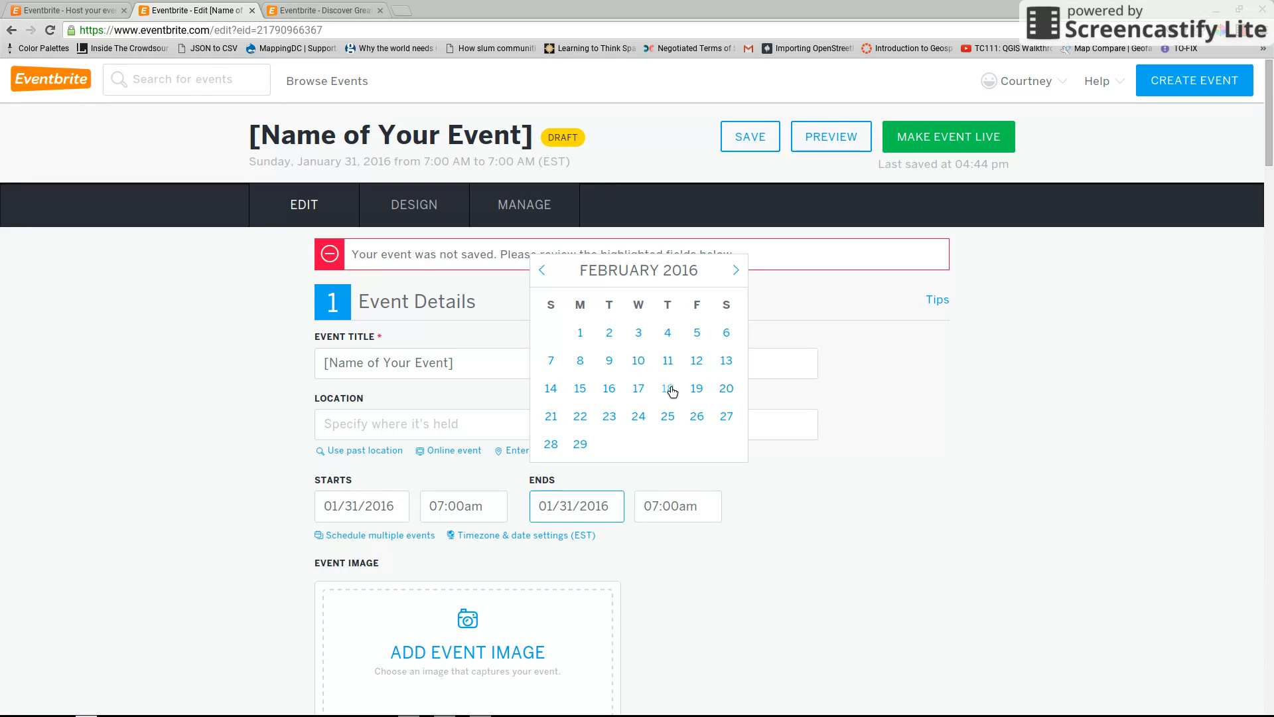
pyautogui.click(668, 389)
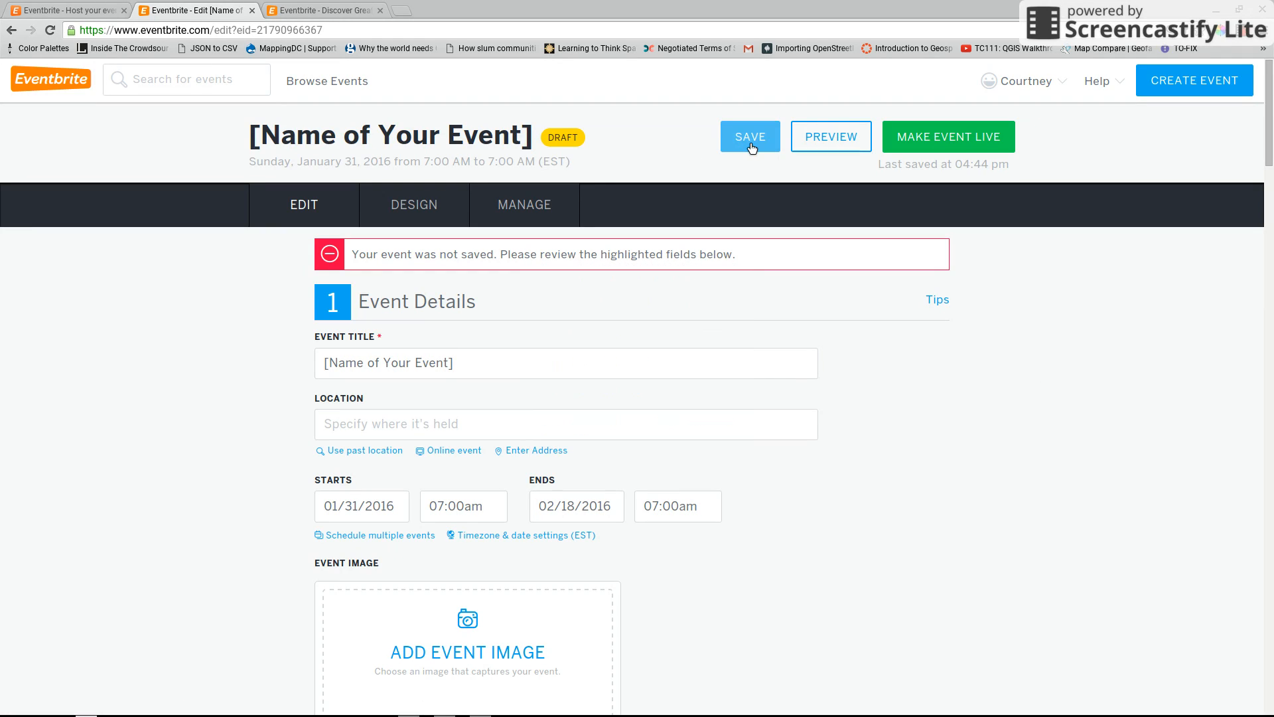
# Step: Scroll through the event form to review it
pyautogui.scroll(-3)
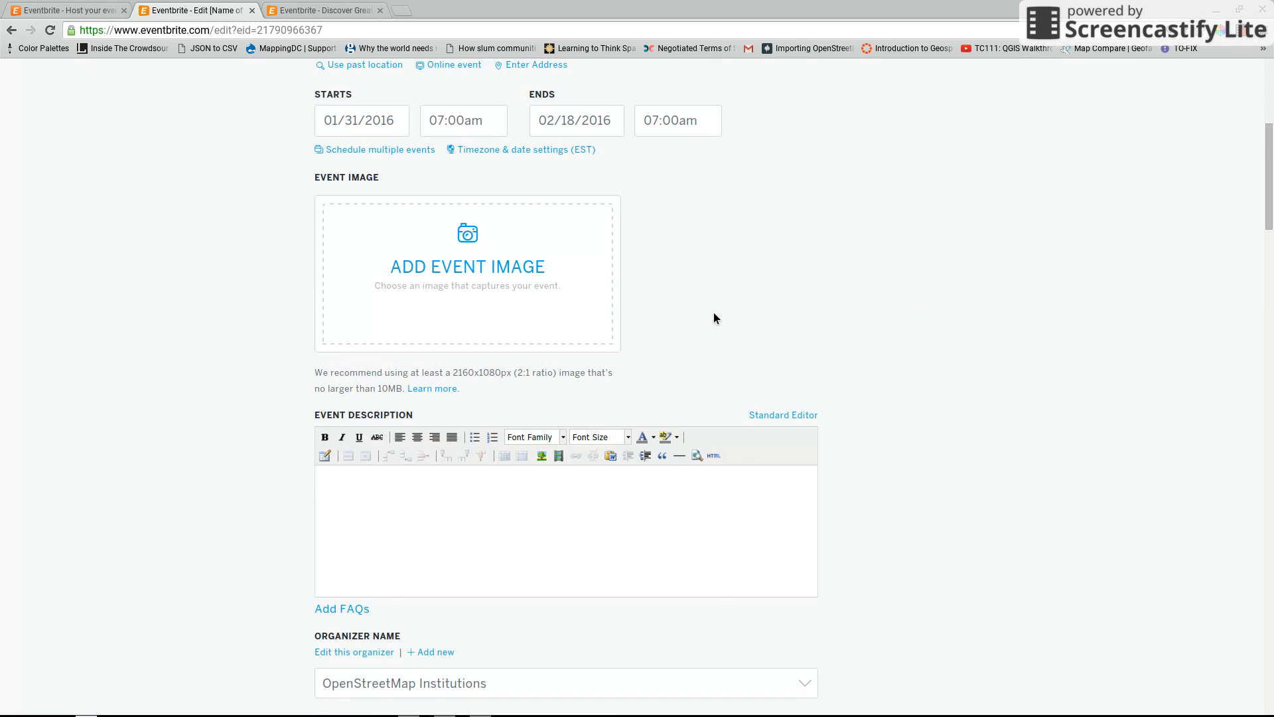
pyautogui.scroll(-3)
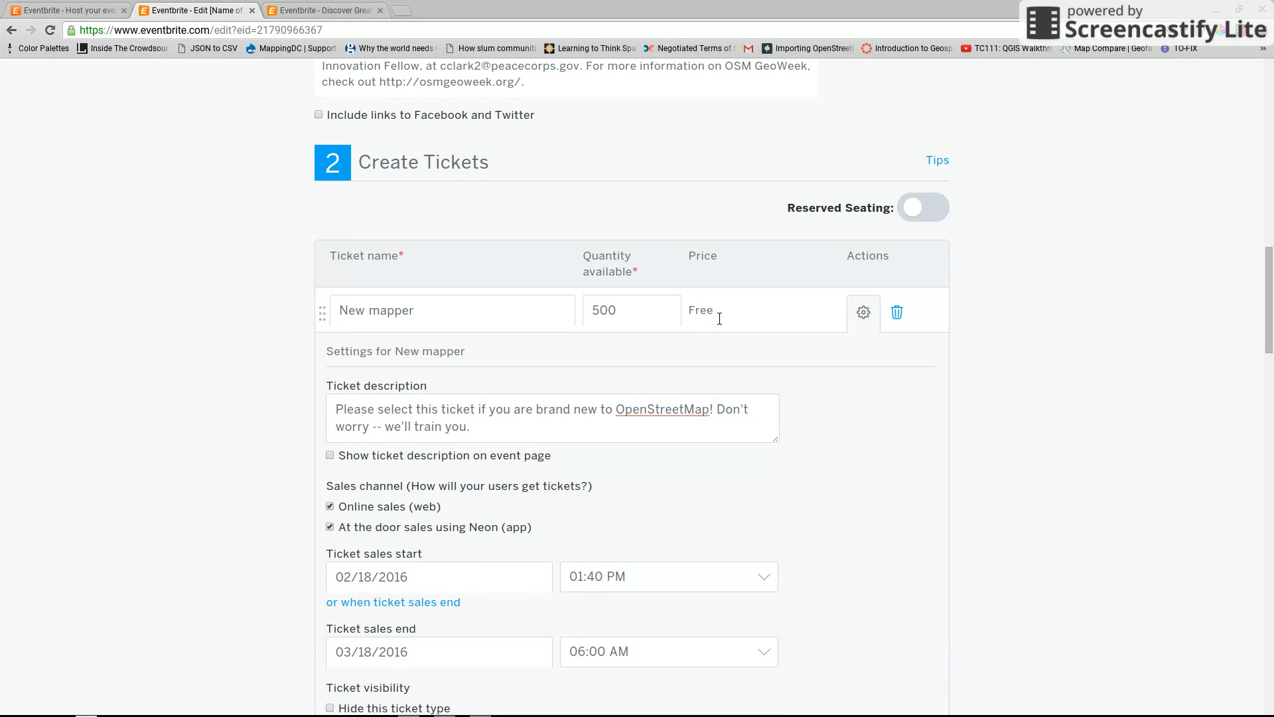
pyautogui.scroll(3)
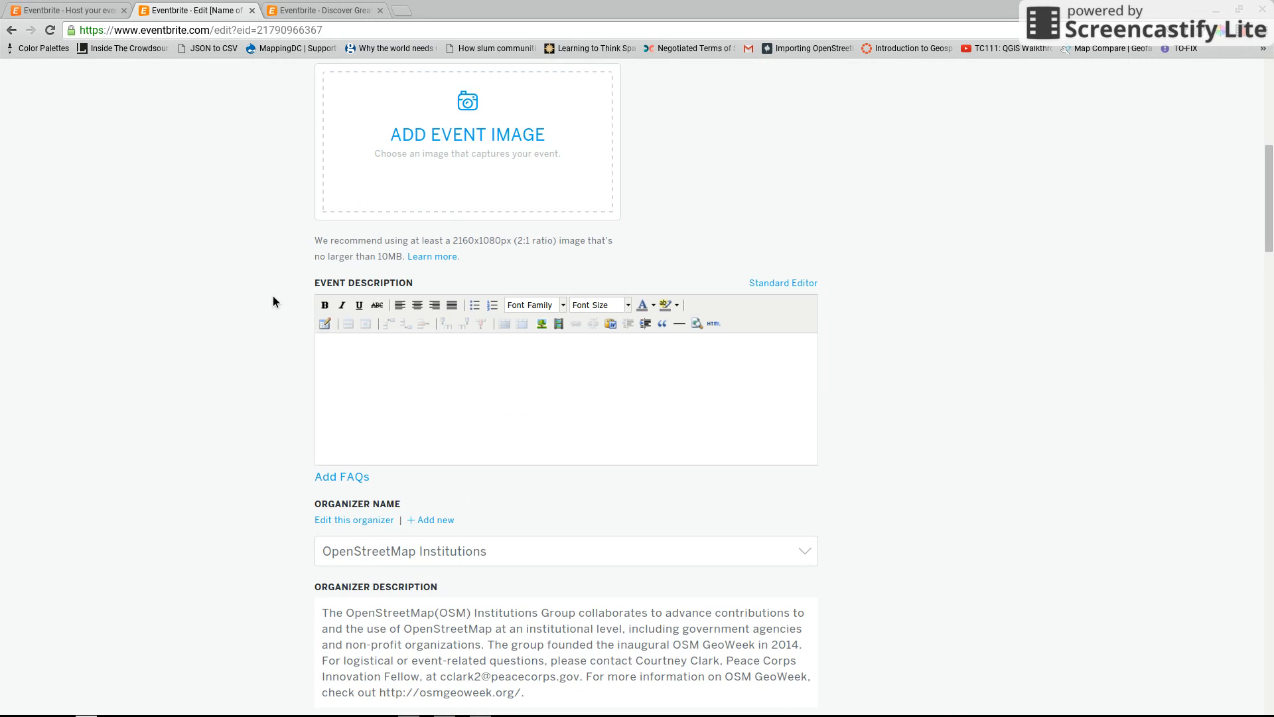
pyautogui.scroll(3)
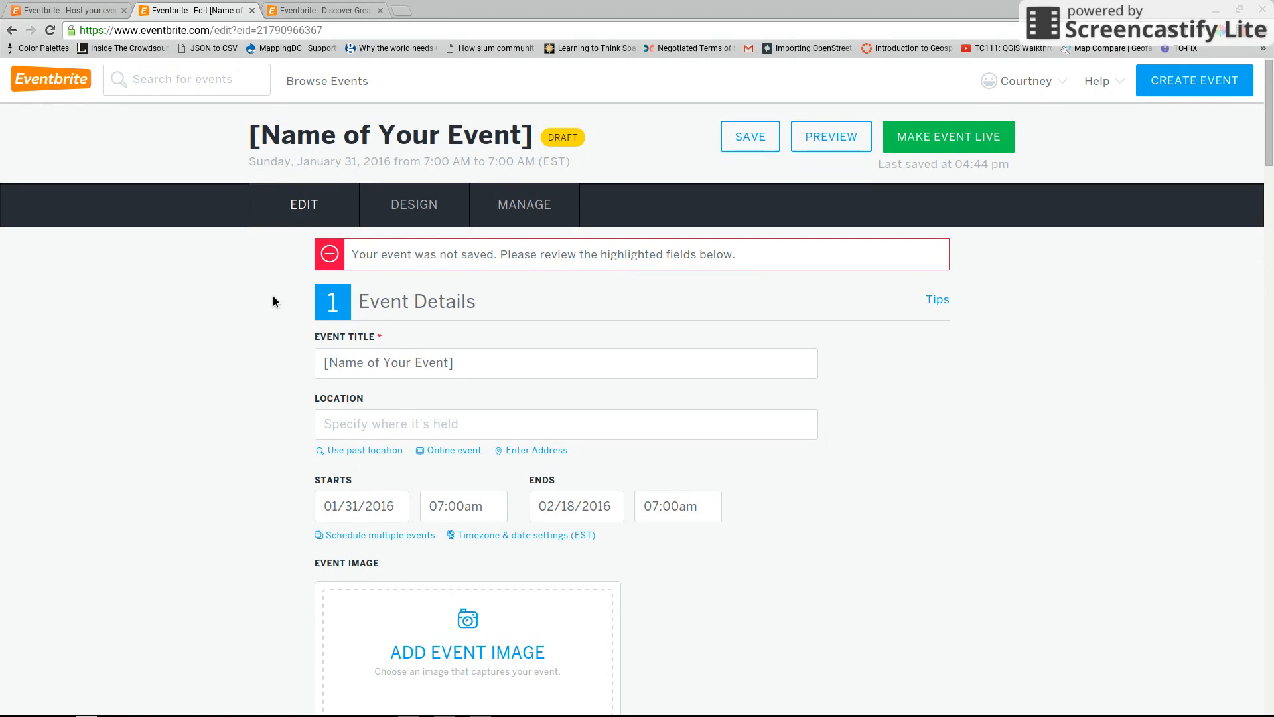
pyautogui.moveTo(376, 7)
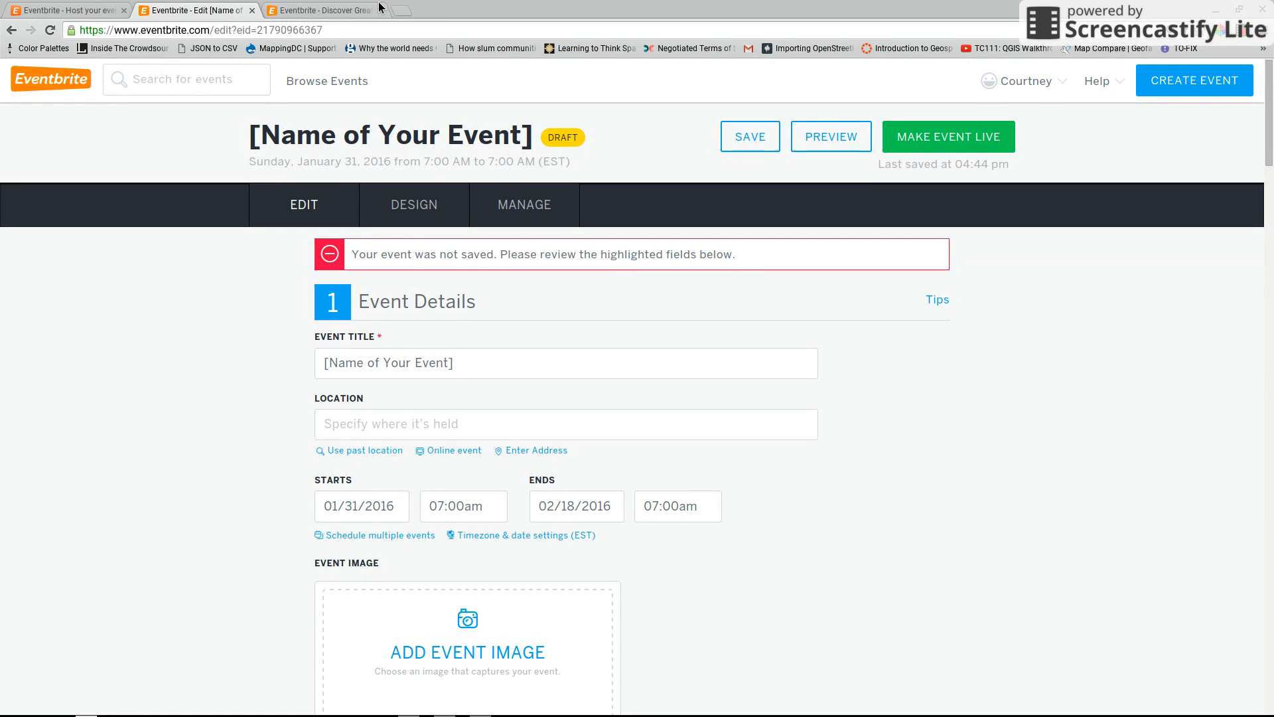
# Step: Go to Manage Events, show past events, and open the MLK Day of Service event
pyautogui.click(321, 9)
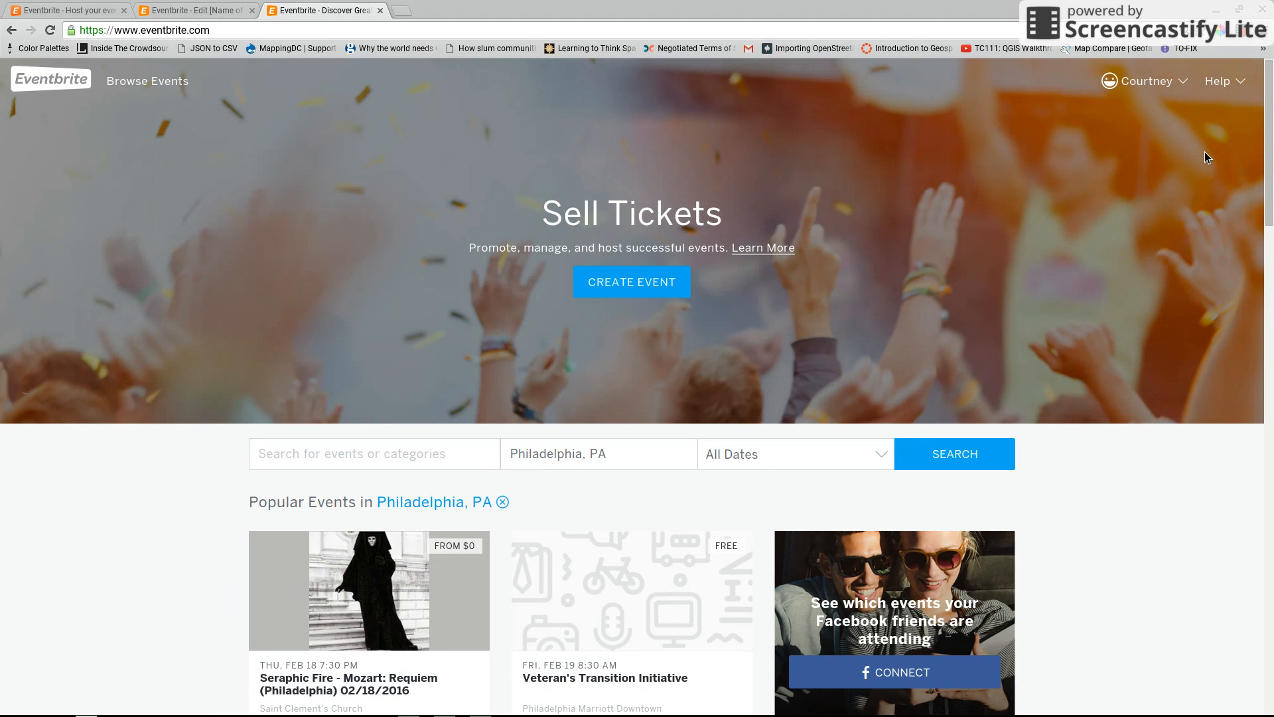
pyautogui.moveTo(1147, 81)
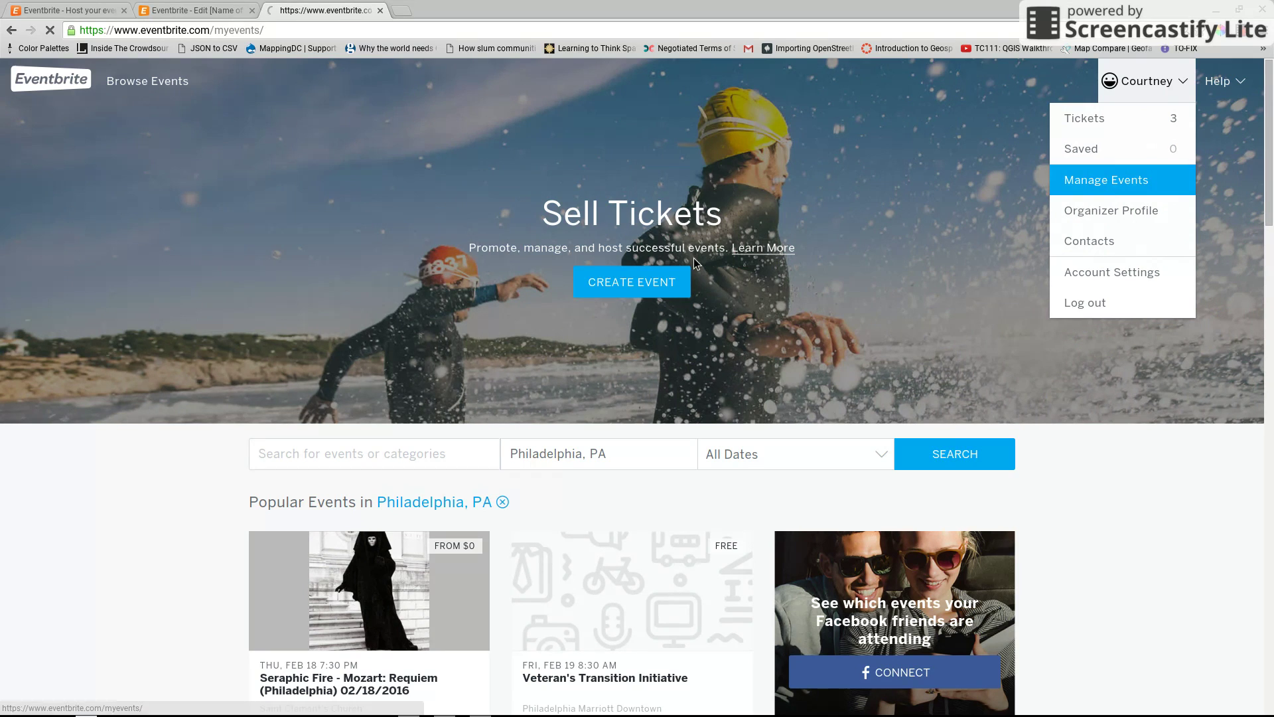
pyautogui.click(1106, 179)
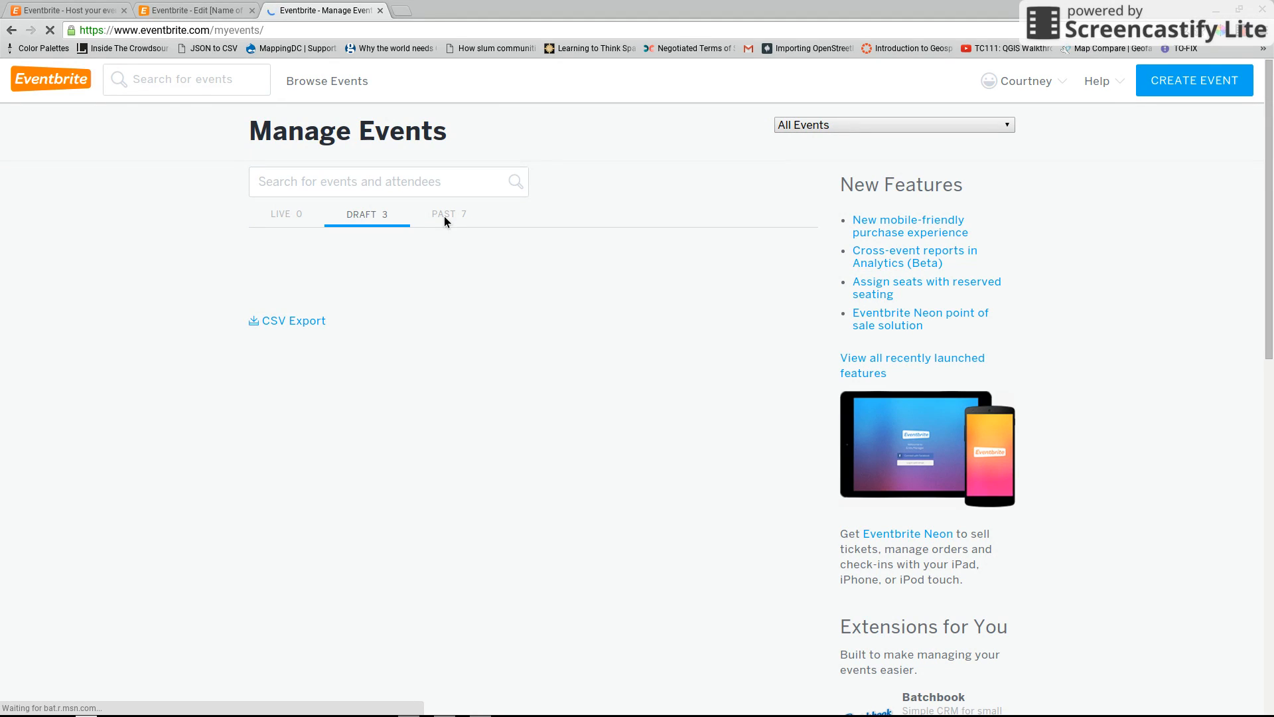
pyautogui.click(445, 216)
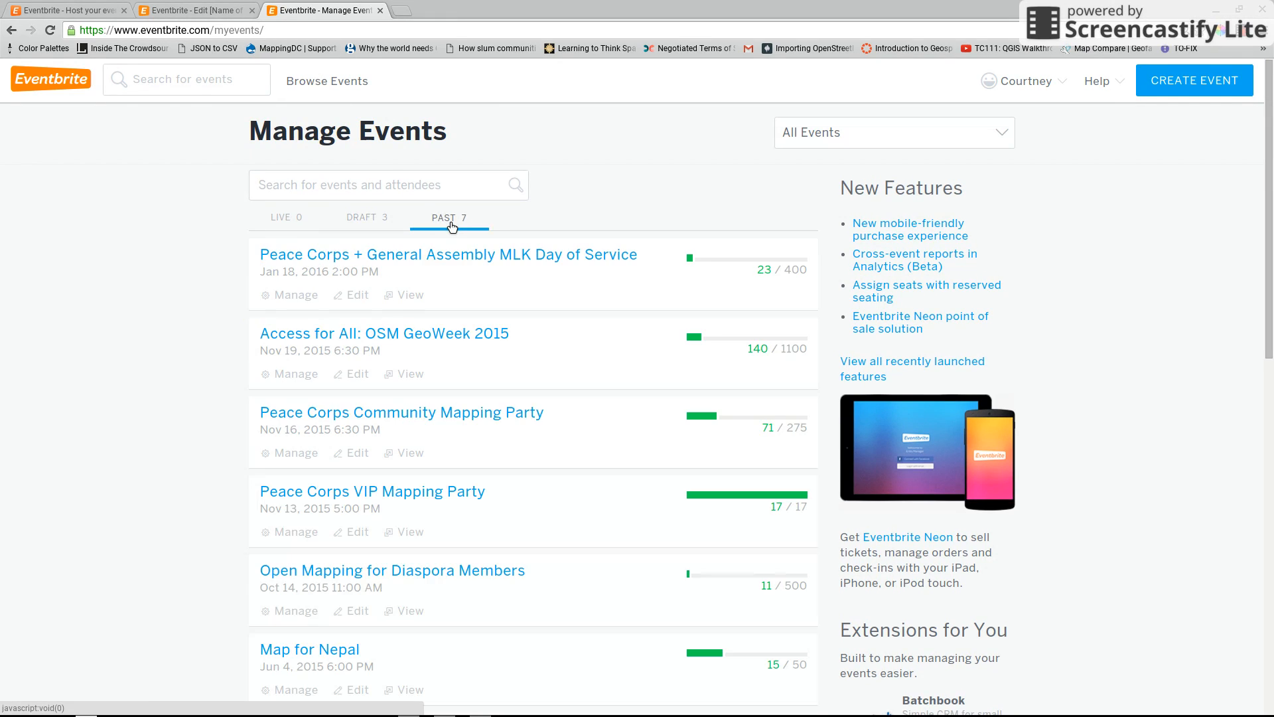
pyautogui.moveTo(177, 216)
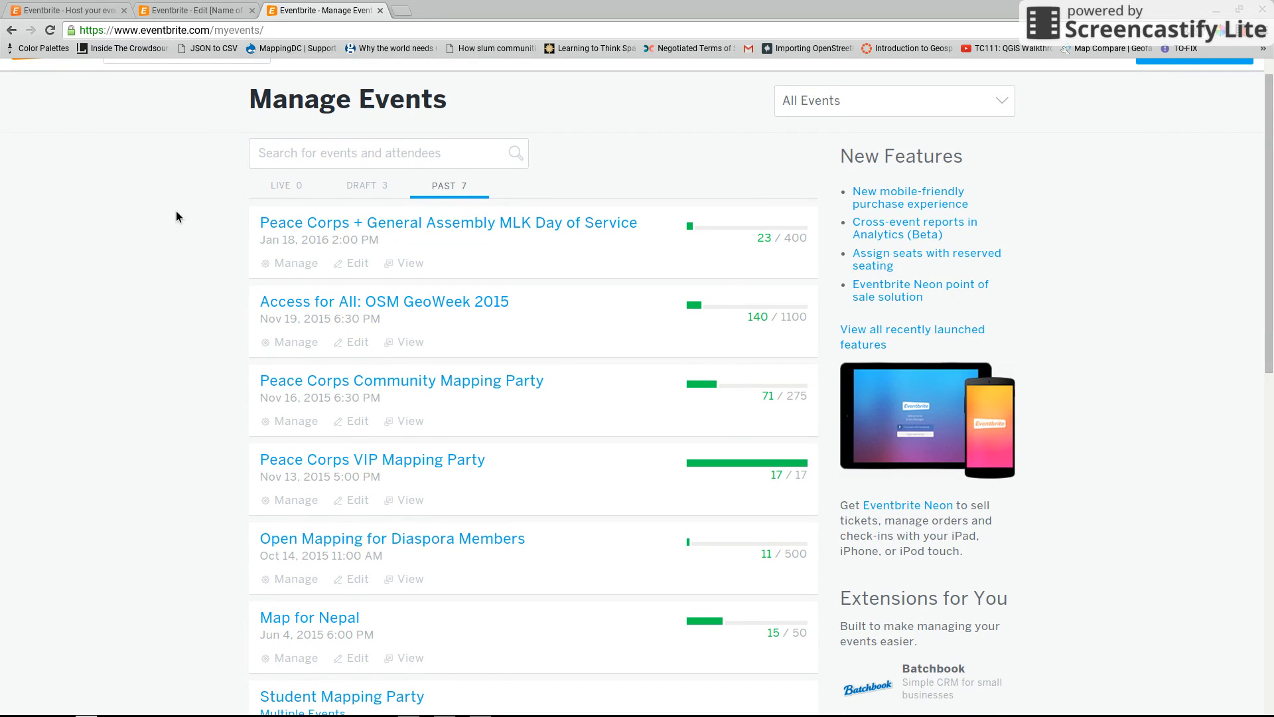
pyautogui.moveTo(298, 227)
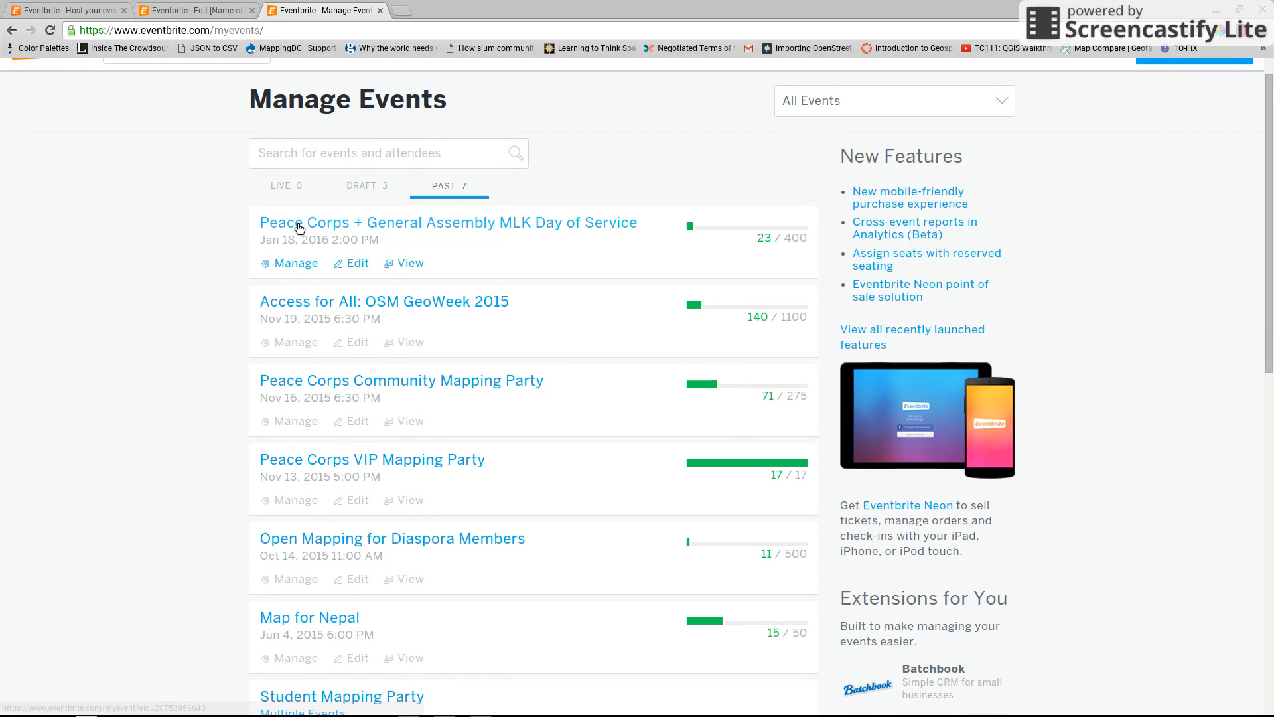
pyautogui.click(447, 222)
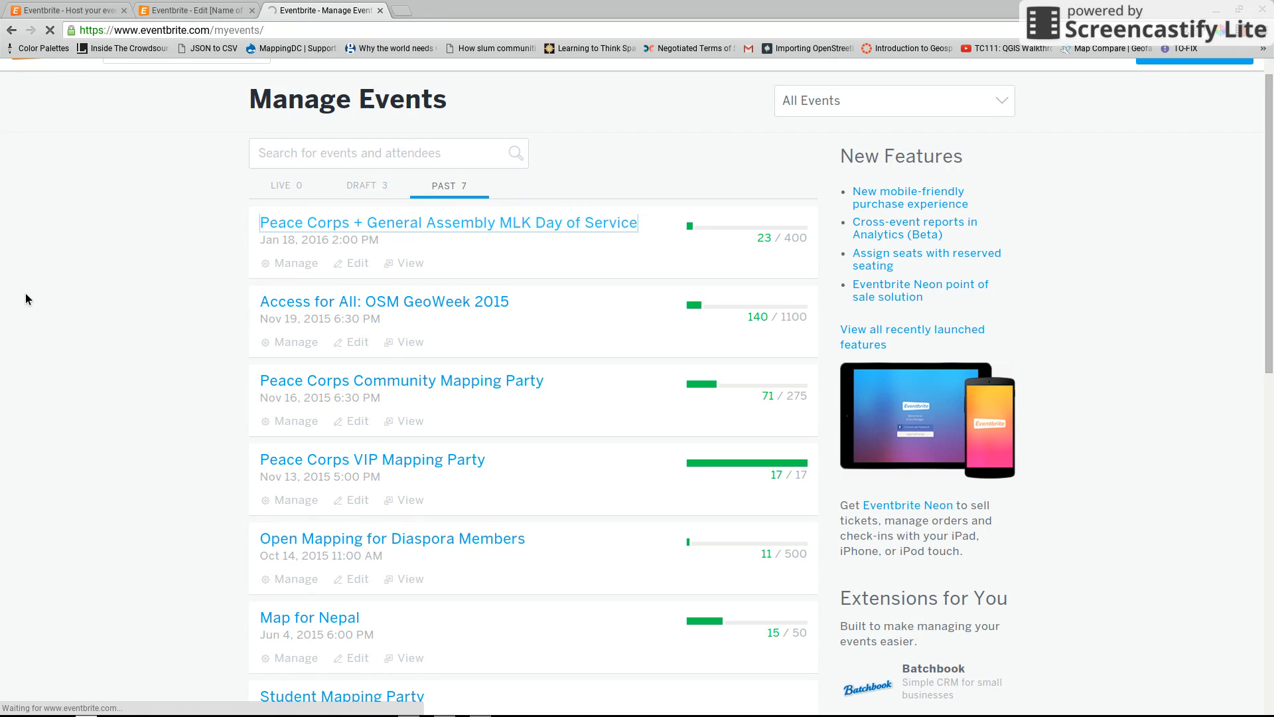
# Step: Open the Peace Corps + General Assembly MLK Day of Service event dashboard and view its public page
pyautogui.click(289, 262)
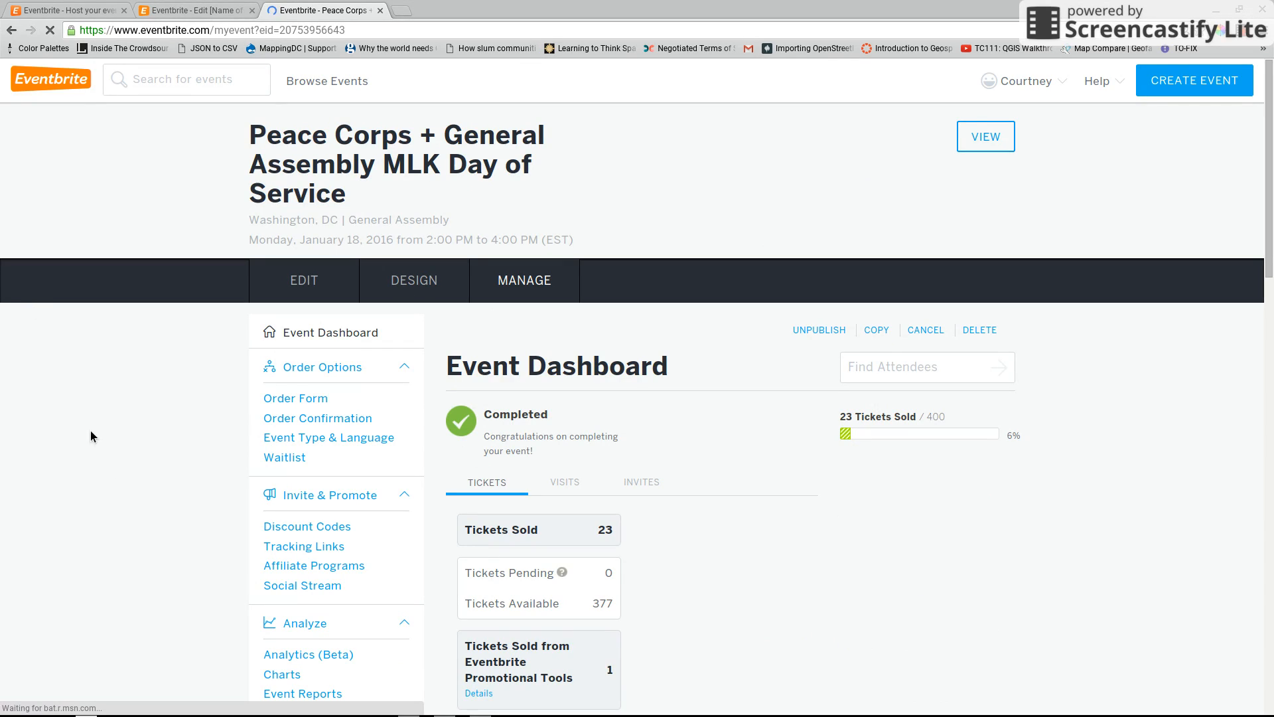
pyautogui.moveTo(112, 469)
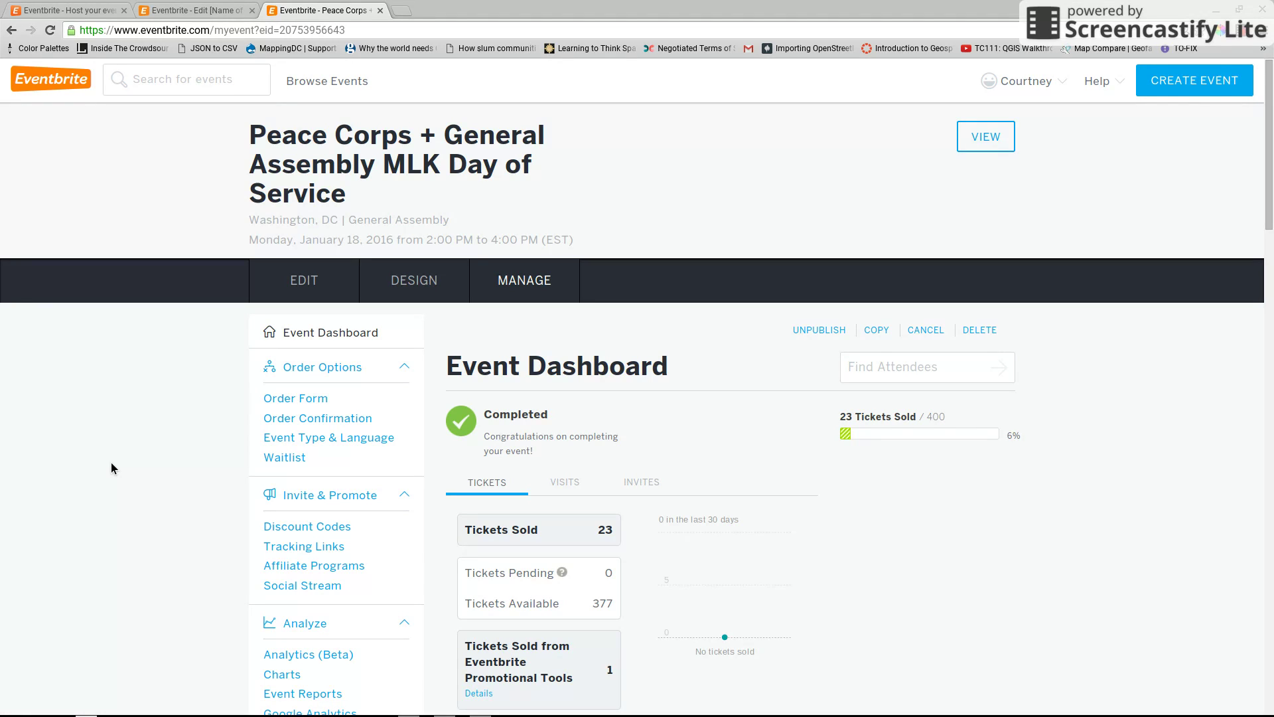
pyautogui.click(1022, 81)
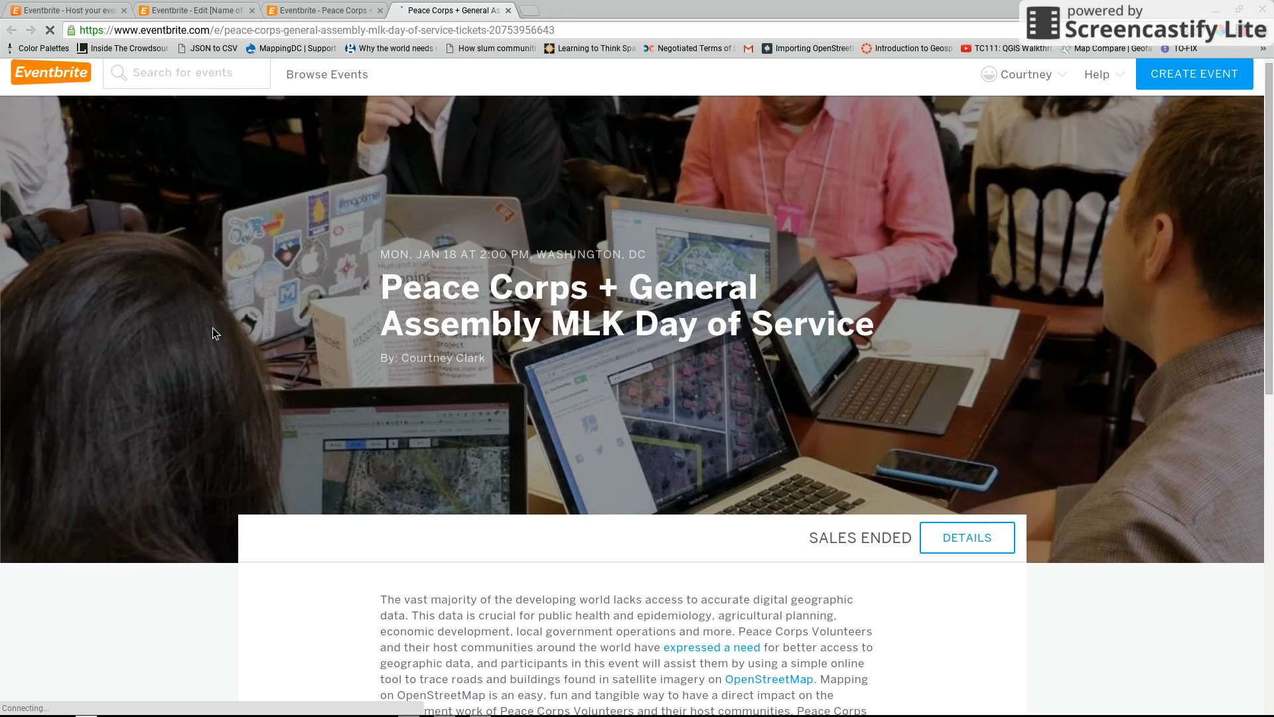
# Step: Scroll through the MLK Day of Service public event page
pyautogui.scroll(-3)
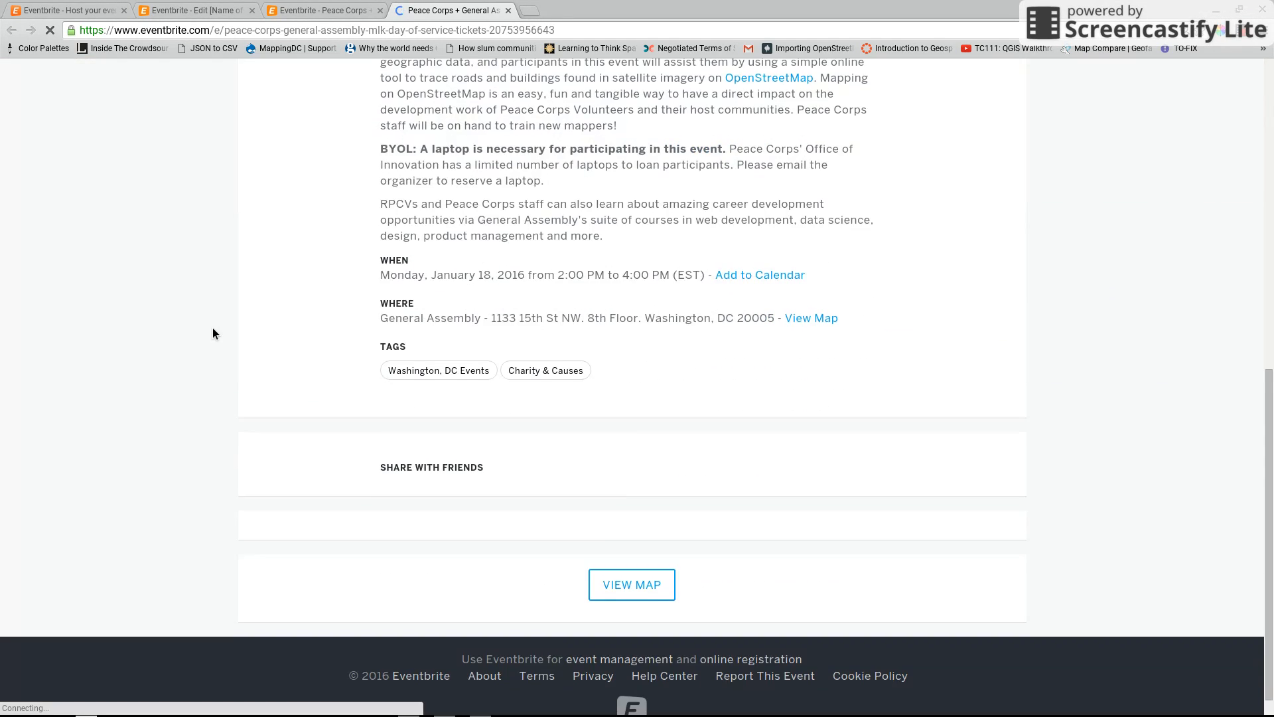
pyautogui.scroll(3)
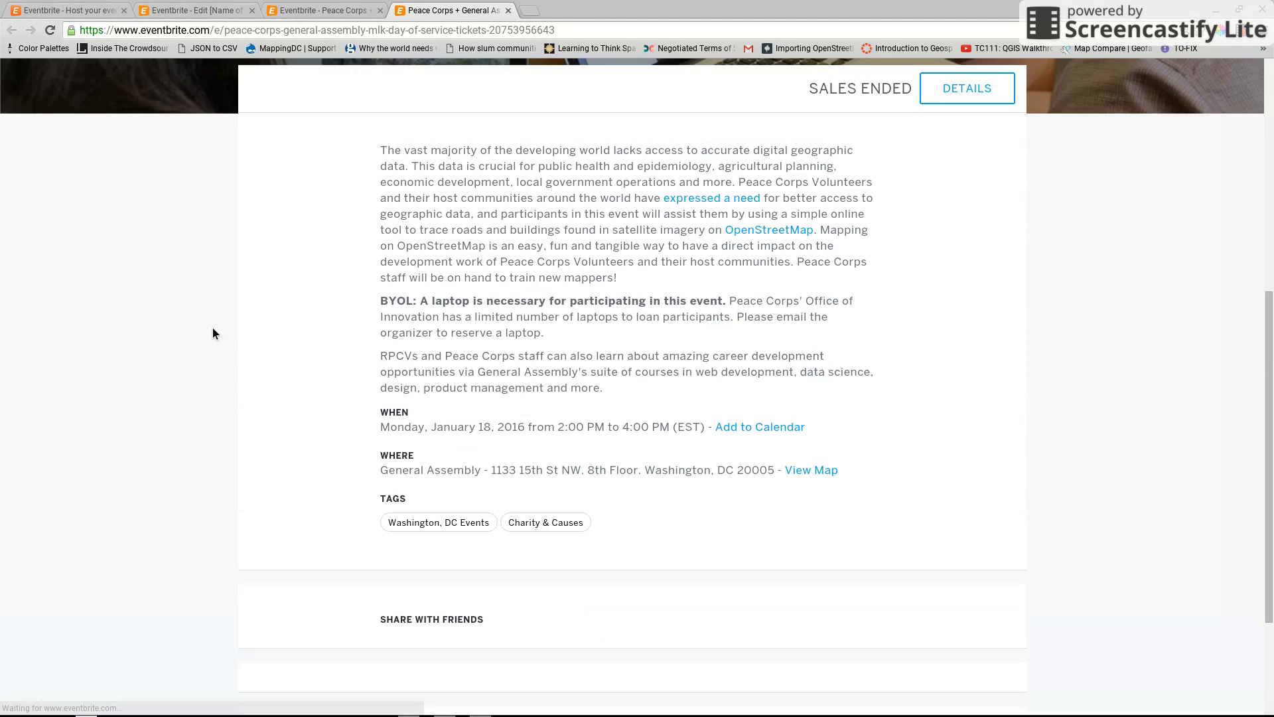
pyautogui.scroll(3)
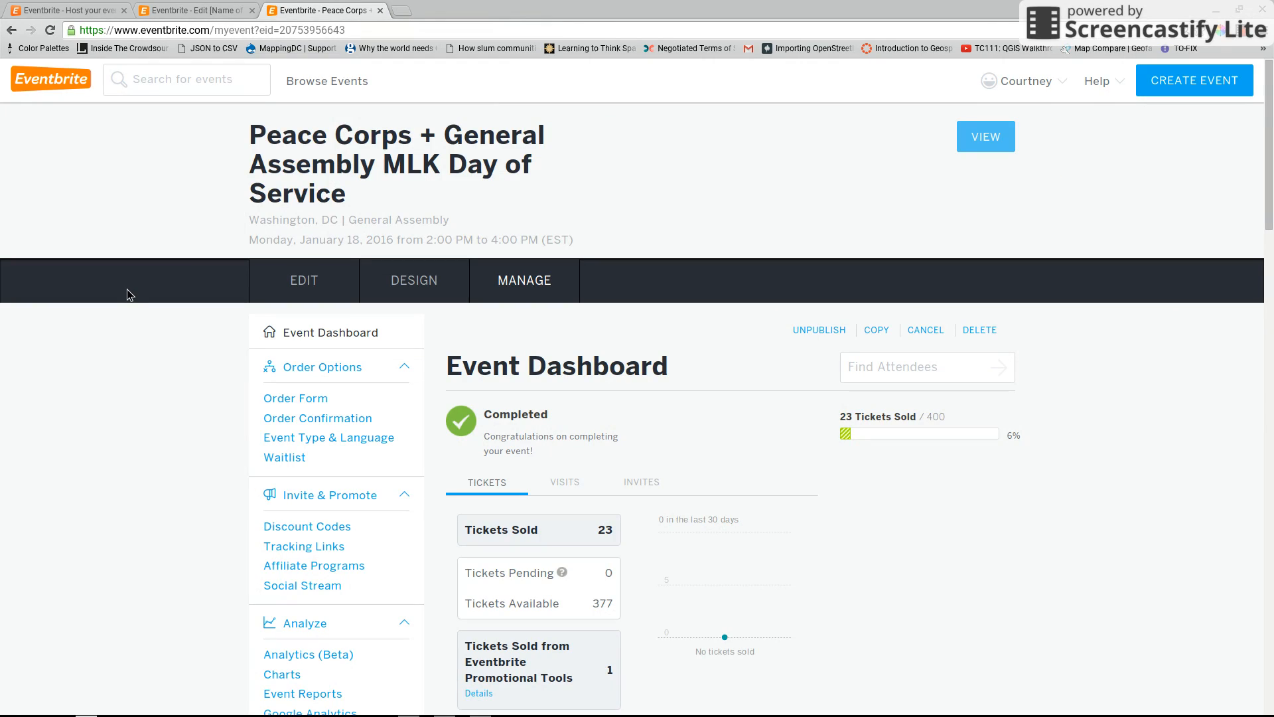
pyautogui.moveTo(59, 470)
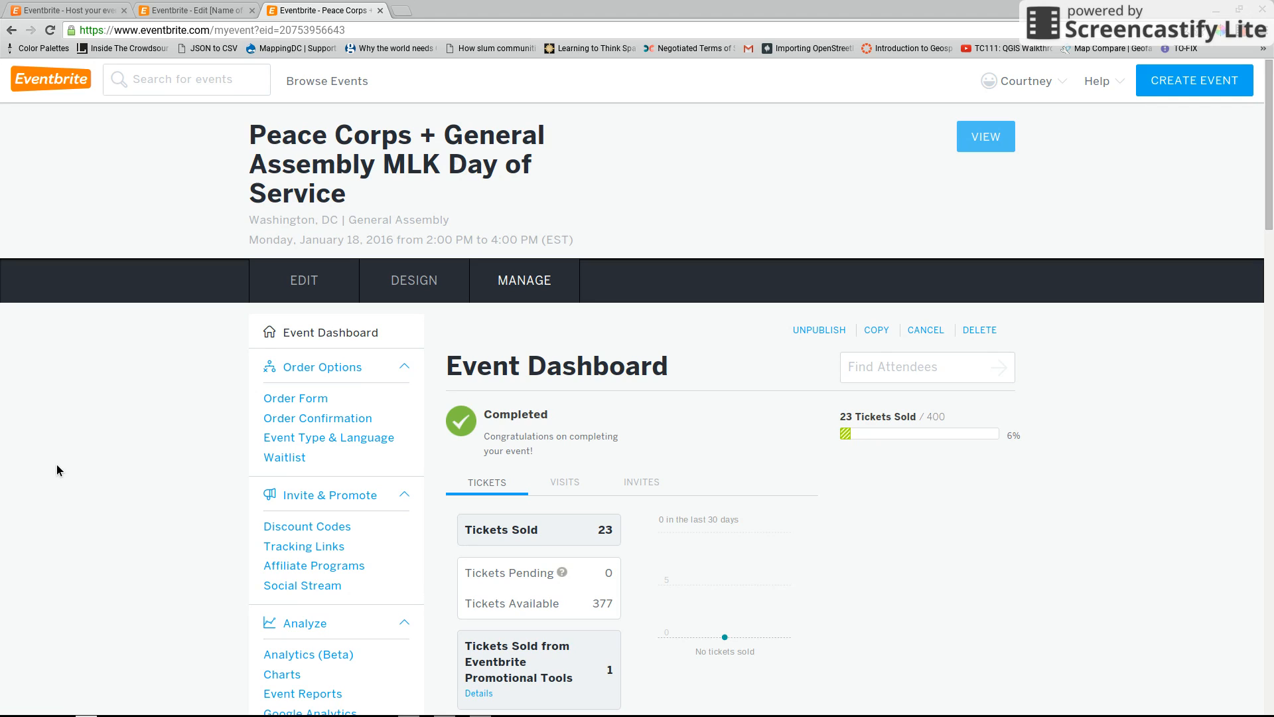
# Step: Review the MLK Day of Service dashboard's Recent Orders and Sales by Ticket Type sections
pyautogui.scroll(-3)
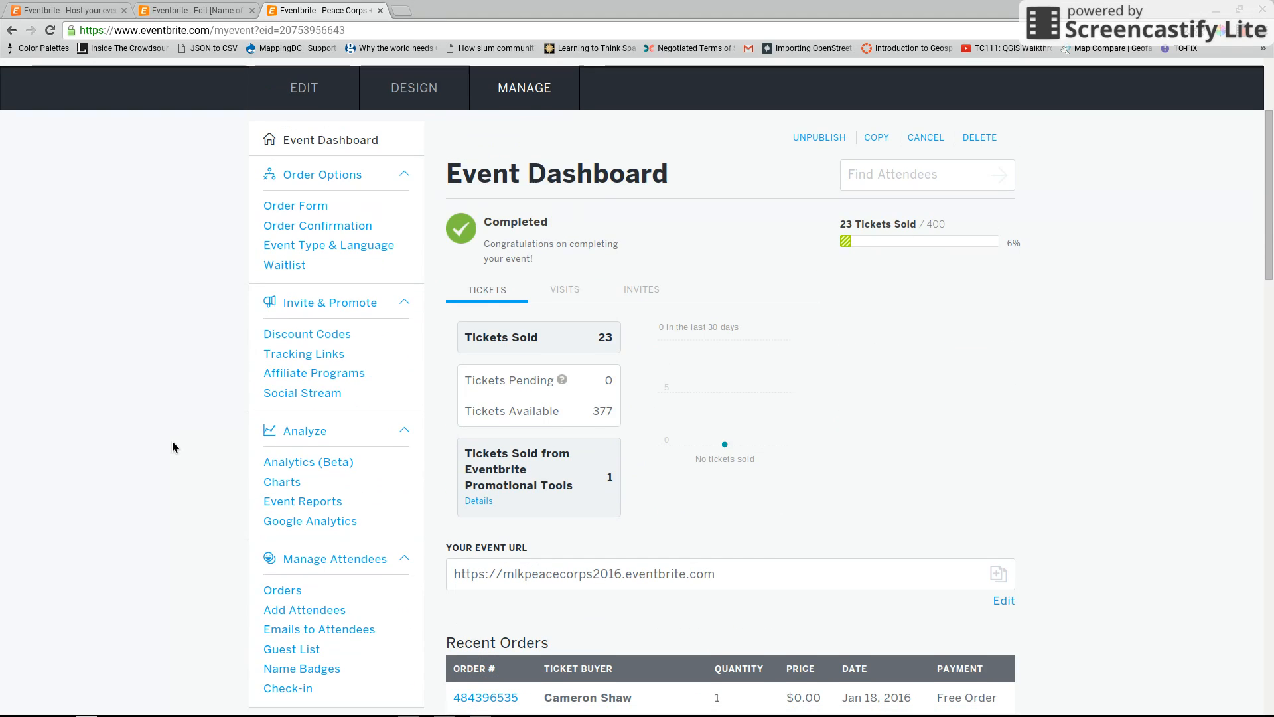
pyautogui.moveTo(534, 491)
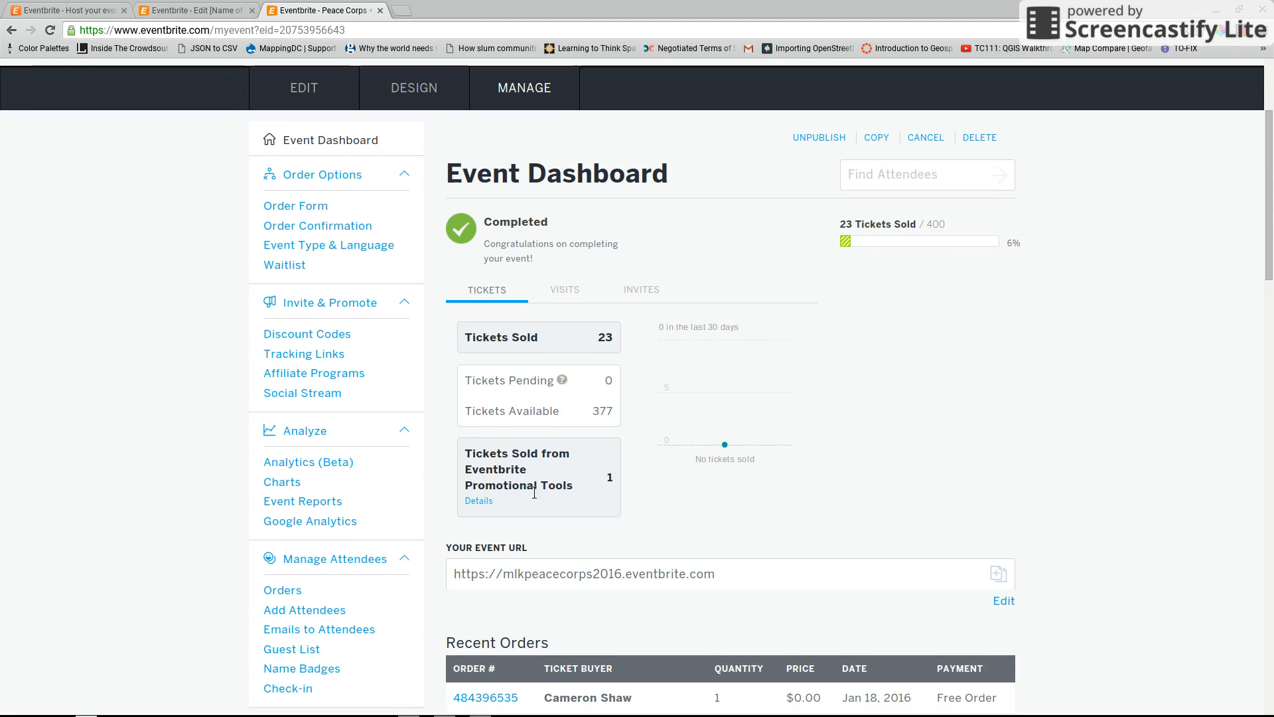
pyautogui.scroll(-3)
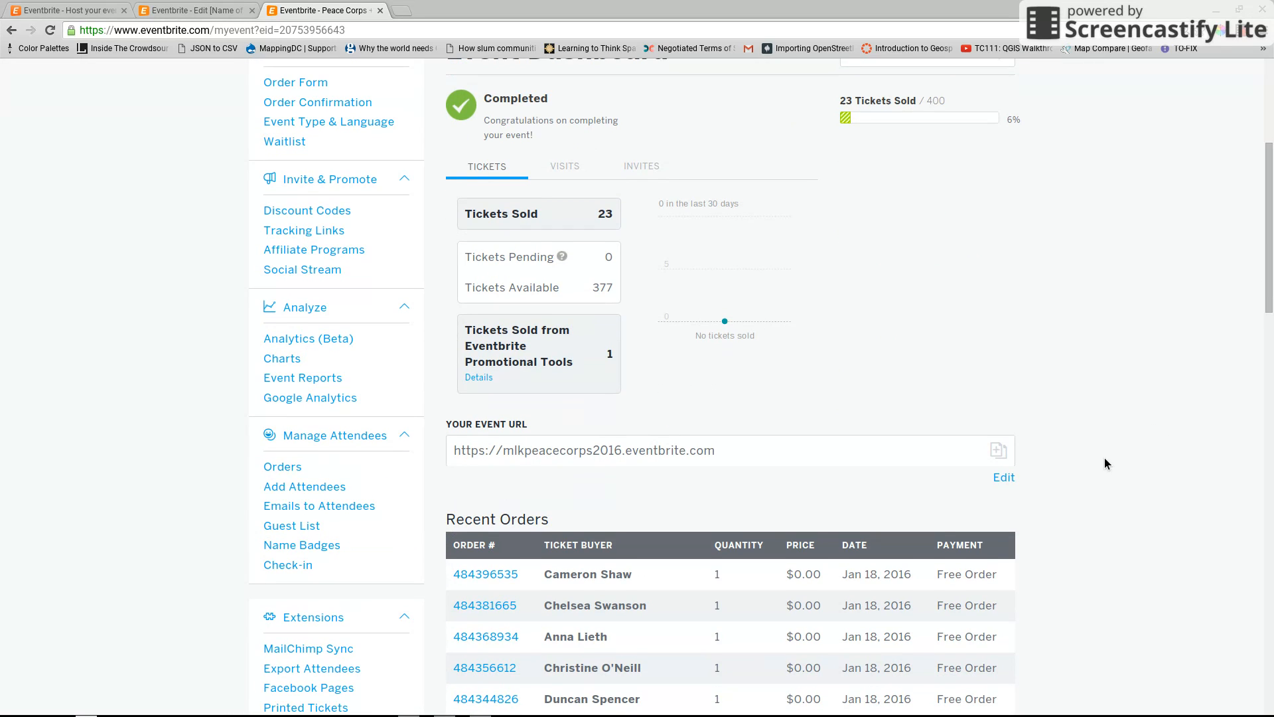
pyautogui.scroll(-3)
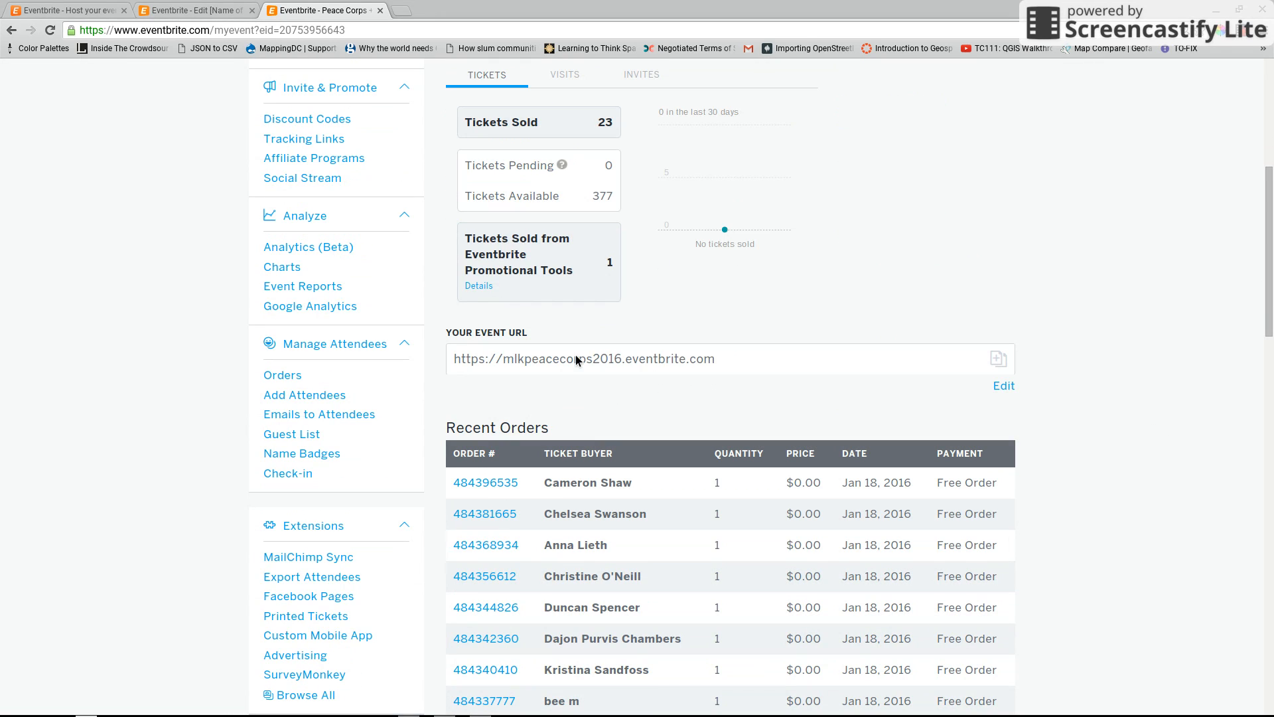
pyautogui.moveTo(987, 404)
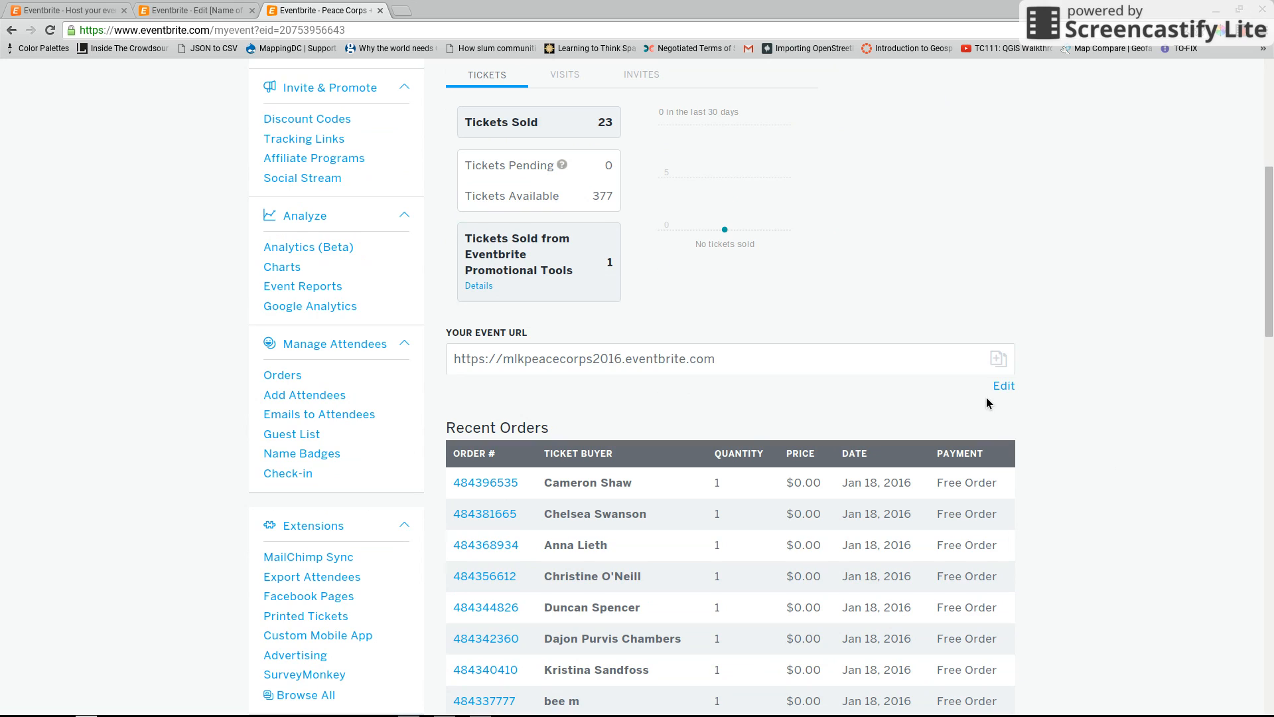
pyautogui.moveTo(751, 374)
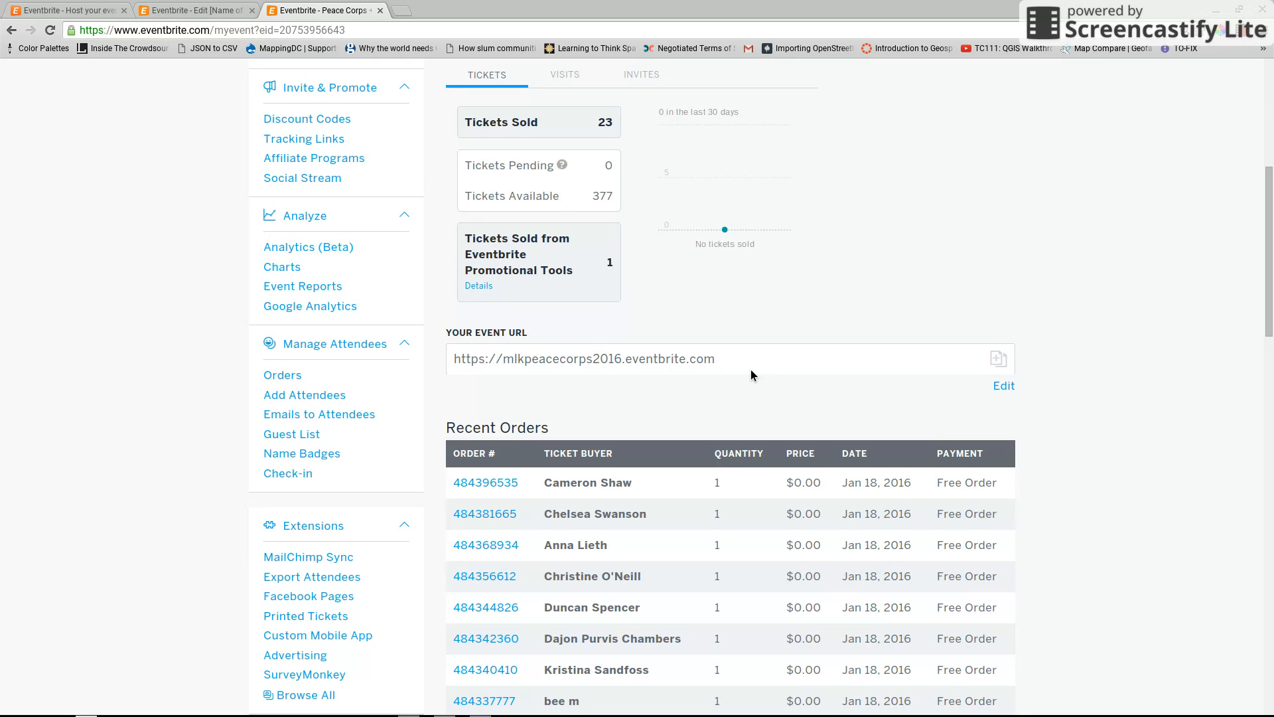
pyautogui.moveTo(657, 350)
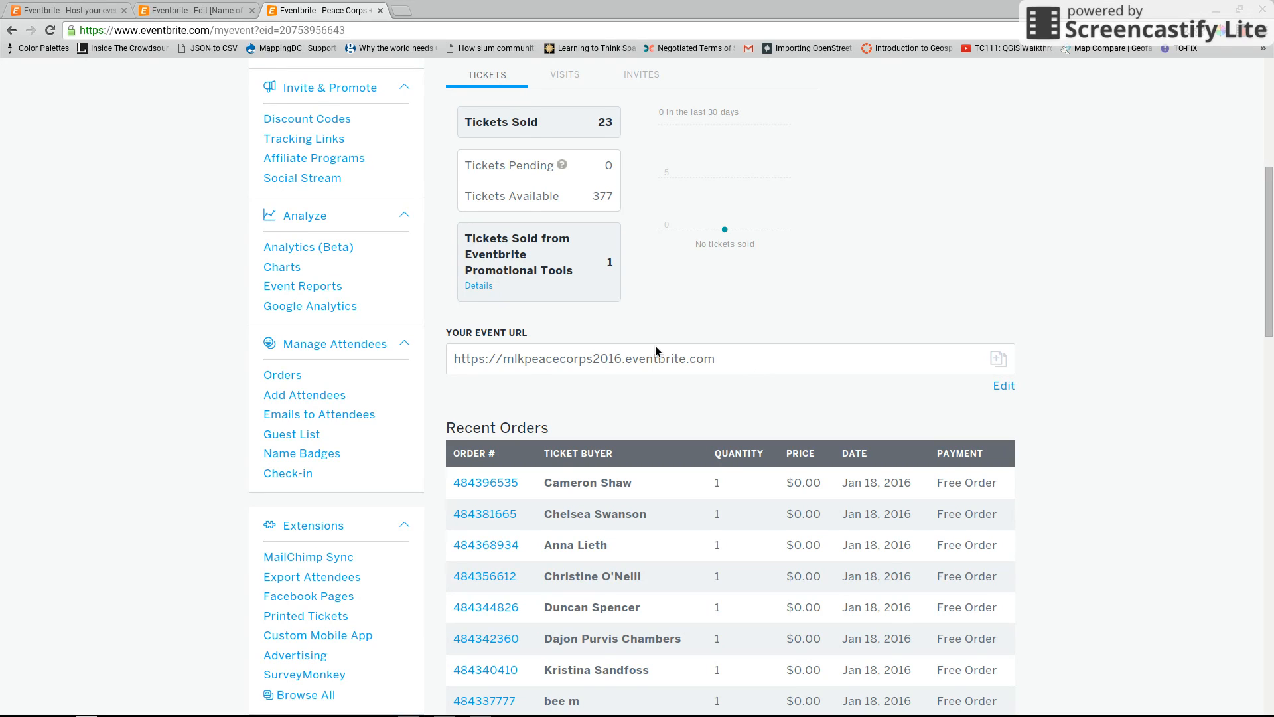
pyautogui.moveTo(702, 426)
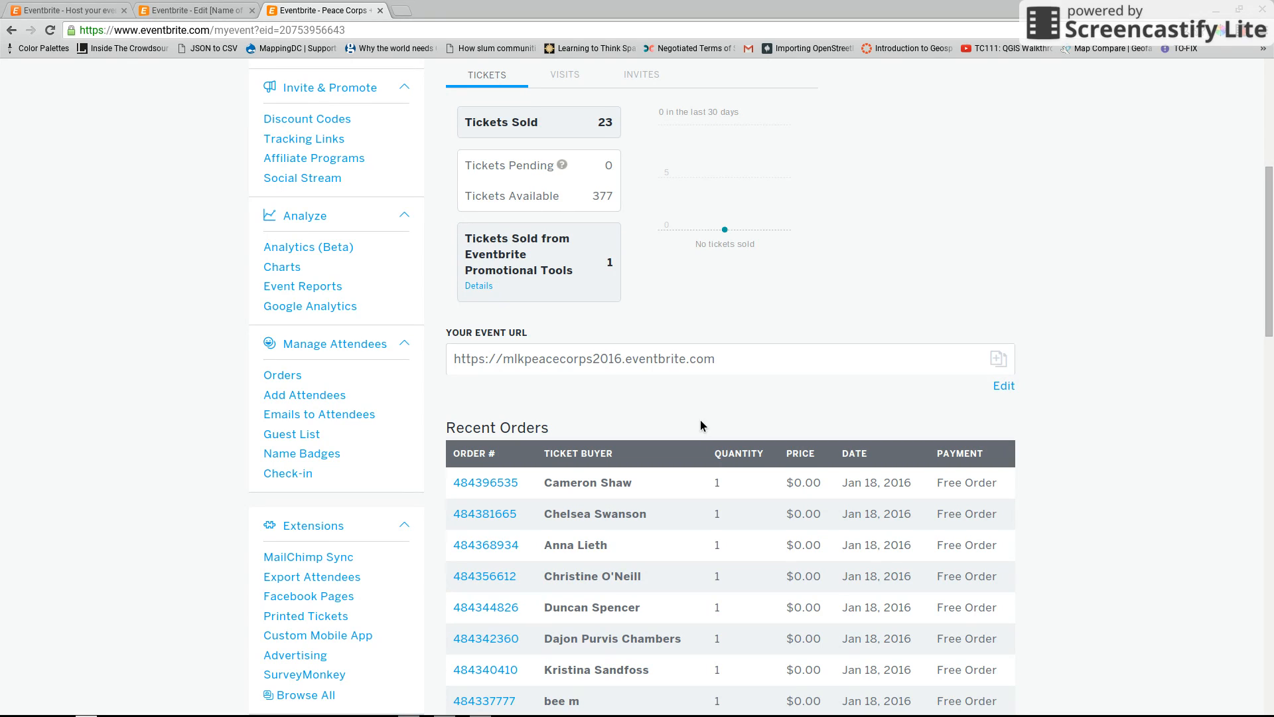
pyautogui.scroll(-3)
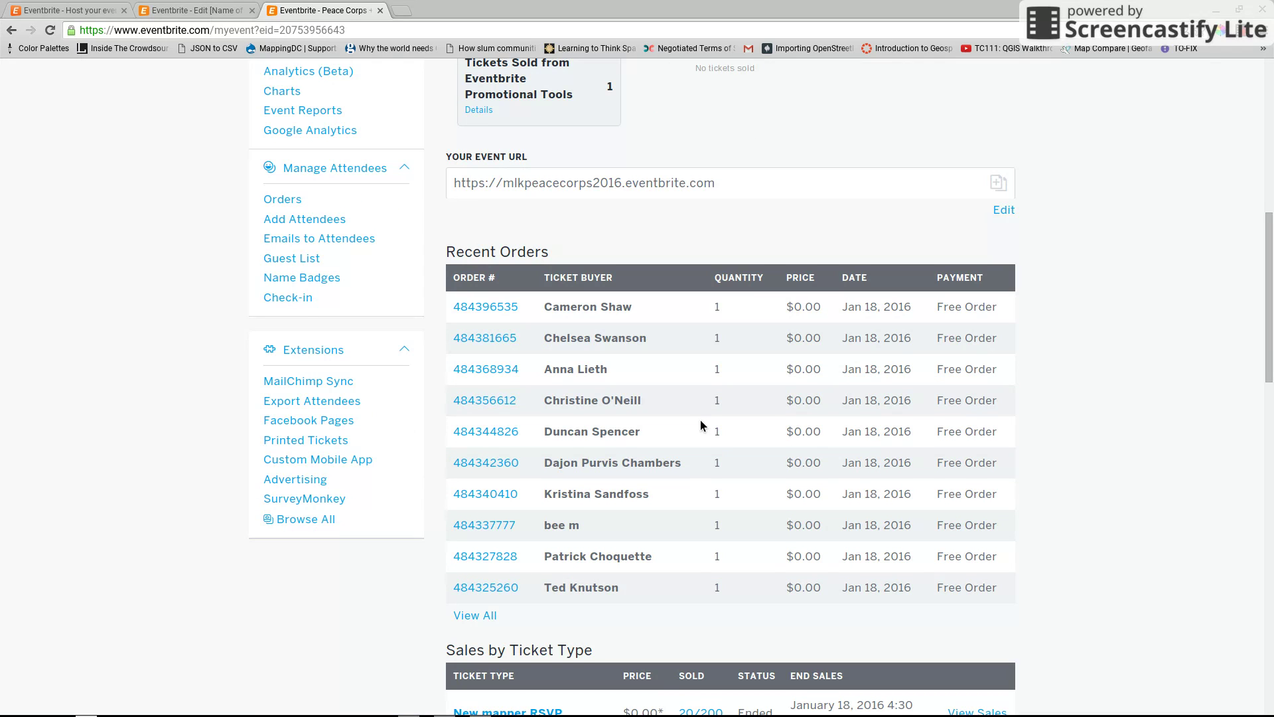
pyautogui.scroll(-3)
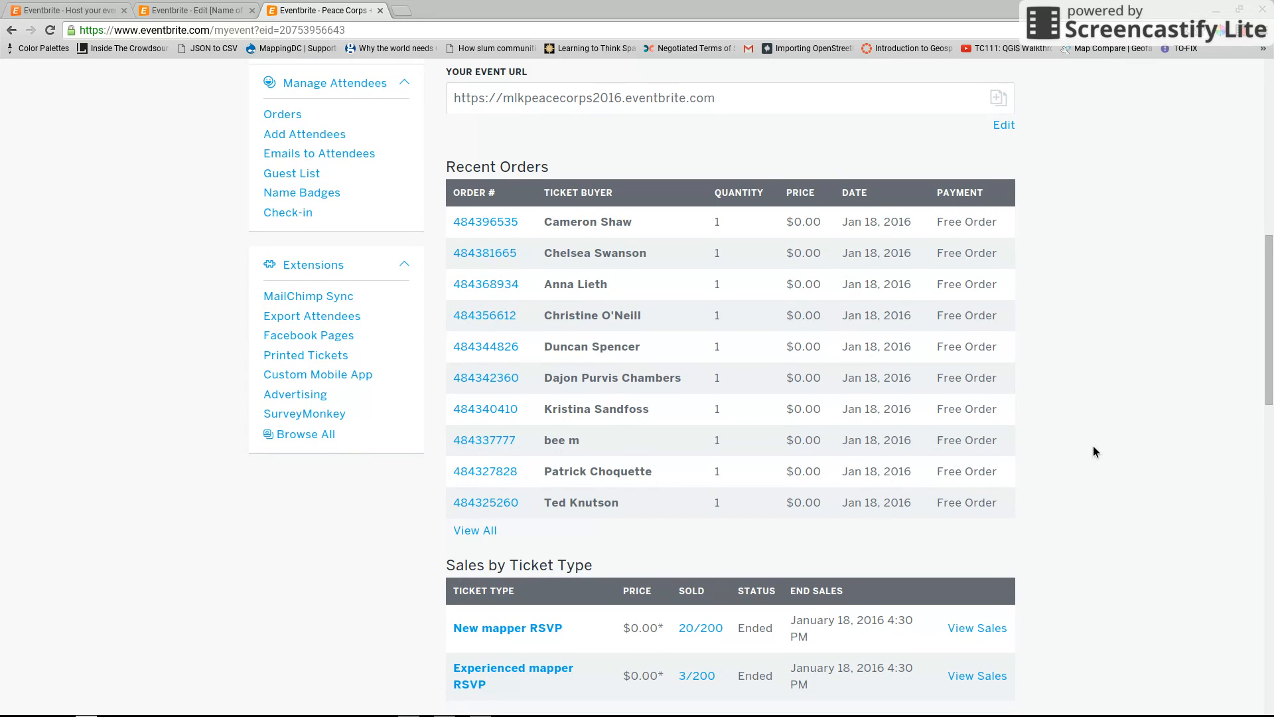
pyautogui.scroll(-3)
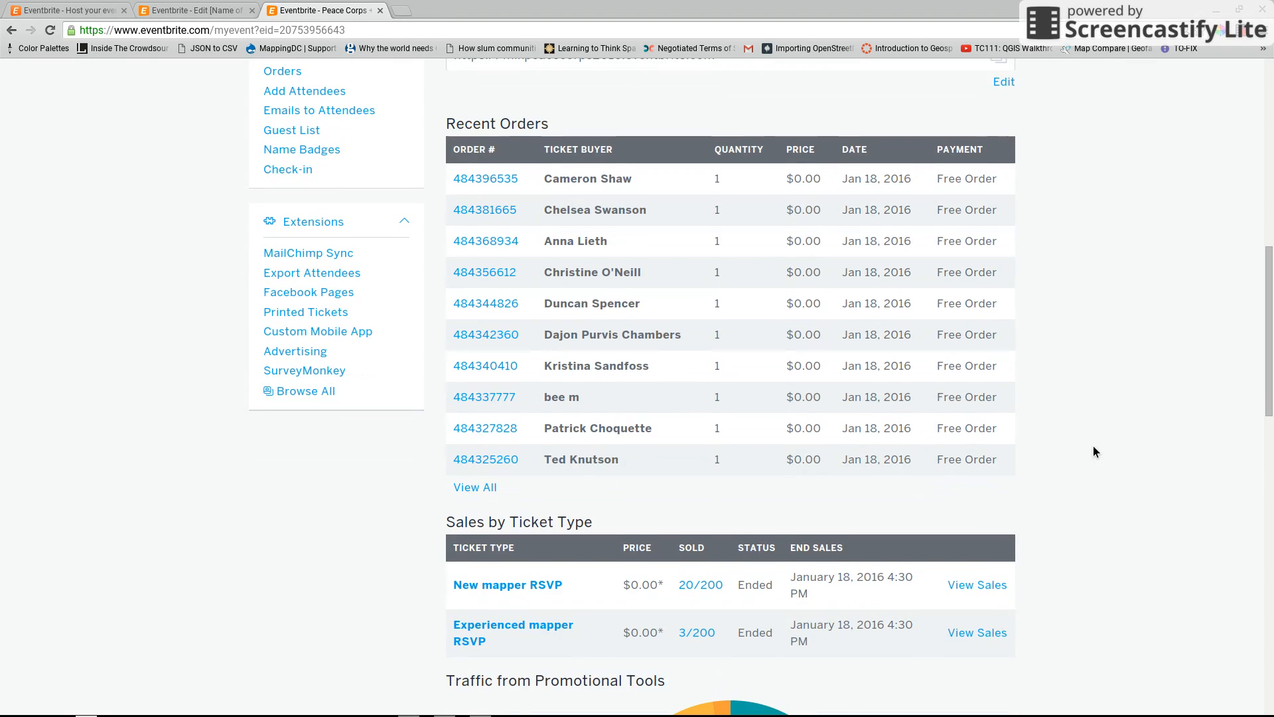
pyautogui.scroll(-3)
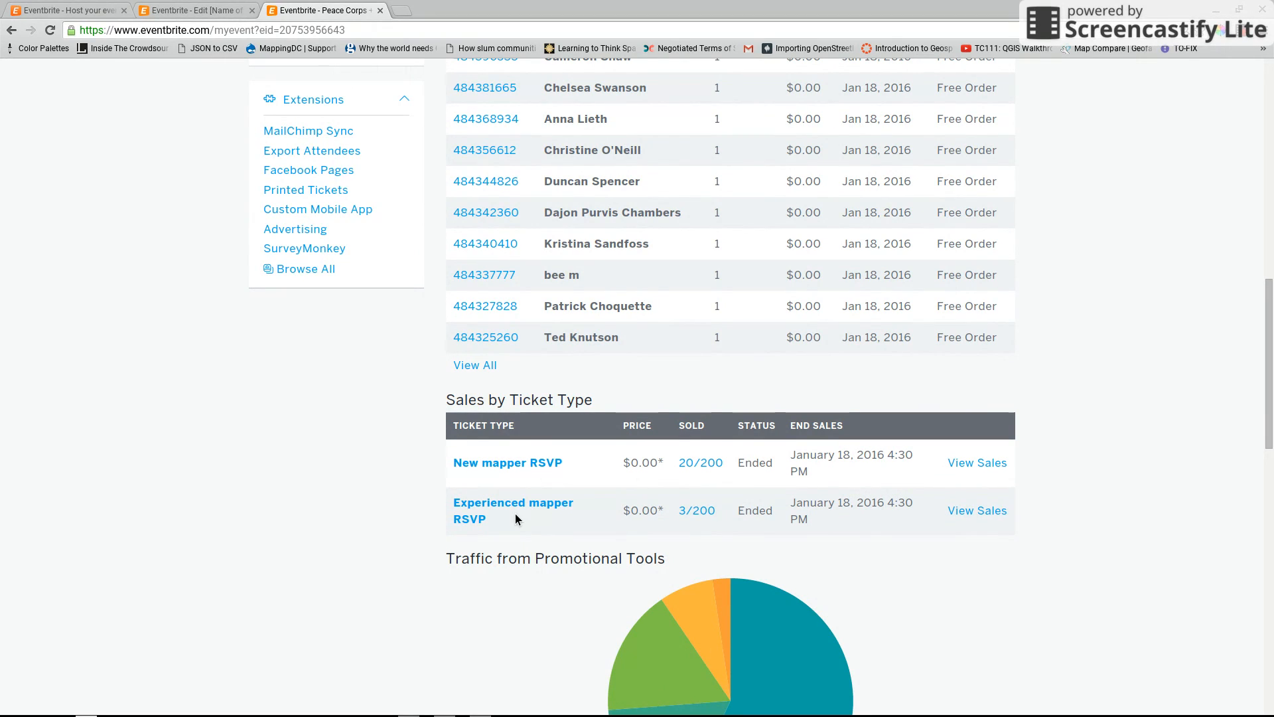
pyautogui.scroll(3)
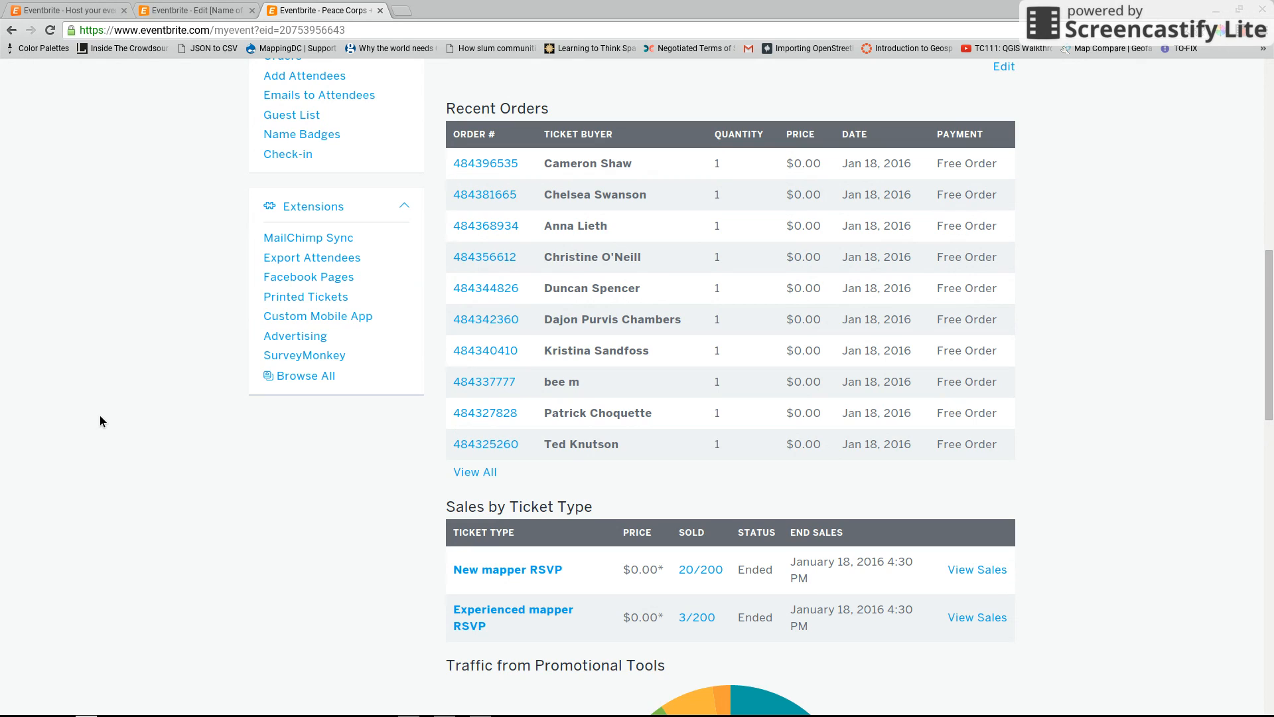
pyautogui.scroll(3)
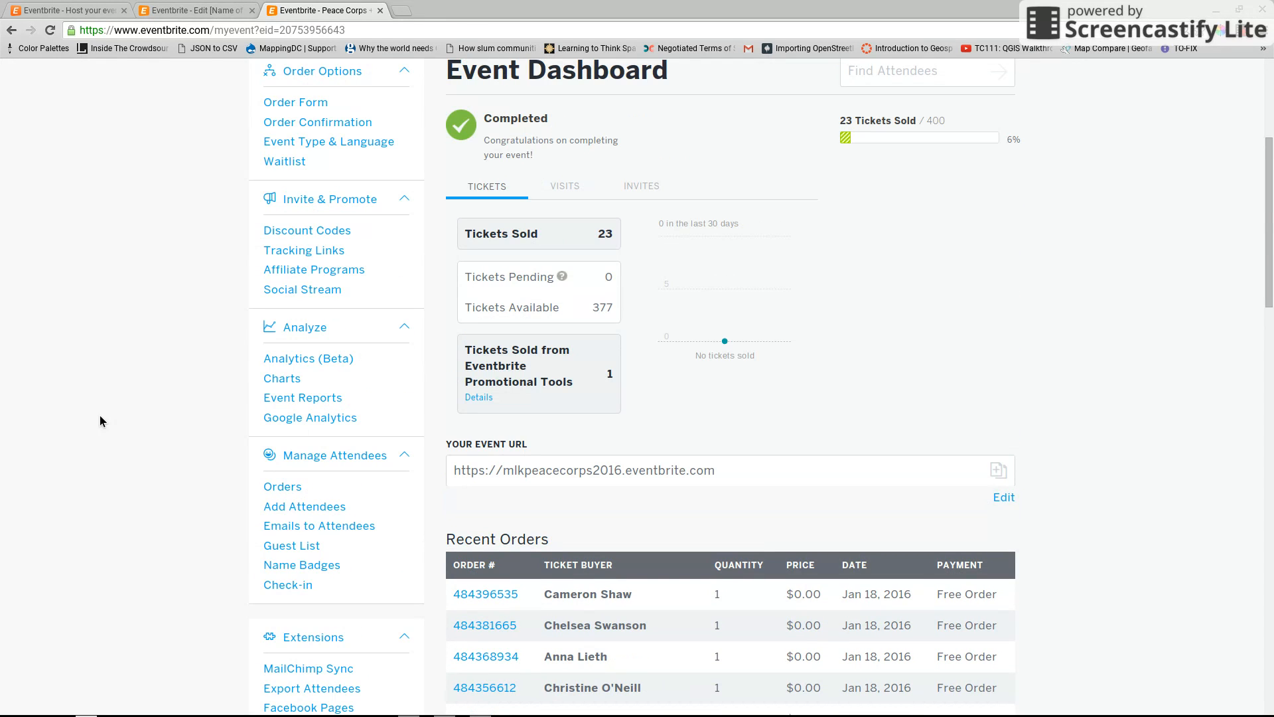
pyautogui.scroll(3)
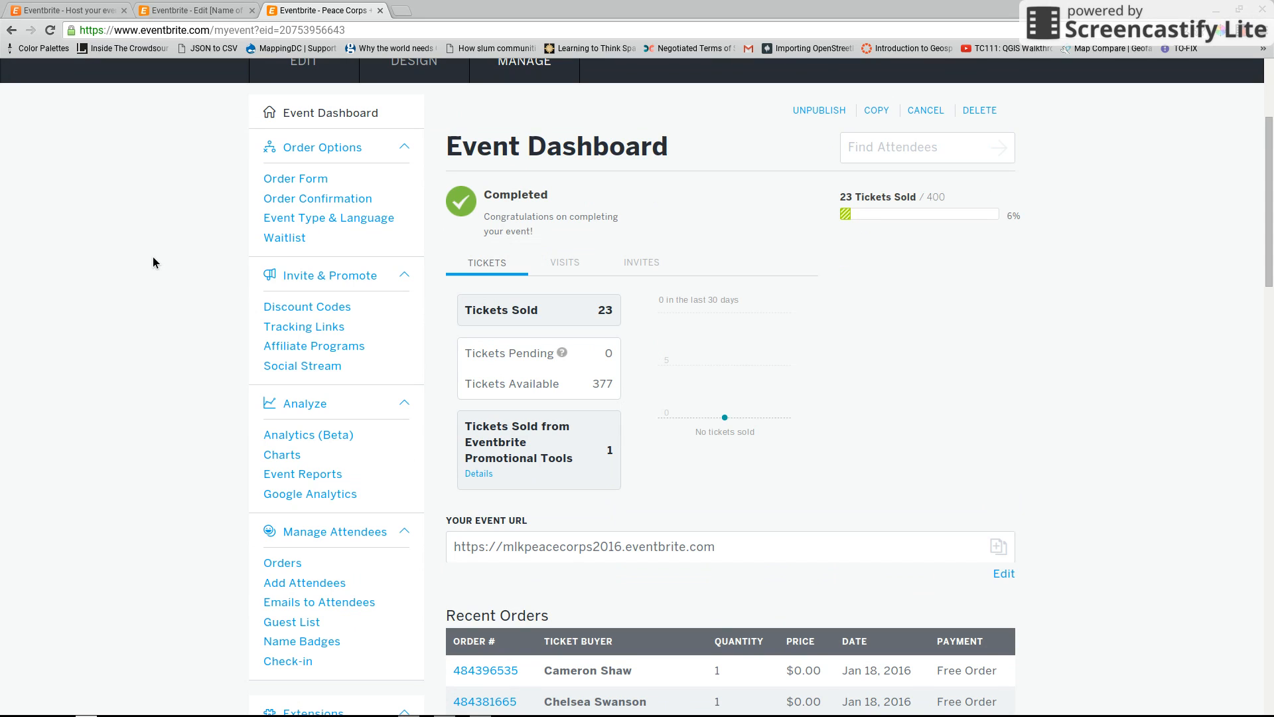
pyautogui.scroll(-3)
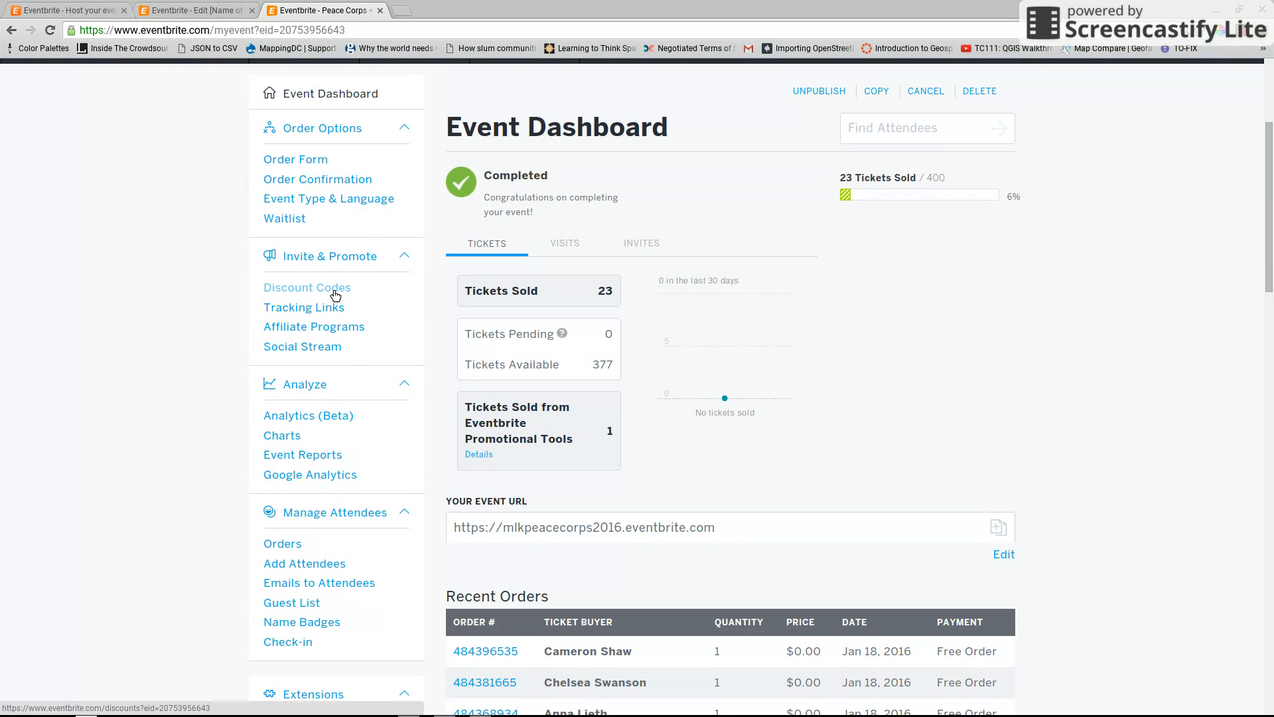
pyautogui.scroll(-3)
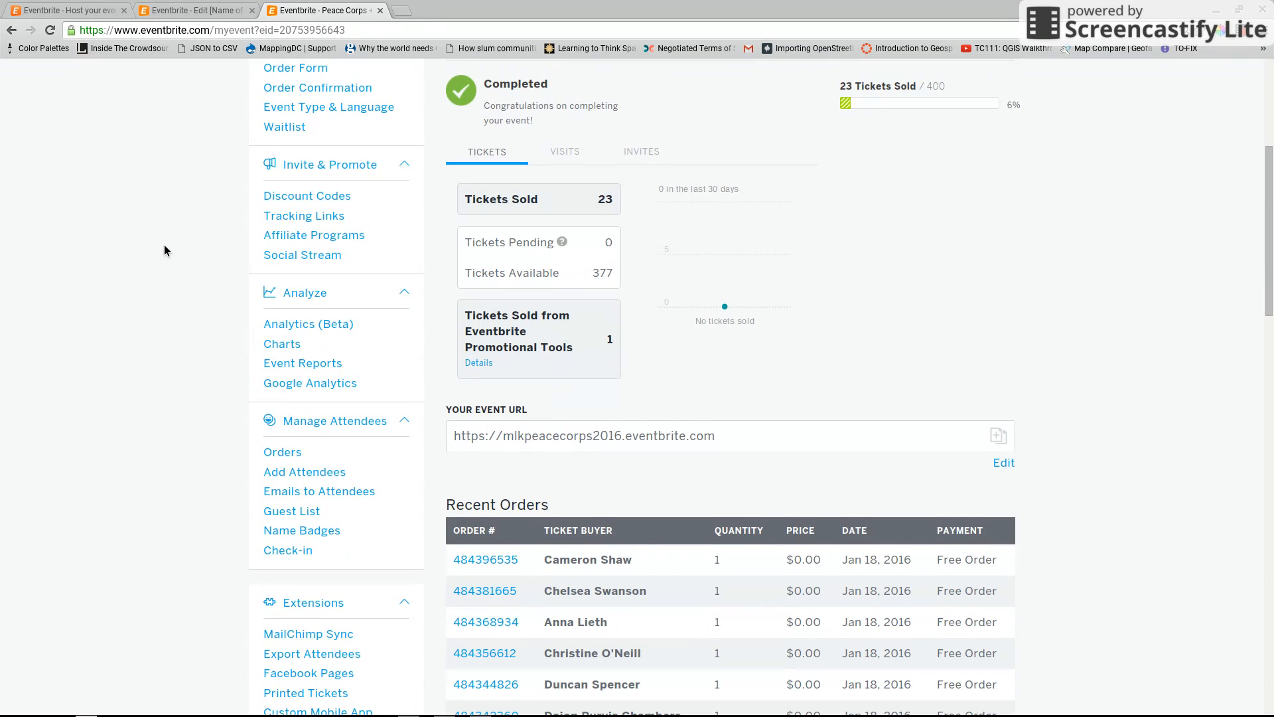
pyautogui.moveTo(281, 344)
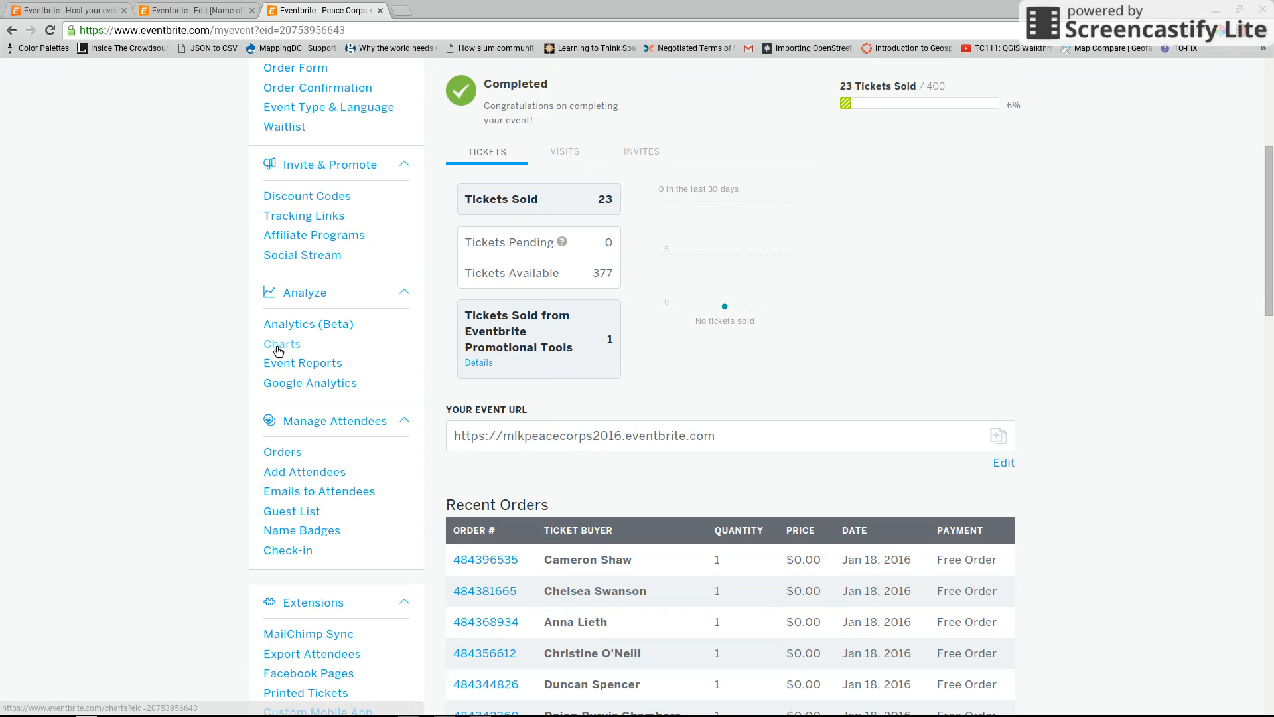
pyautogui.scroll(-3)
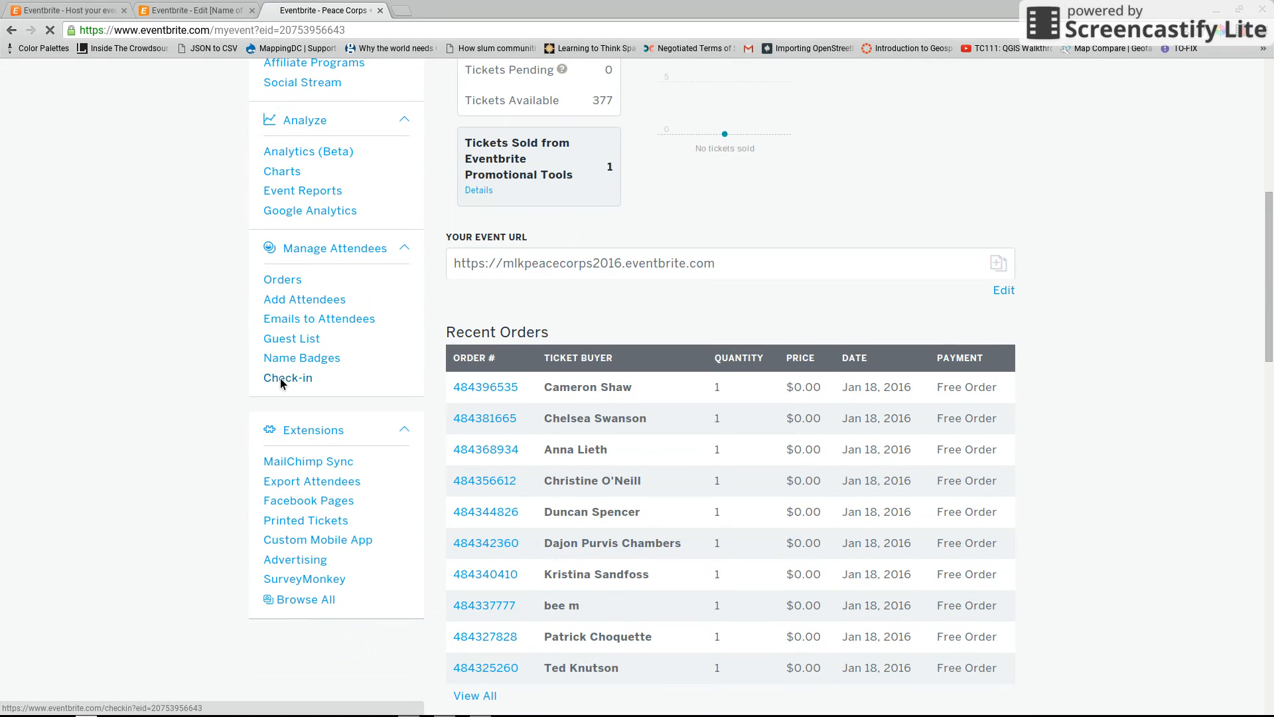
# Step: Go to the event's Check-in page under Manage Attendees
pyautogui.click(288, 377)
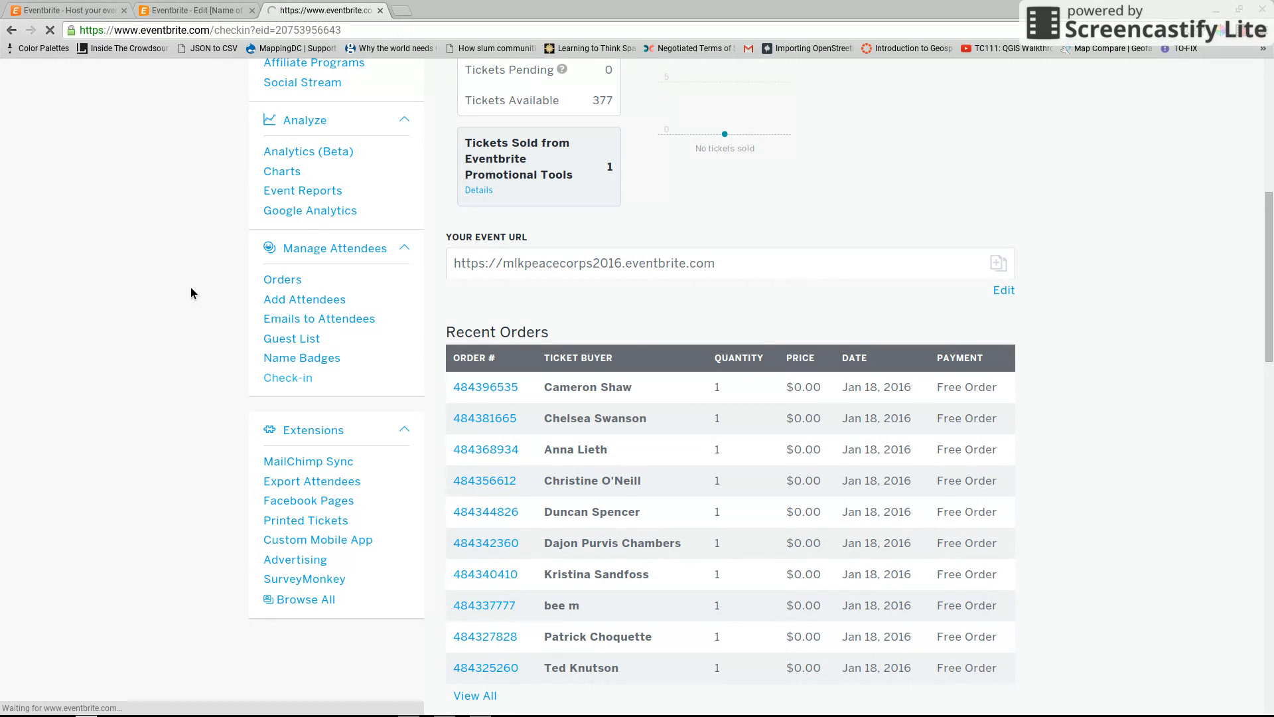
# Step: Load the Check-in page and look through the attendee list showing 13 of 23 checked in
pyautogui.click(288, 377)
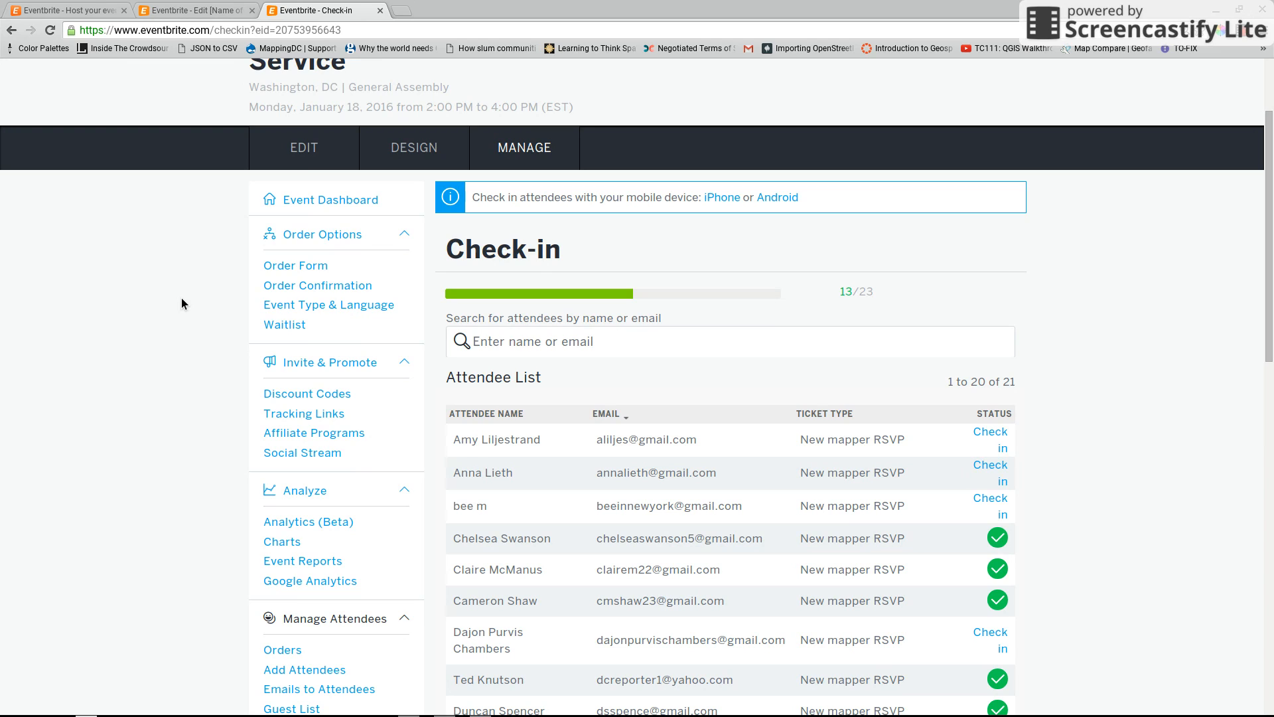
pyautogui.scroll(-3)
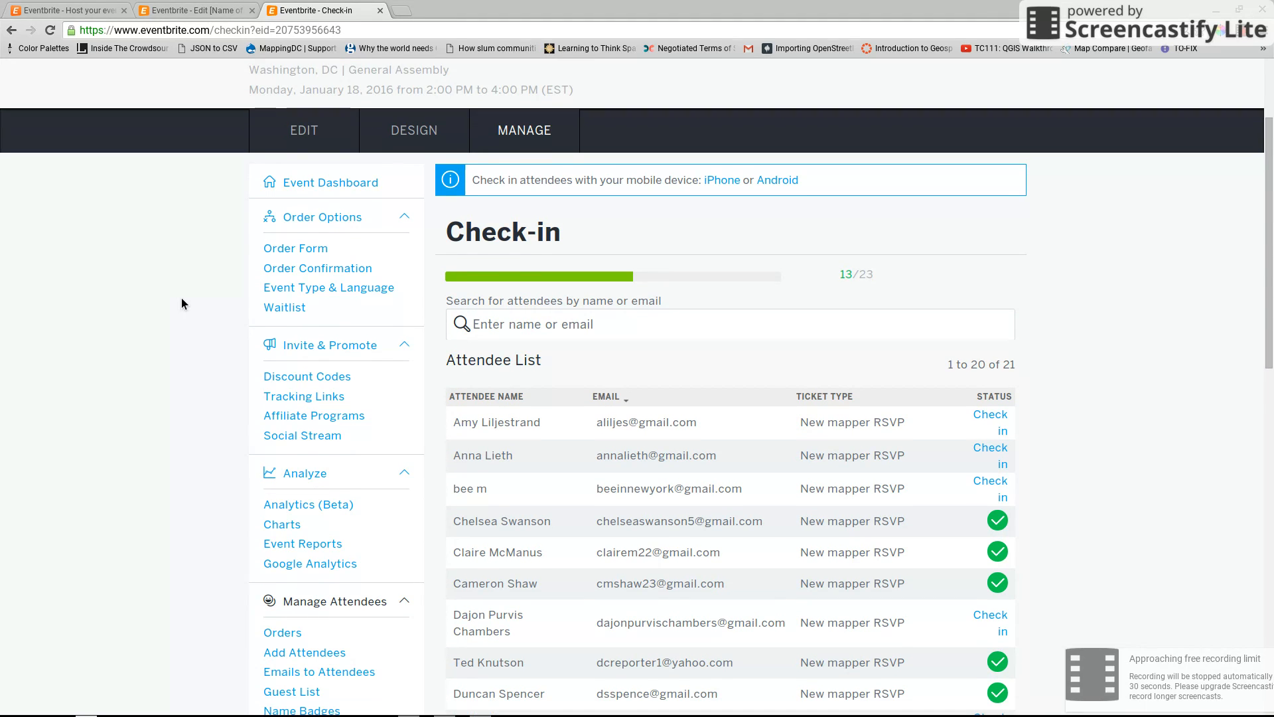
pyautogui.scroll(-3)
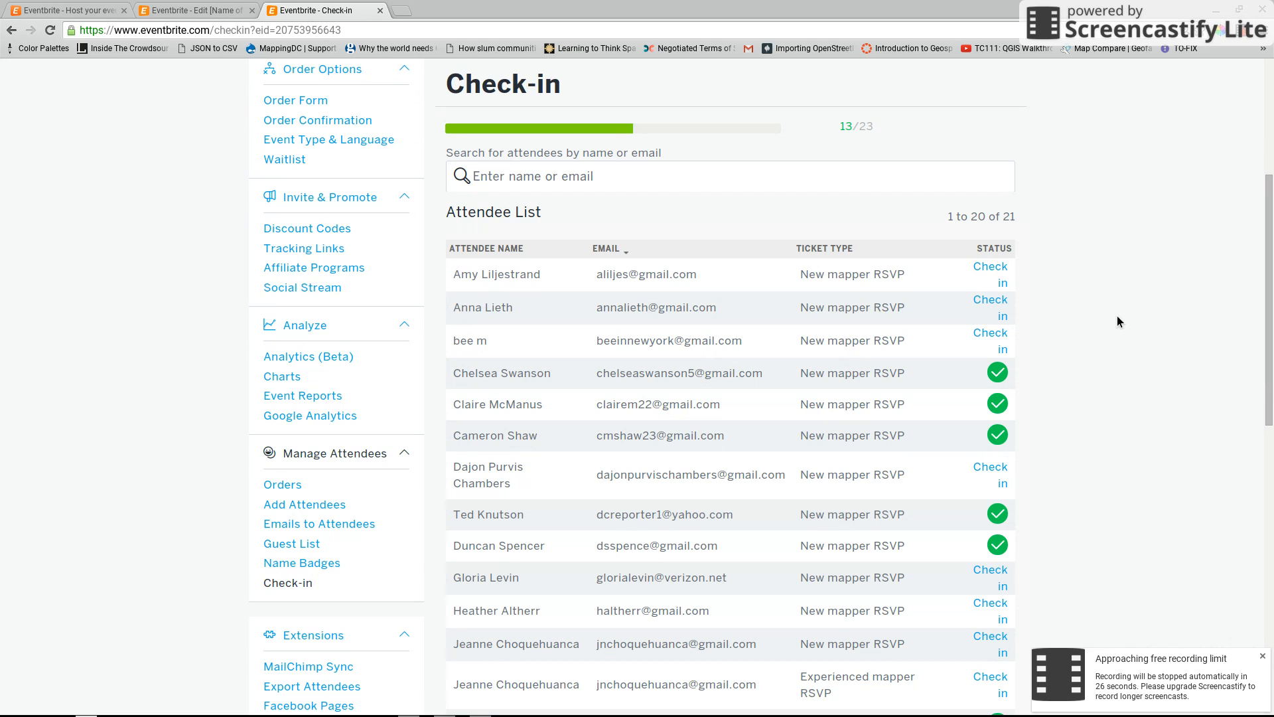
pyautogui.scroll(-3)
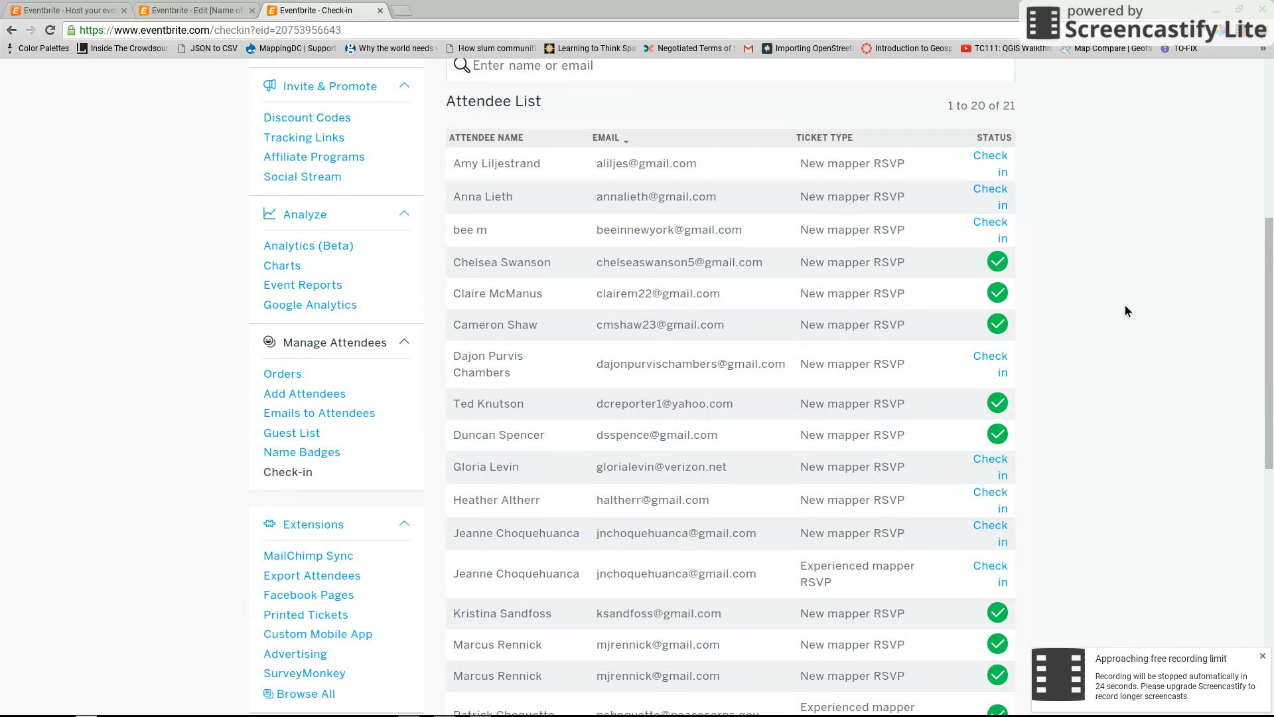
pyautogui.scroll(-3)
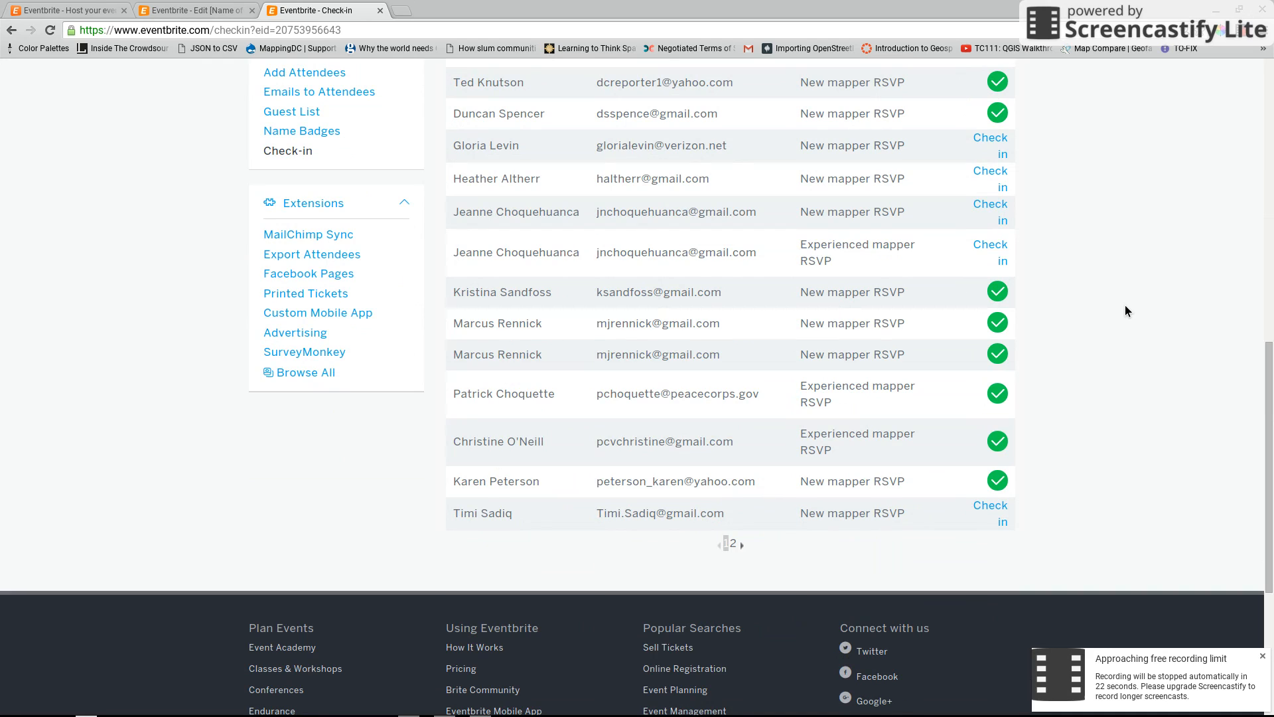
pyautogui.scroll(3)
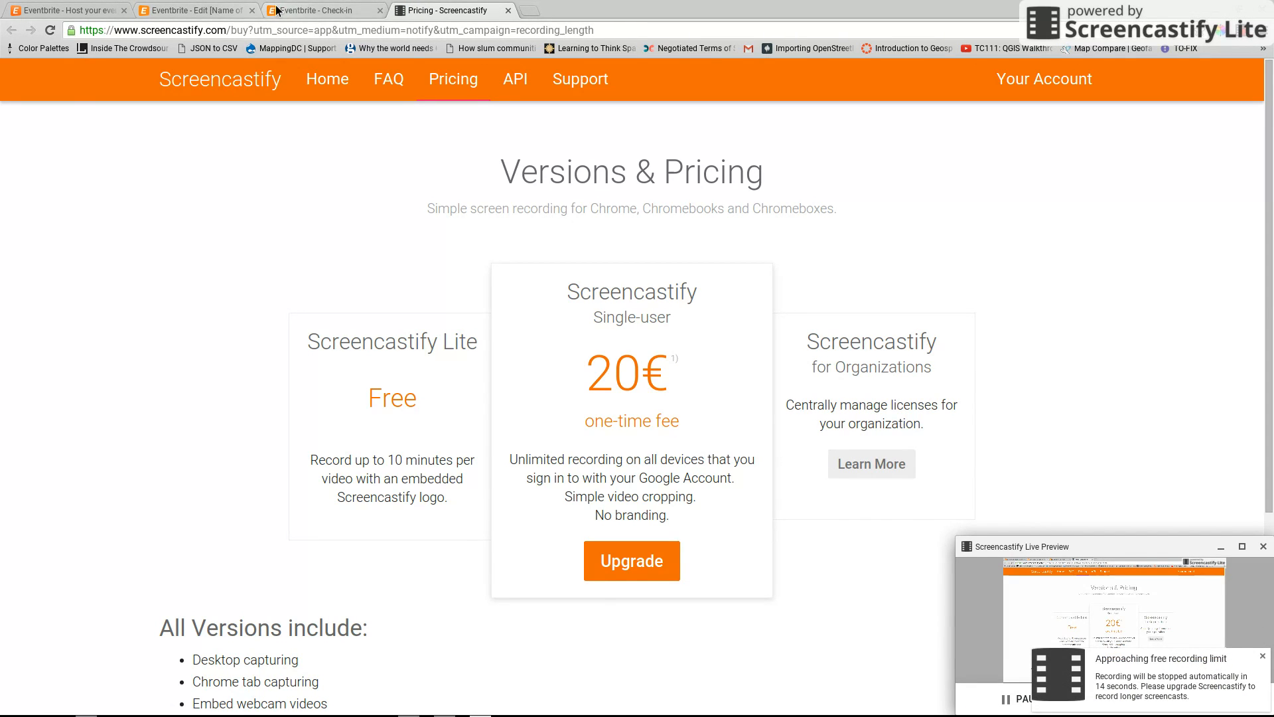
pyautogui.click(321, 9)
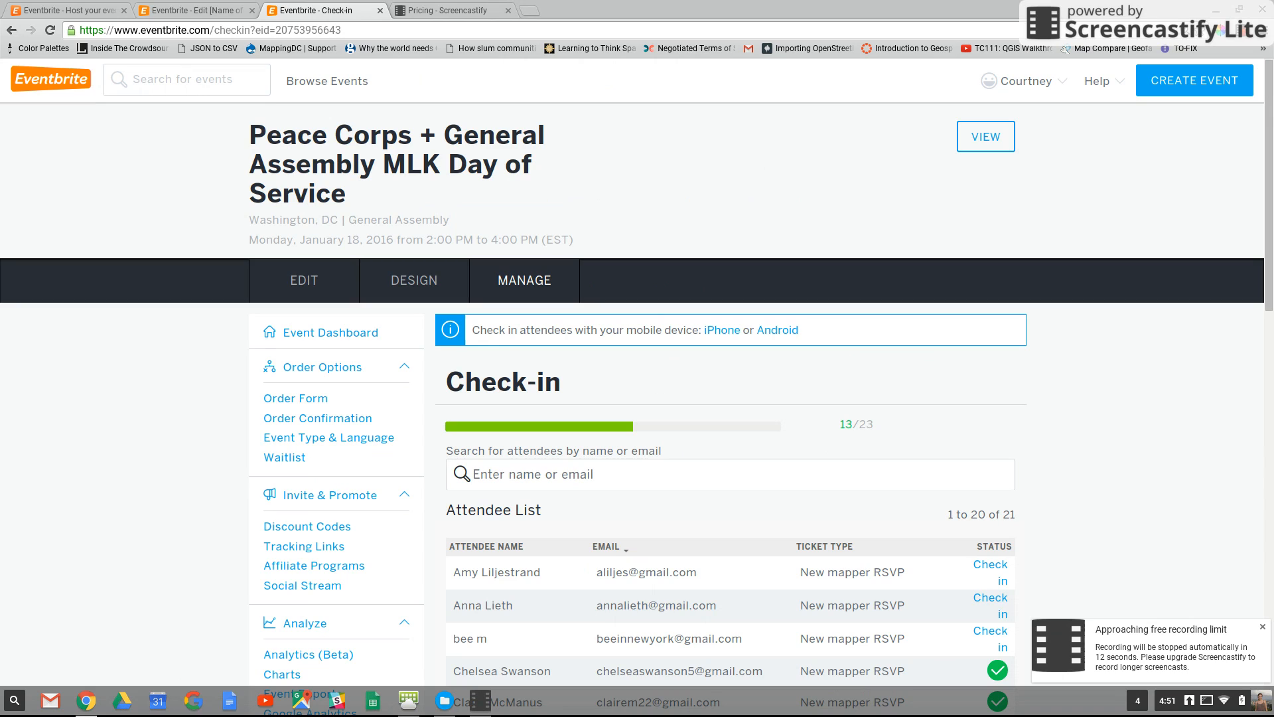